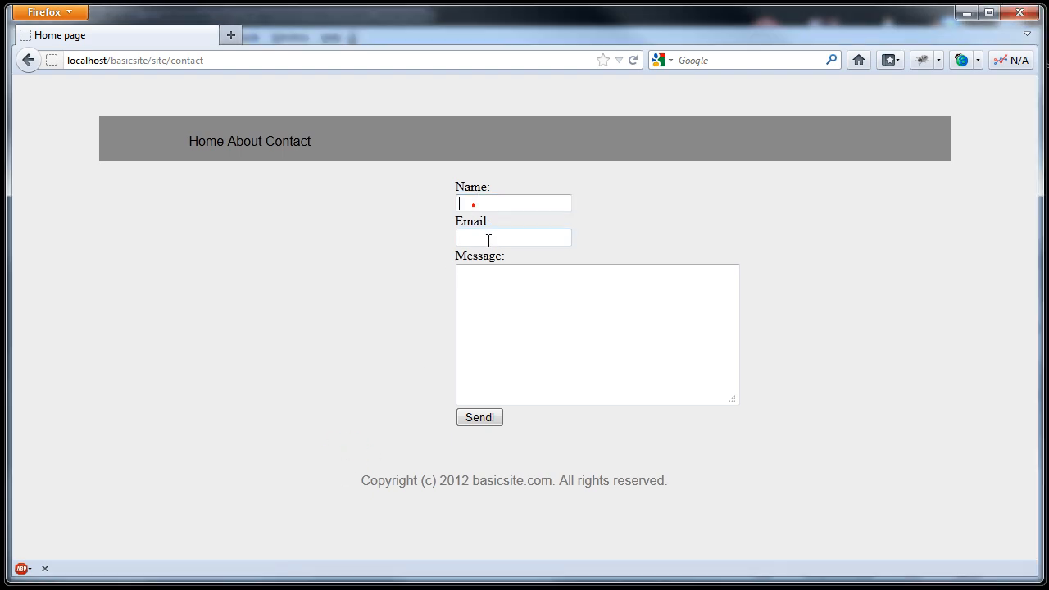
Submit the empty contact form in Firefox
left_click(480, 417)
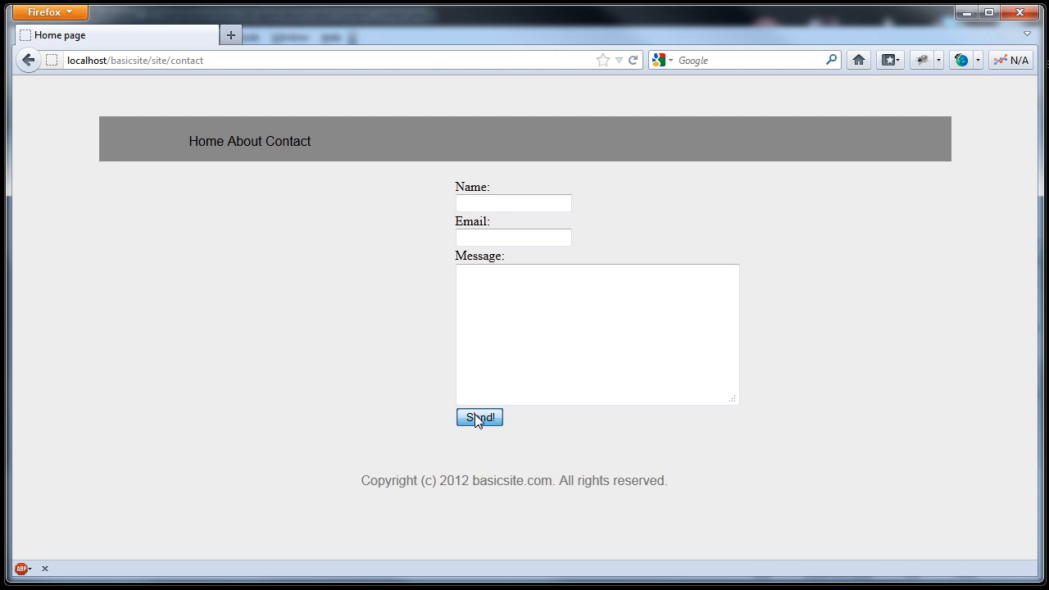
left_click(480, 417)
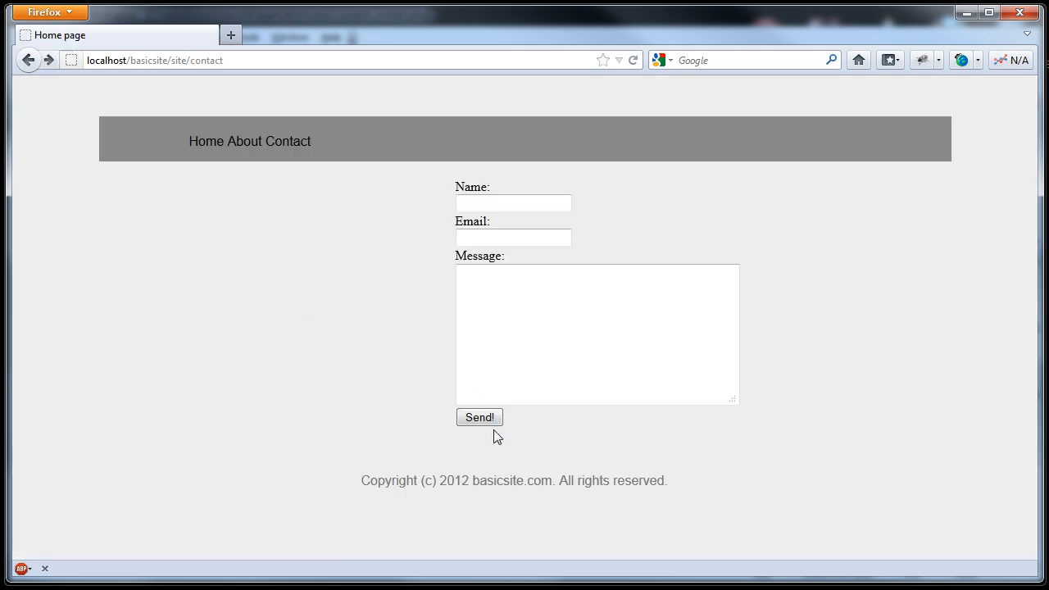
left_click(479, 417)
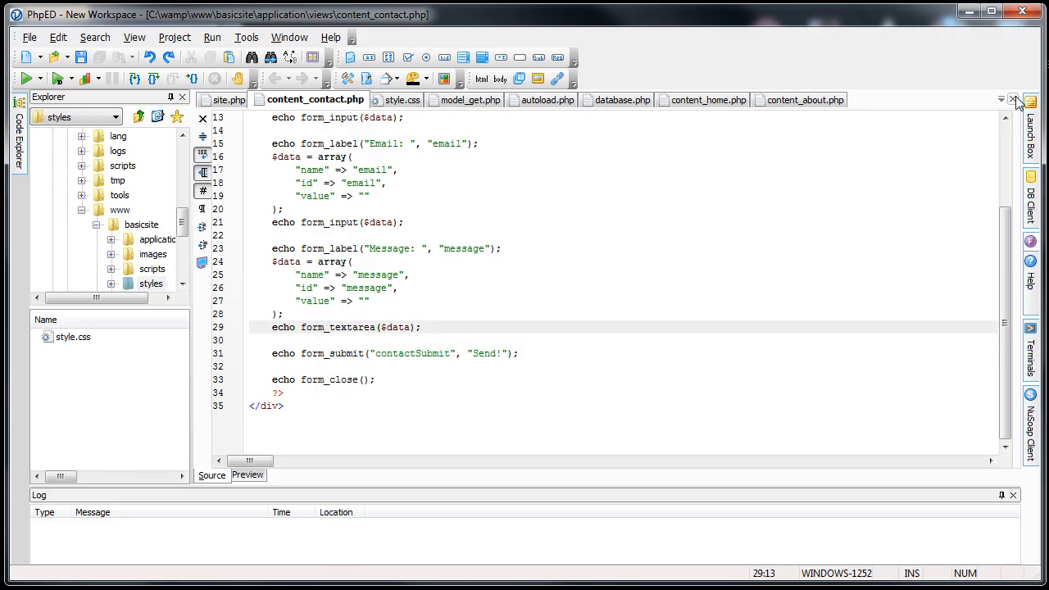
Close all tabs, open site.php and content_contact.php, and bring site.php to the front
left_click(801, 100)
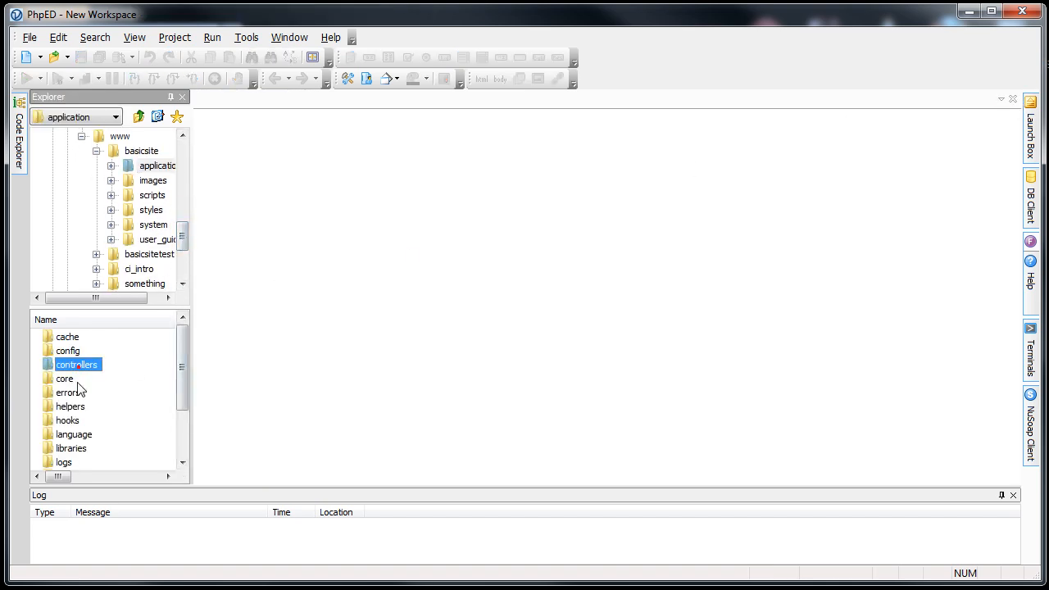
double_click(71, 350)
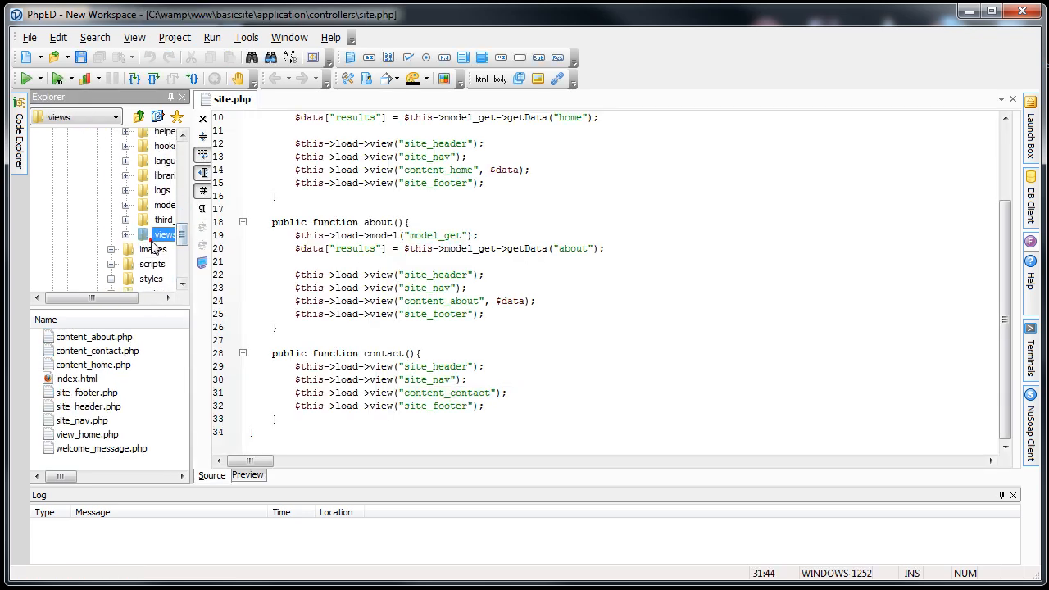
double_click(97, 349)
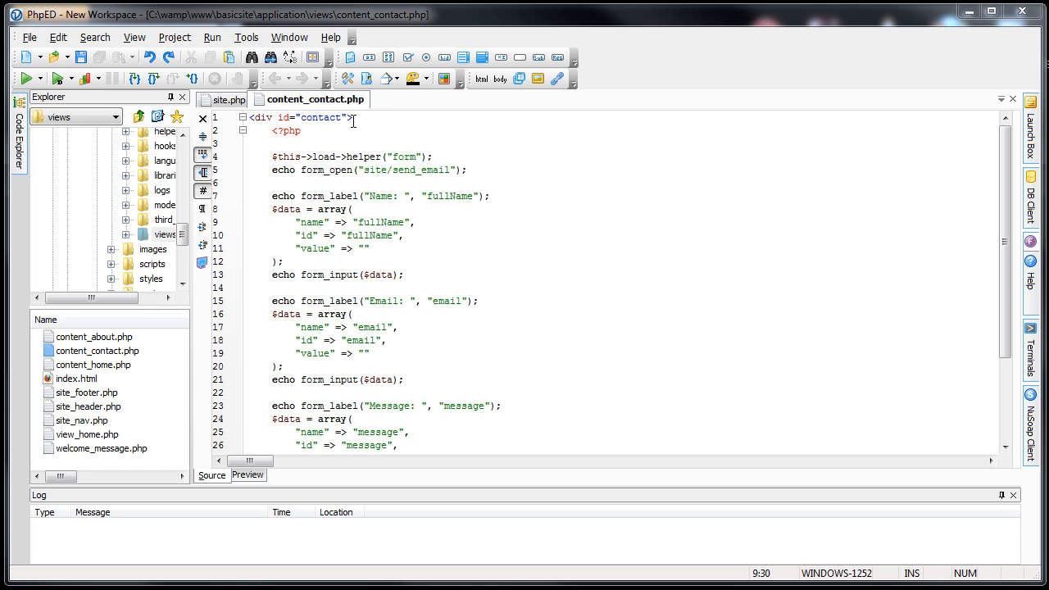
left_click(232, 100)
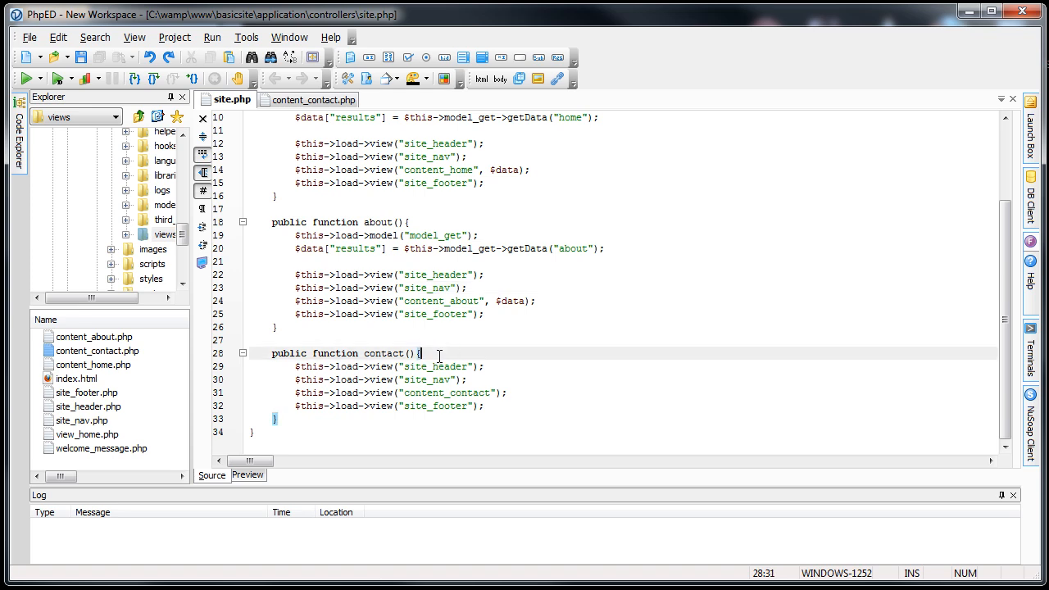
Add a send_email() function below contact() that loads the form_validation library, and save
key("Enter")
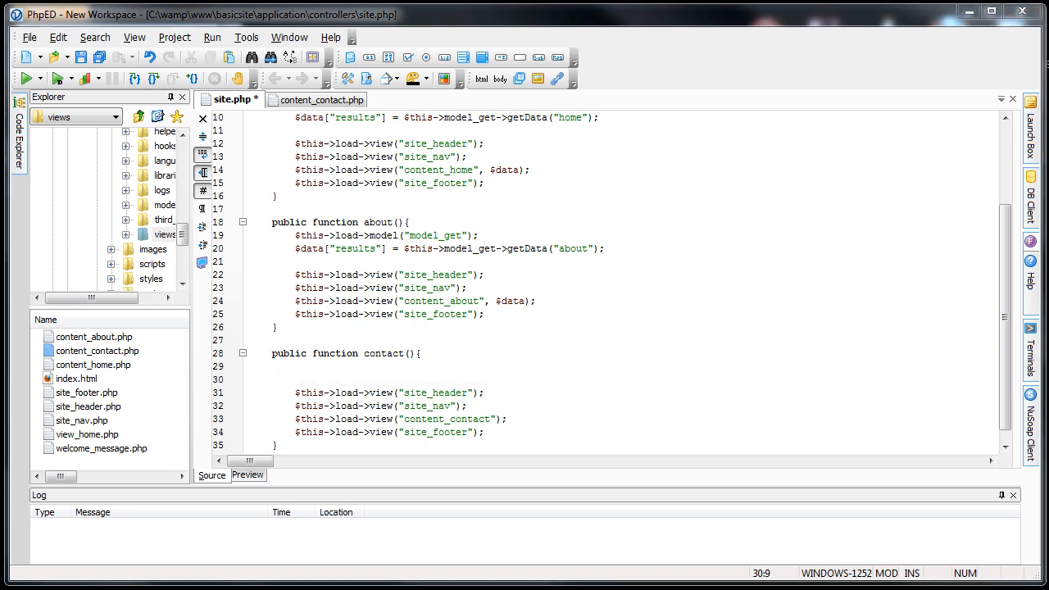
scroll("down", 3)
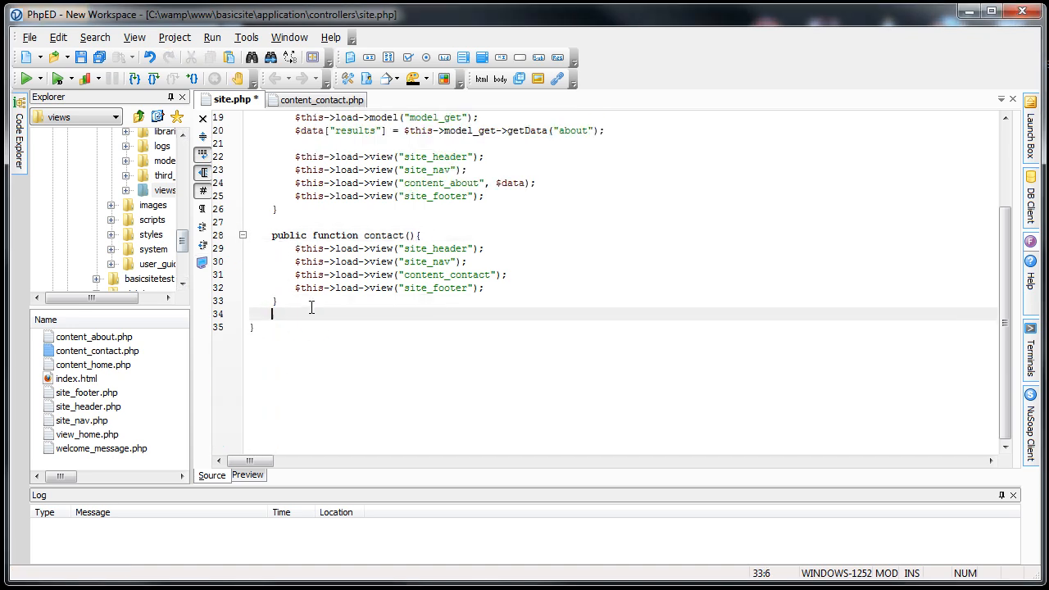
type("public functio")
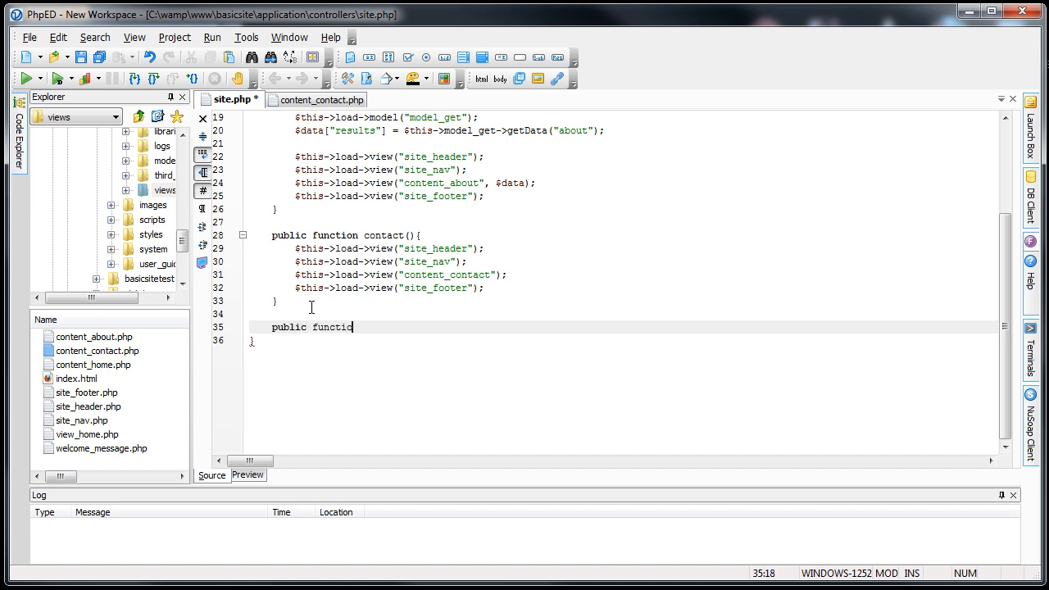
type("send_email(){")
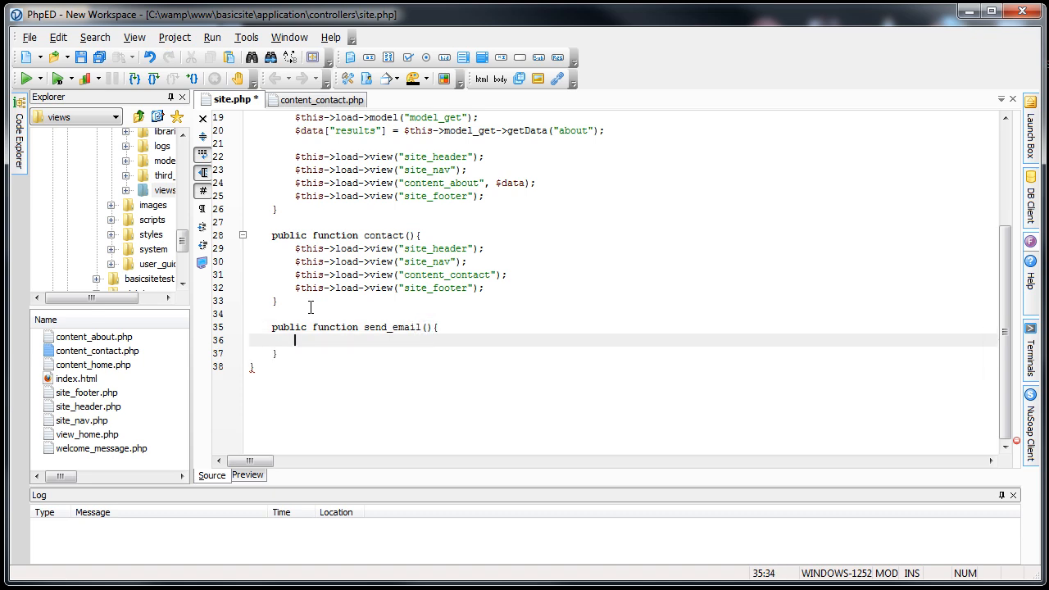
type("$hti")
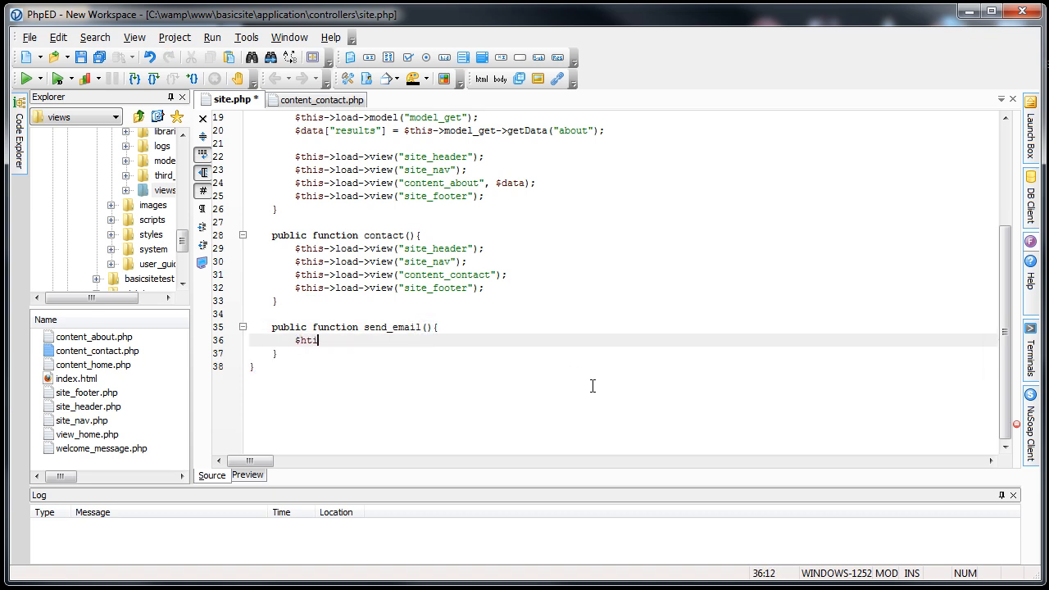
type("his")
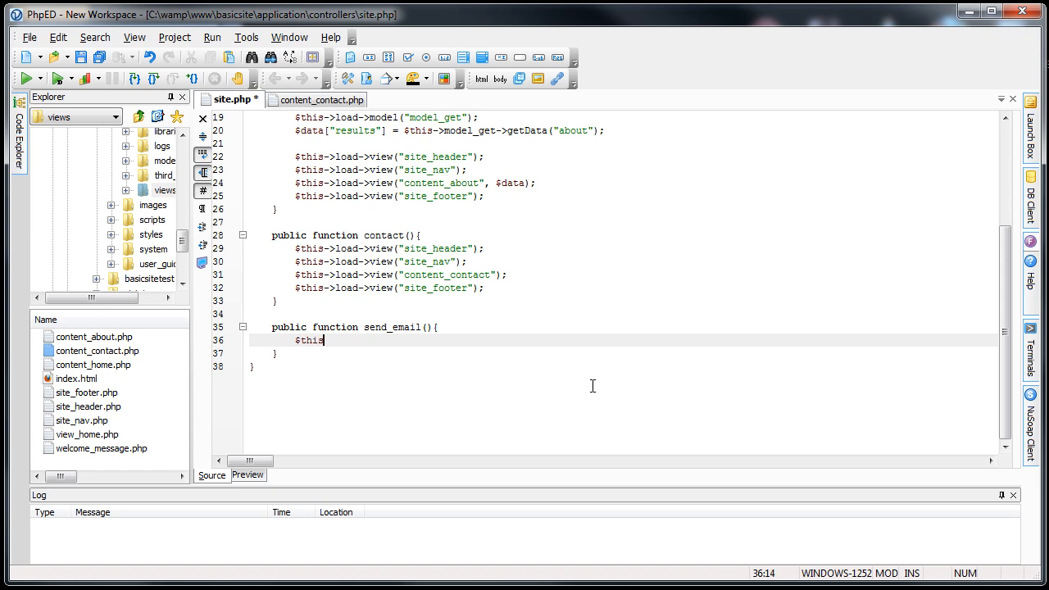
type("->load->")
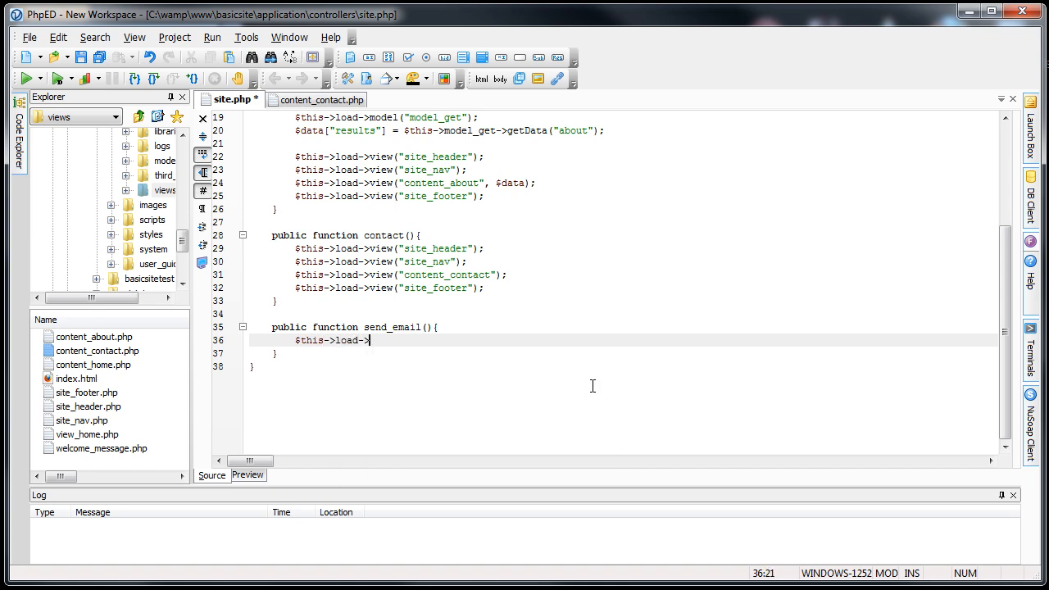
type("library(\"\");")
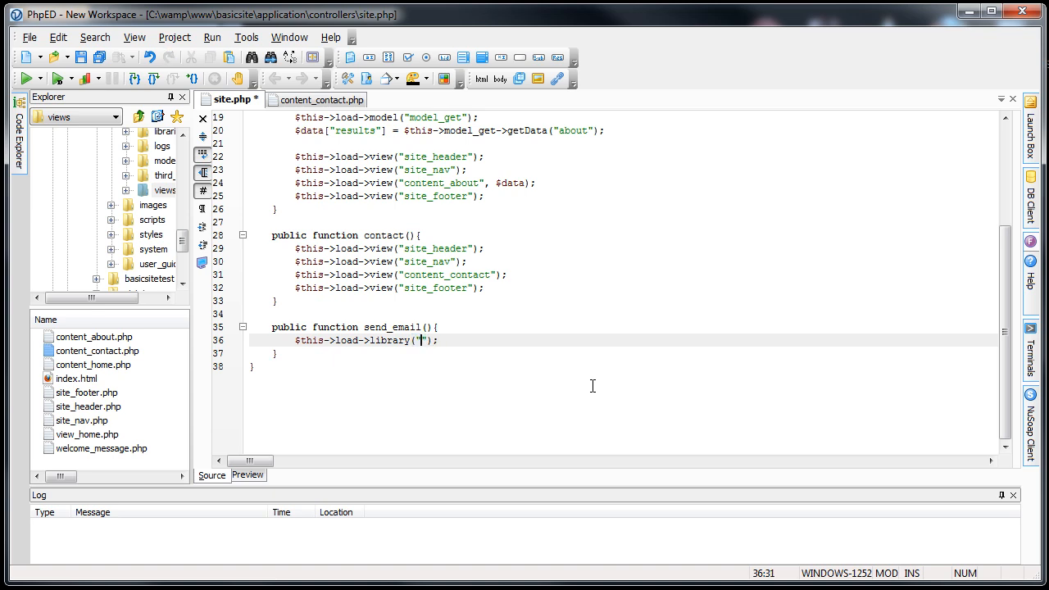
type("form_validation")
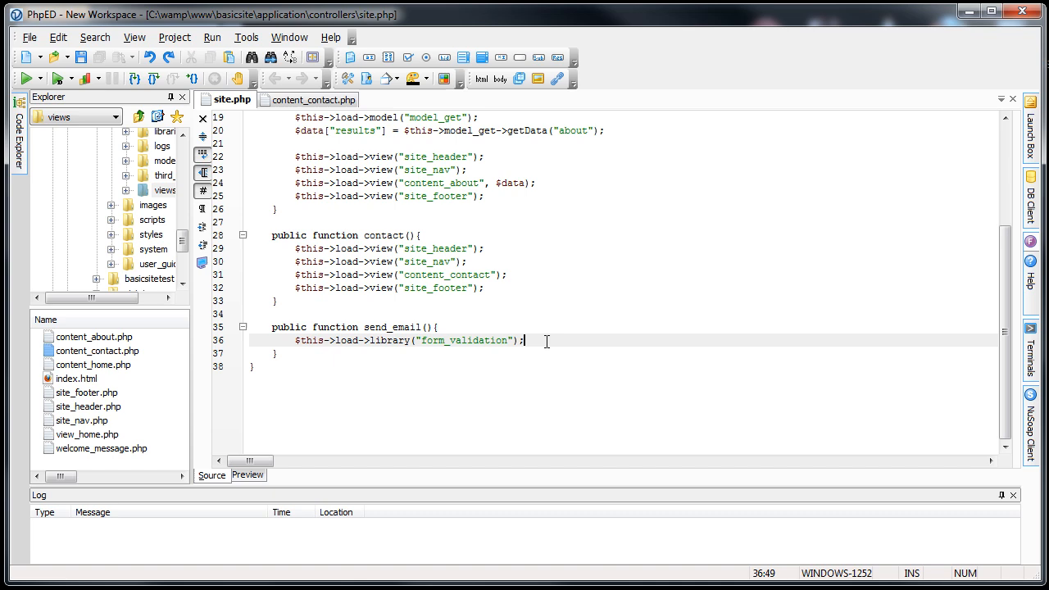
mouse_move(401, 214)
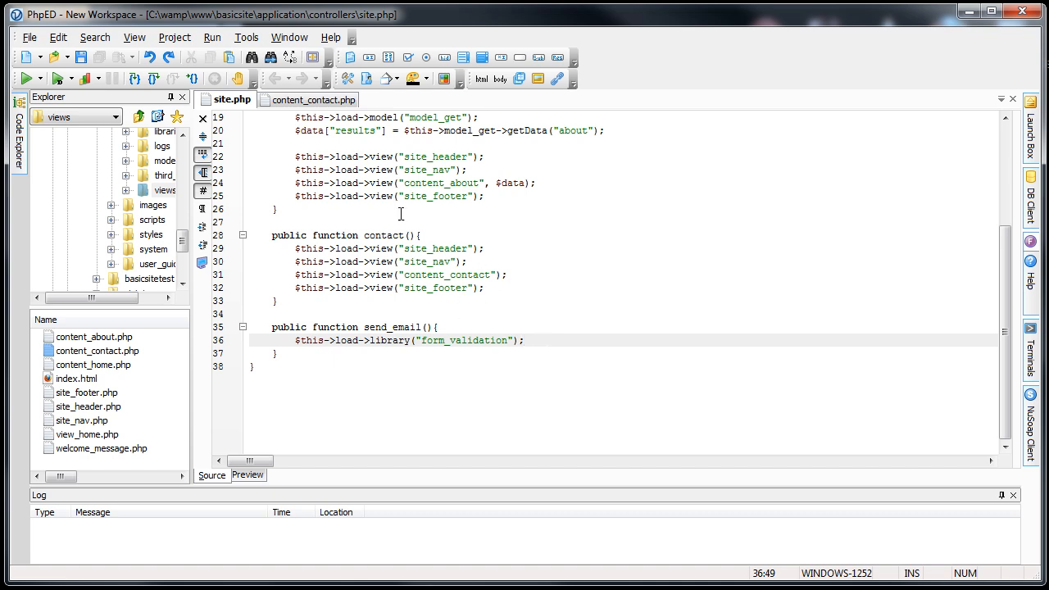
left_click(315, 99)
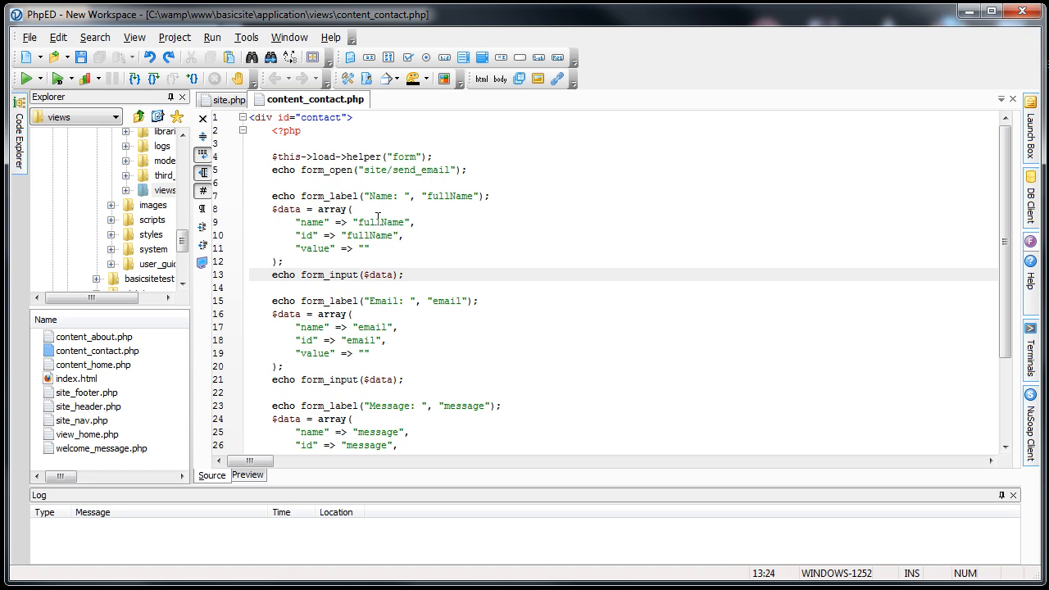
double_click(379, 235)
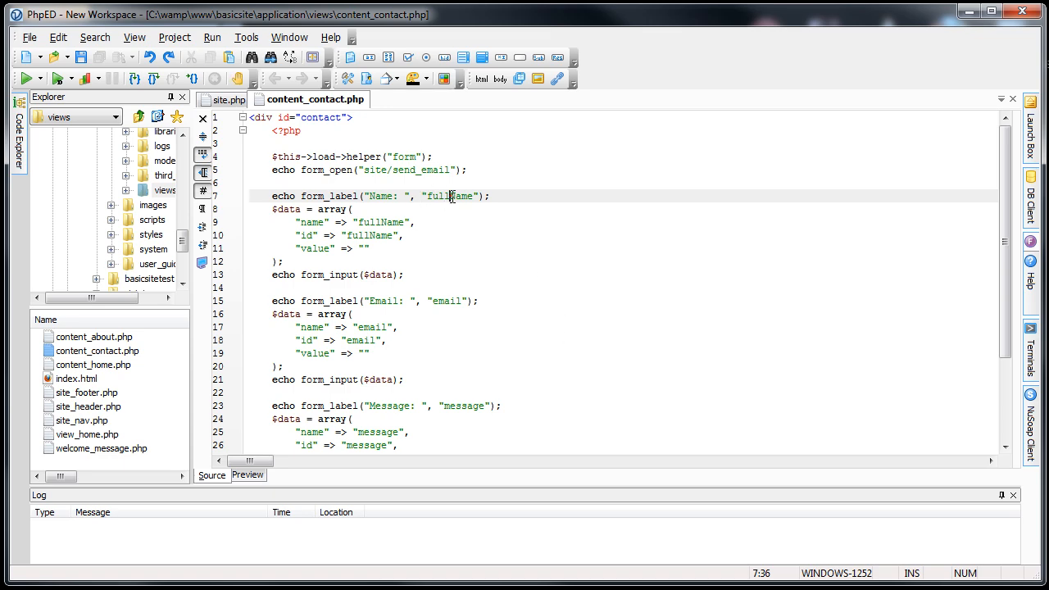
double_click(450, 196)
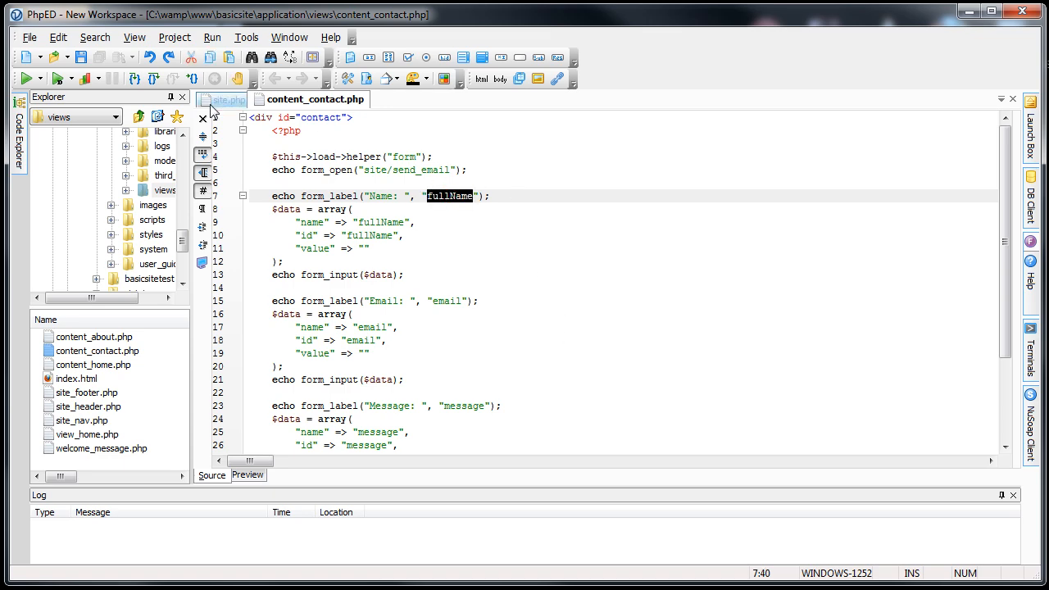
left_click(221, 99)
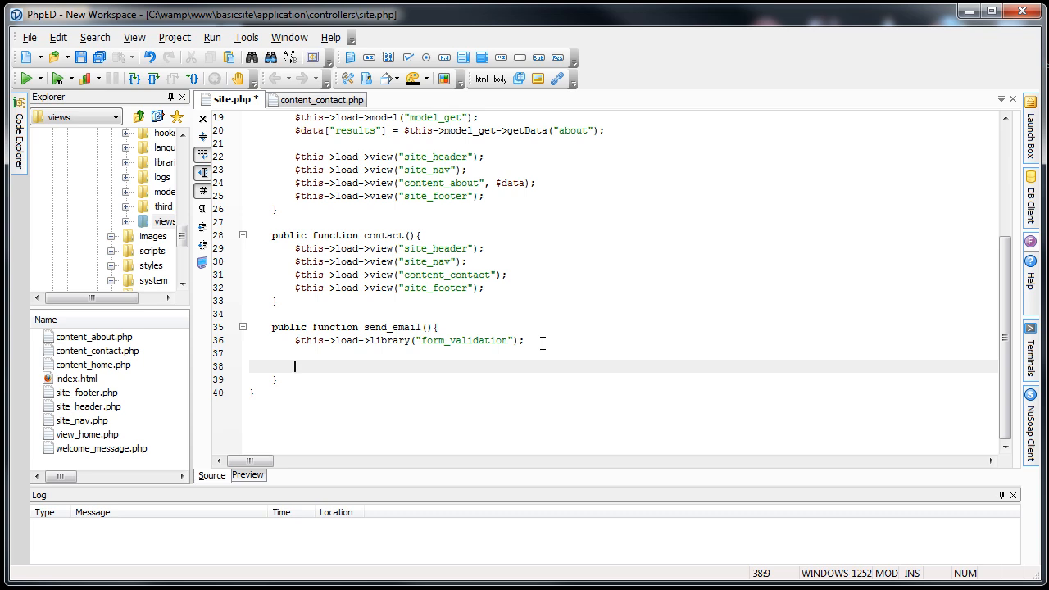
Type $this->form_validation->set_rules("") in send_email, fixing the set_reuls typo
type("$this")
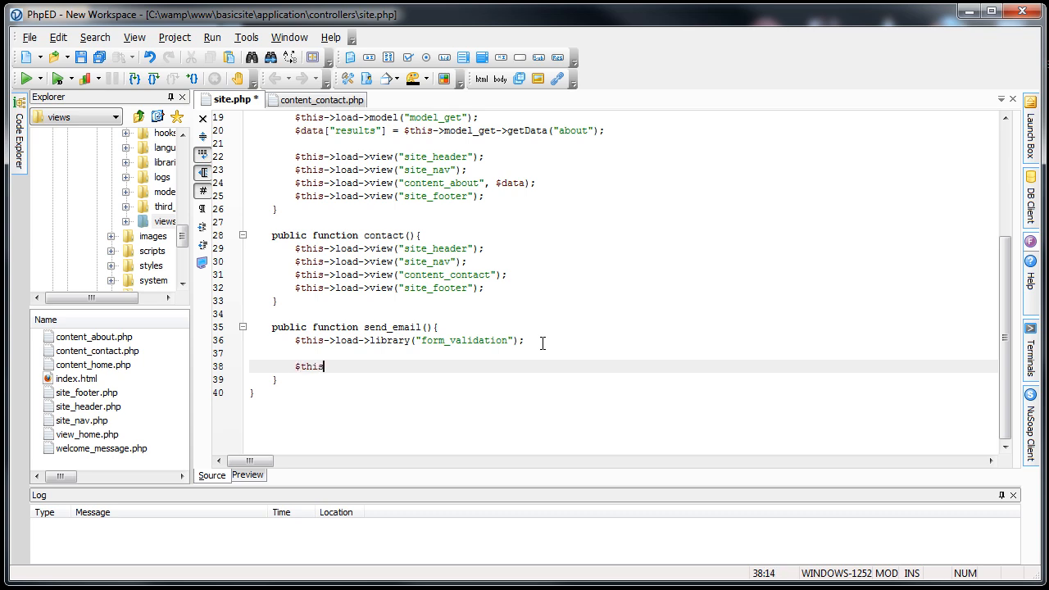
type("->")
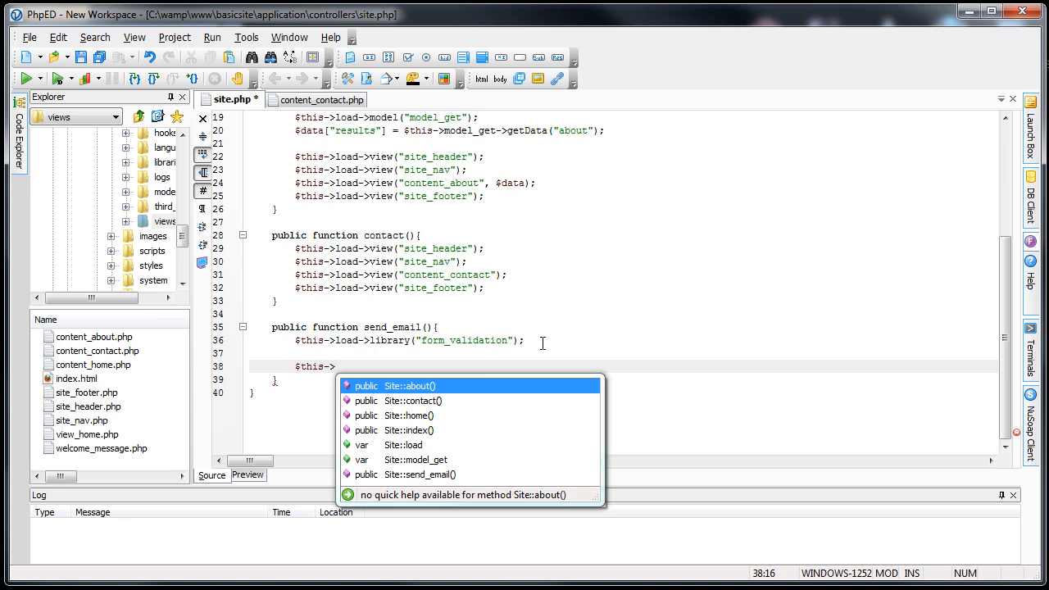
type("f")
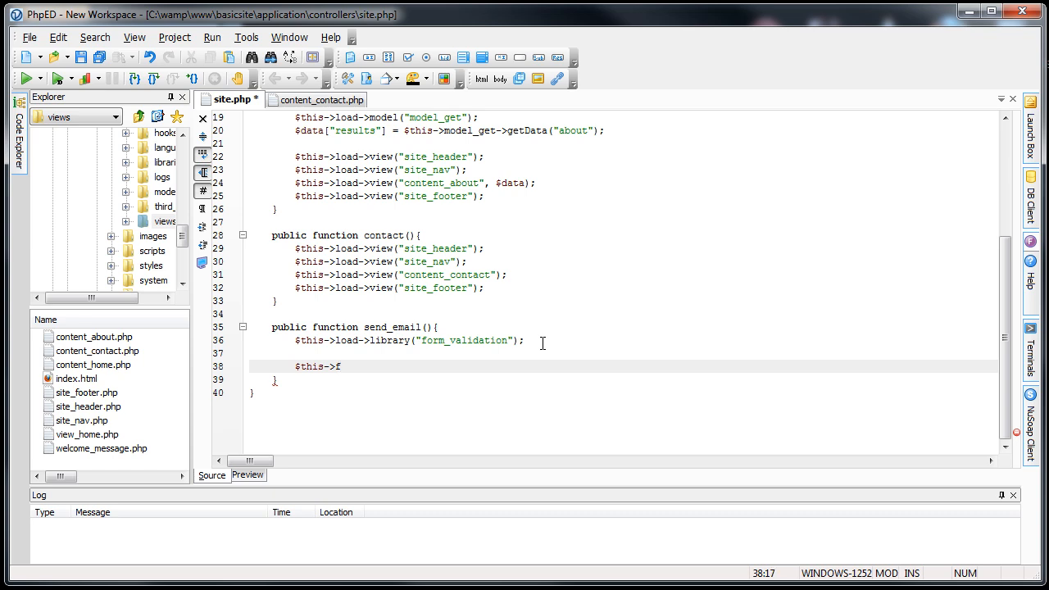
type("orm")
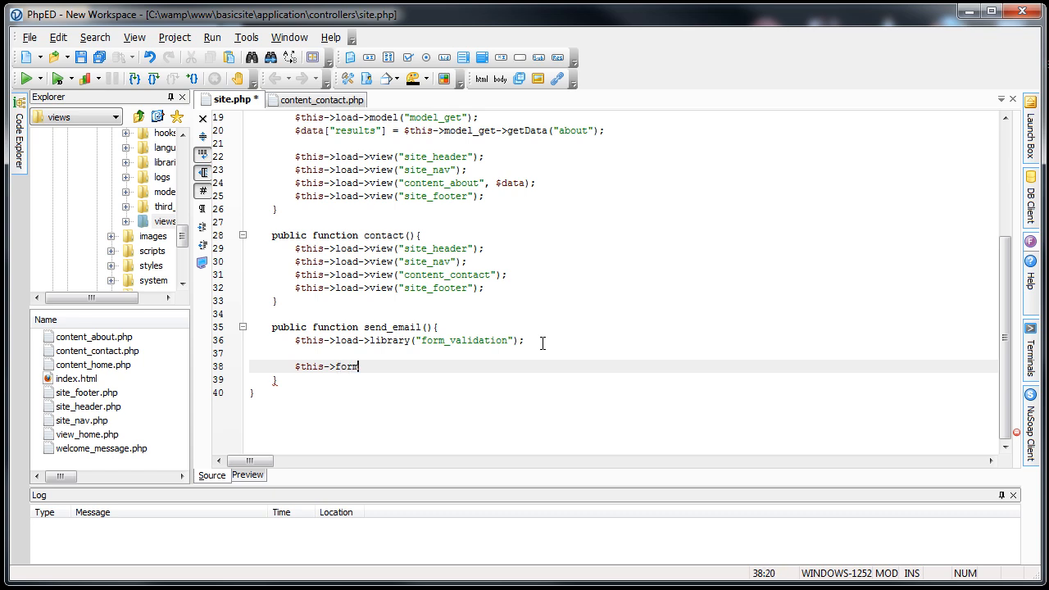
type("_val")
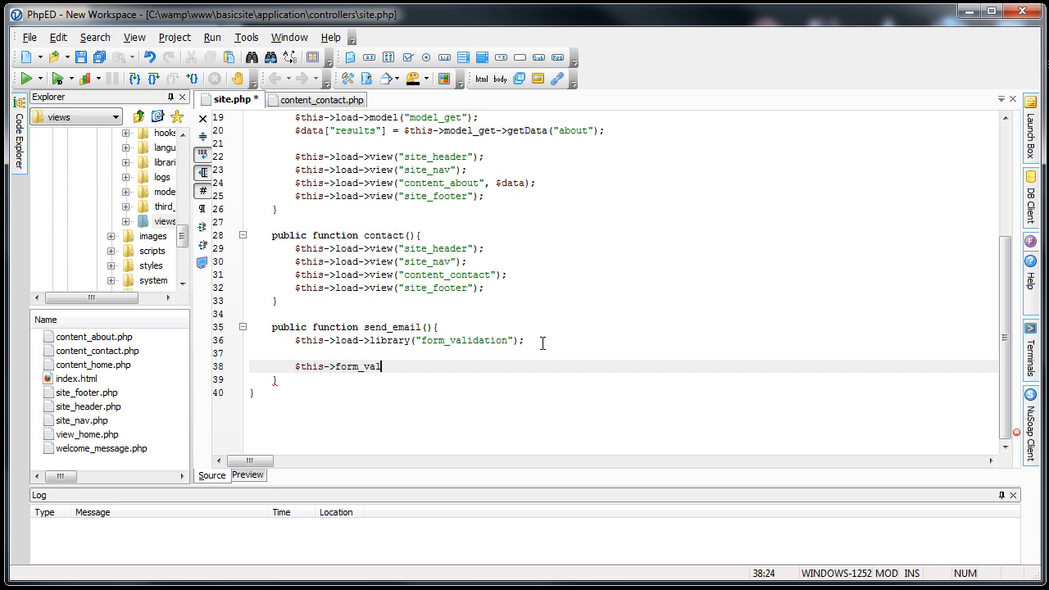
type("idation")
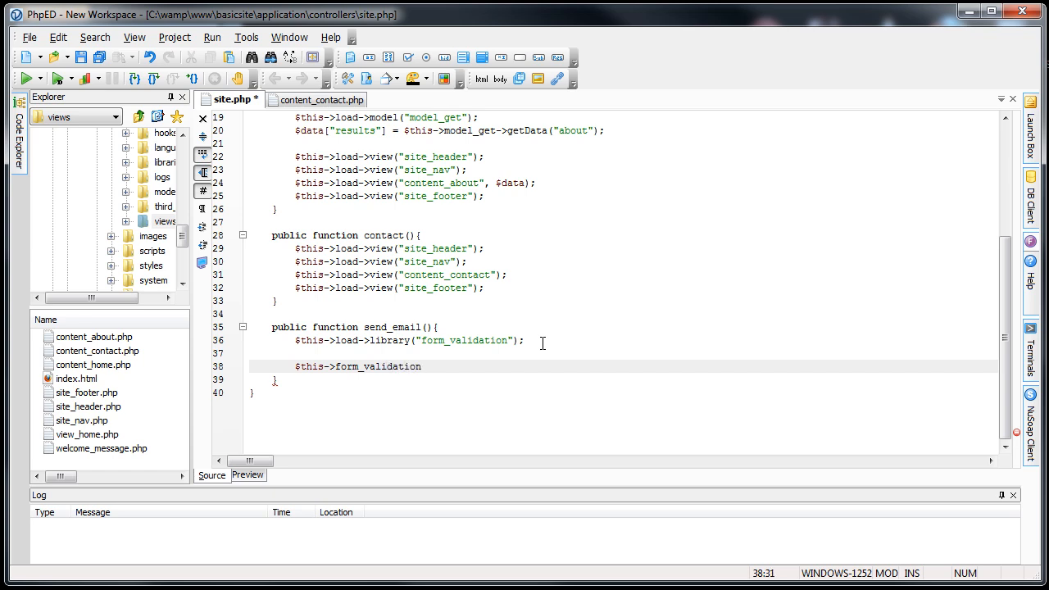
type("->s")
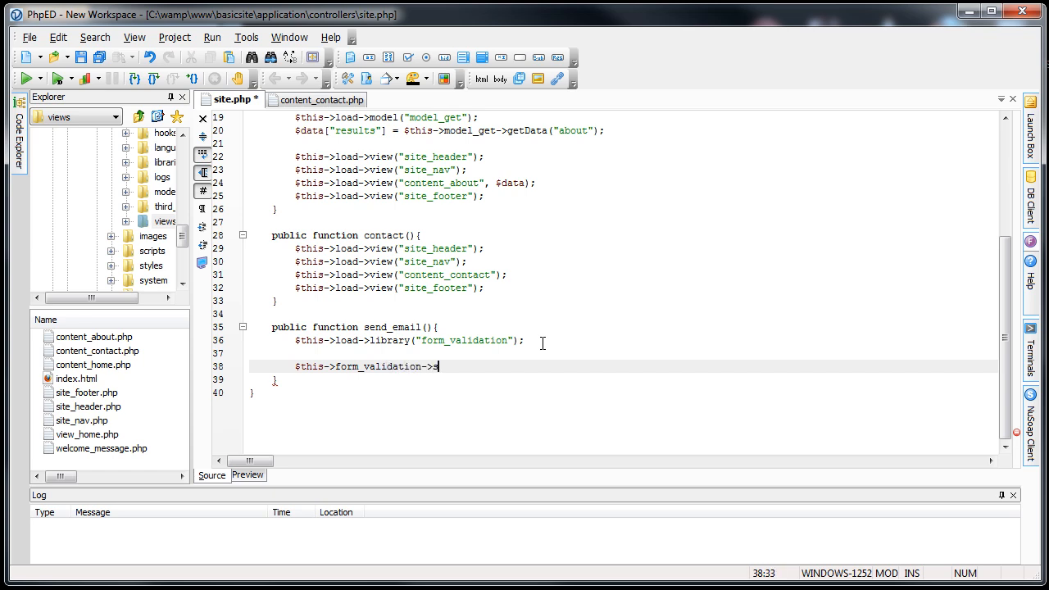
type("set_reuls")
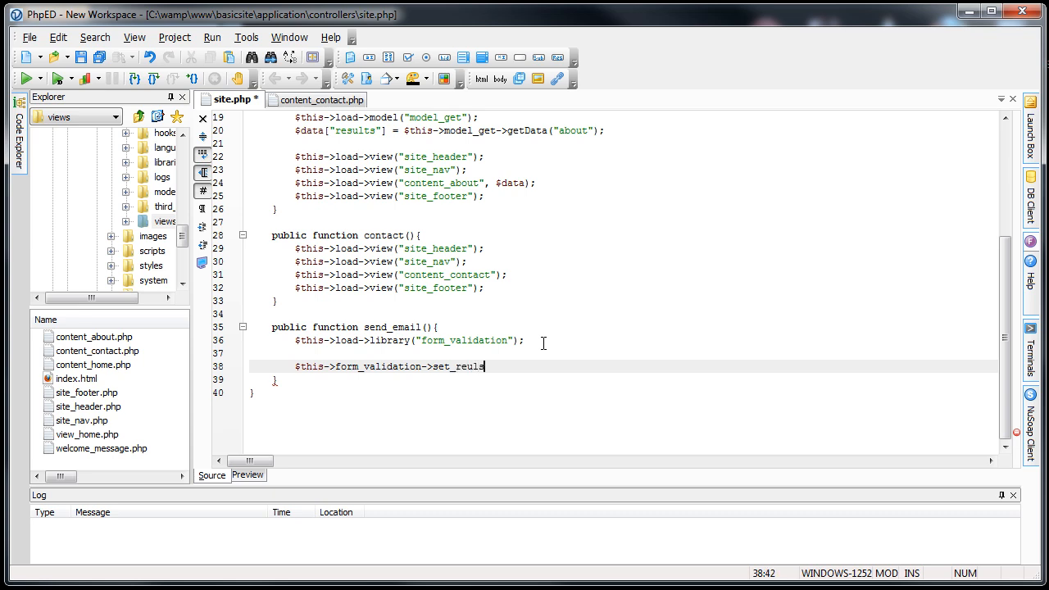
key("BackSpace")
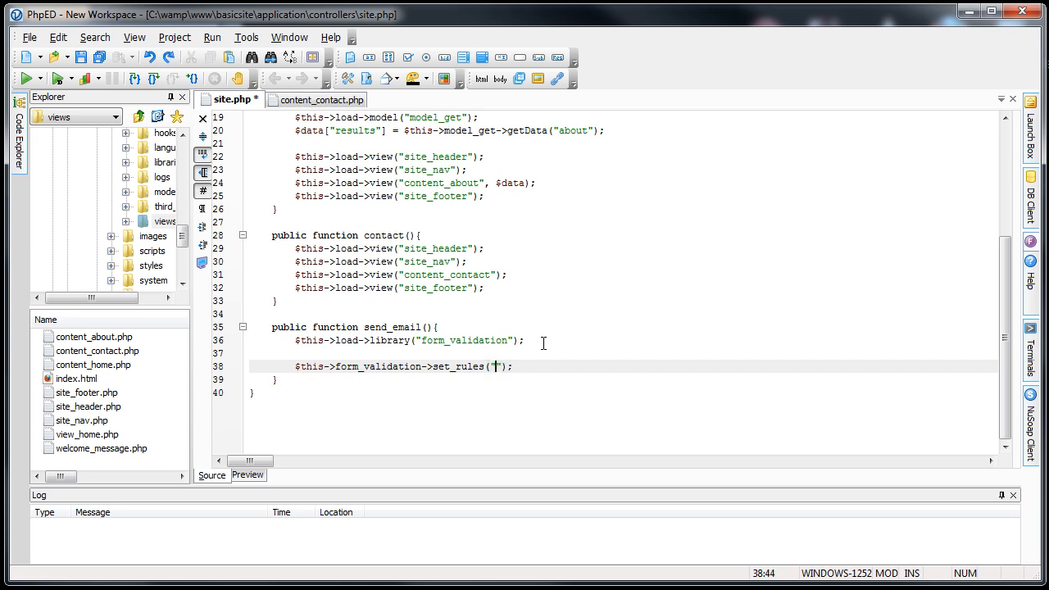
Fill the first rule as fullName, labelled "Full Name", with 'required'
type("fullName")
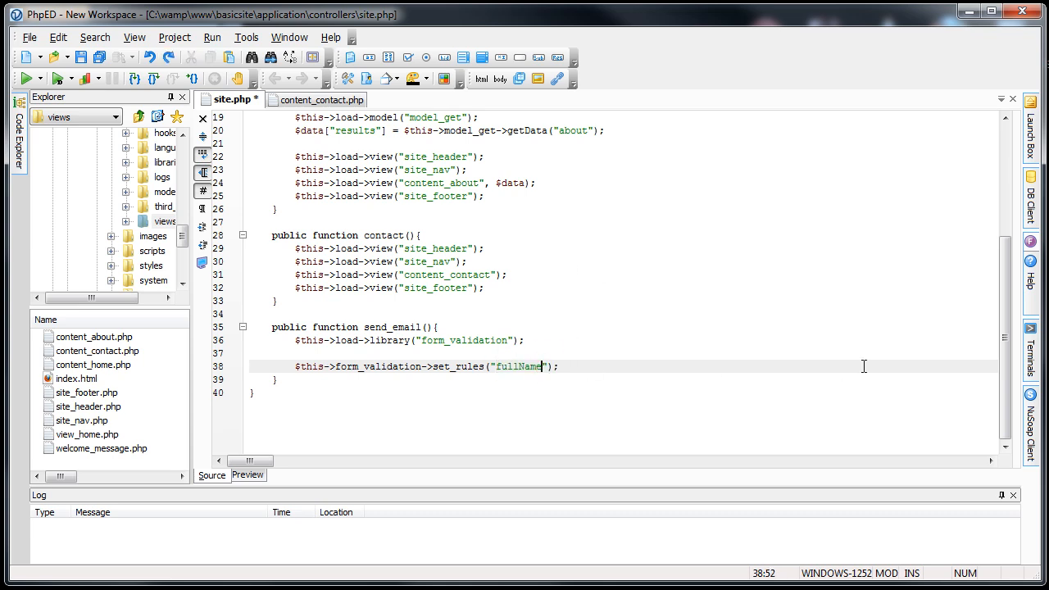
type(", \"\"")
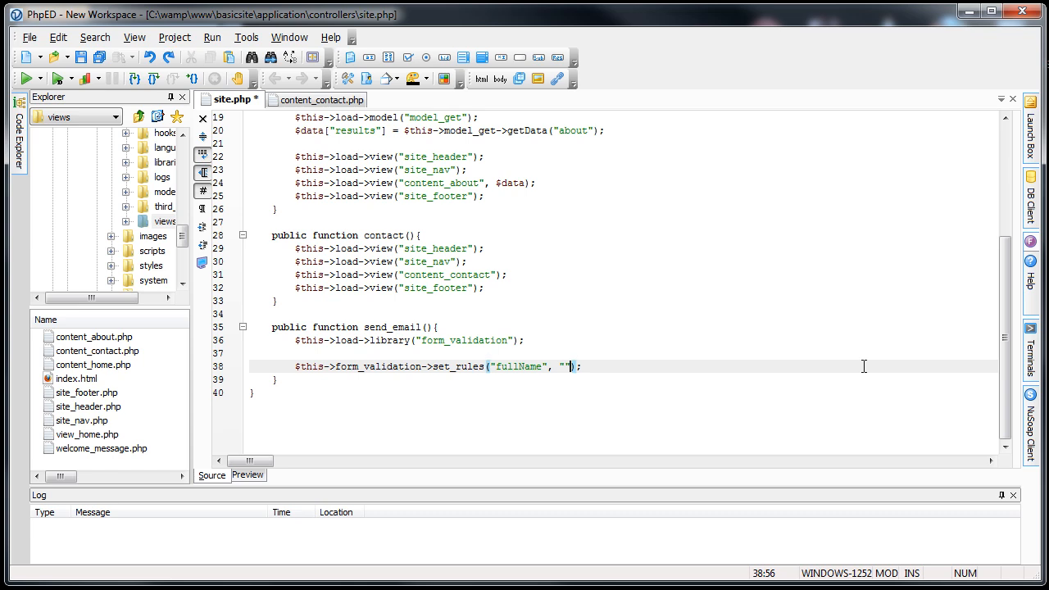
type("E")
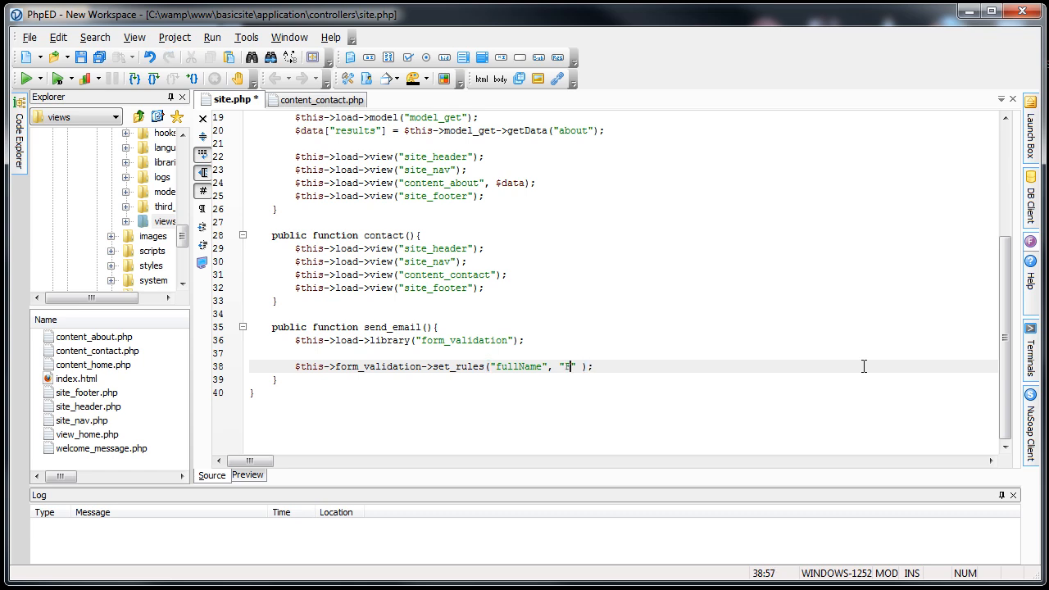
type("ull Name")
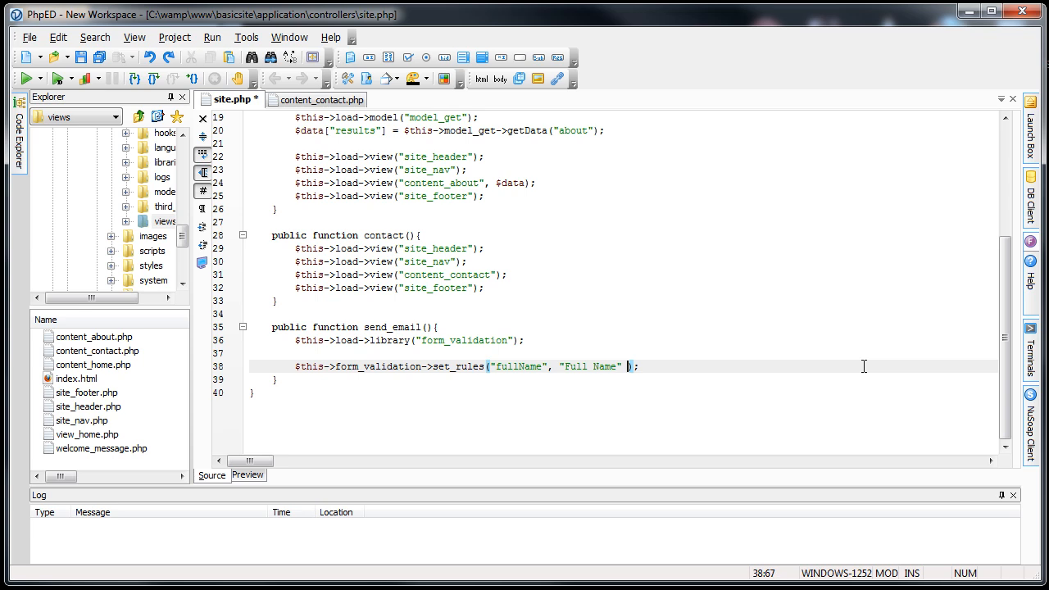
double_click(604, 366)
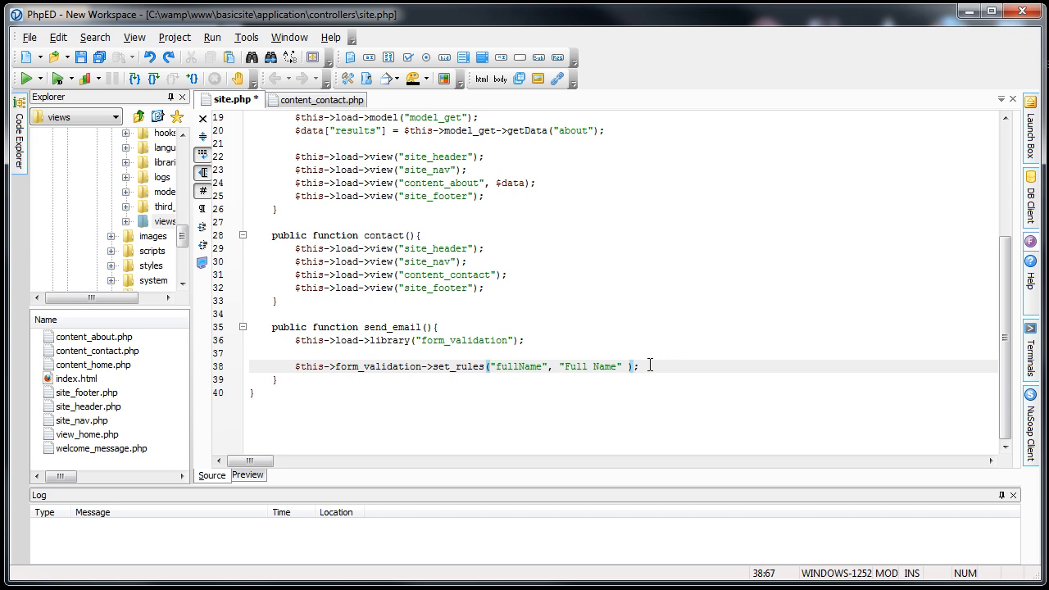
double_click(590, 366)
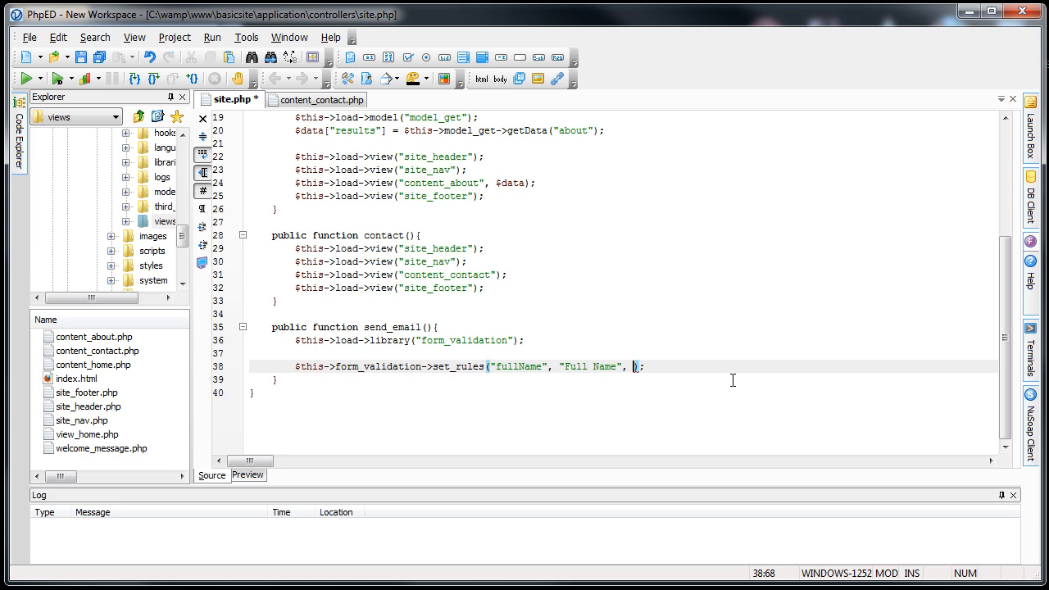
type("\"")
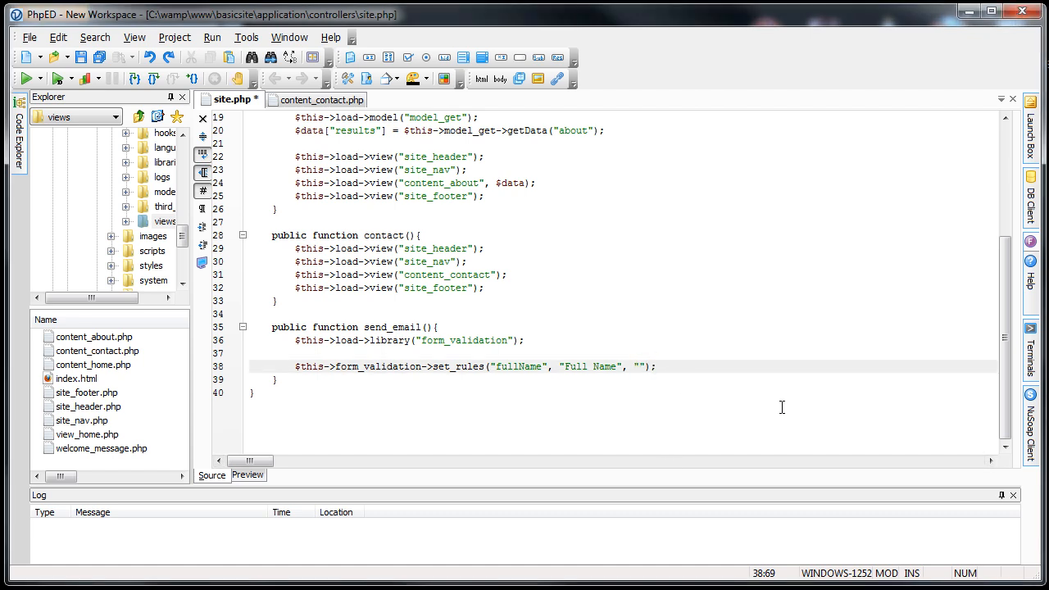
type("required")
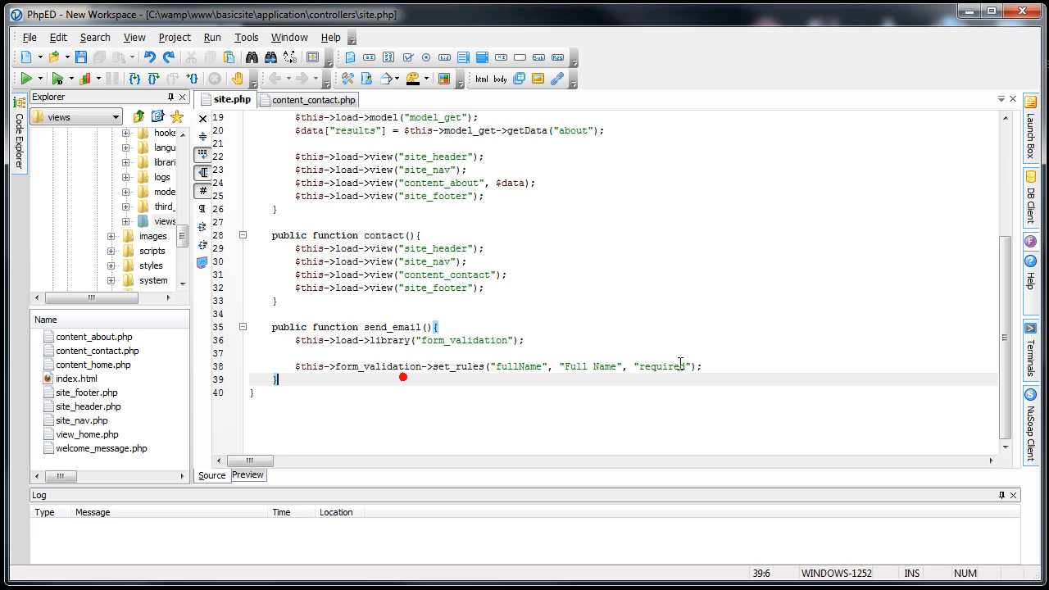
Duplicate the rule for emailAddress ("Email Address") and message ("Message")
key("enter")
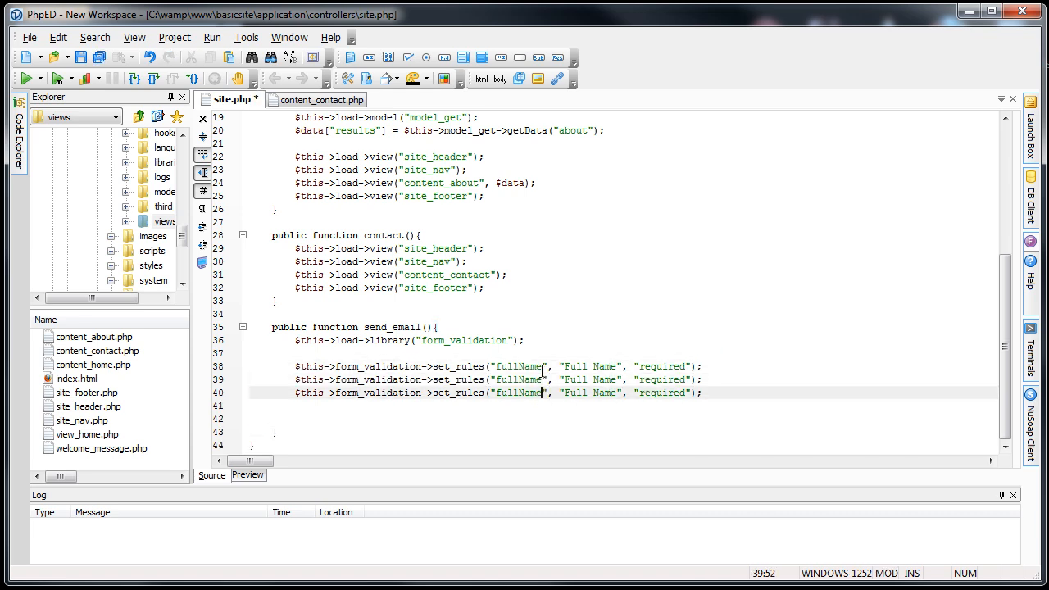
double_click(519, 379)
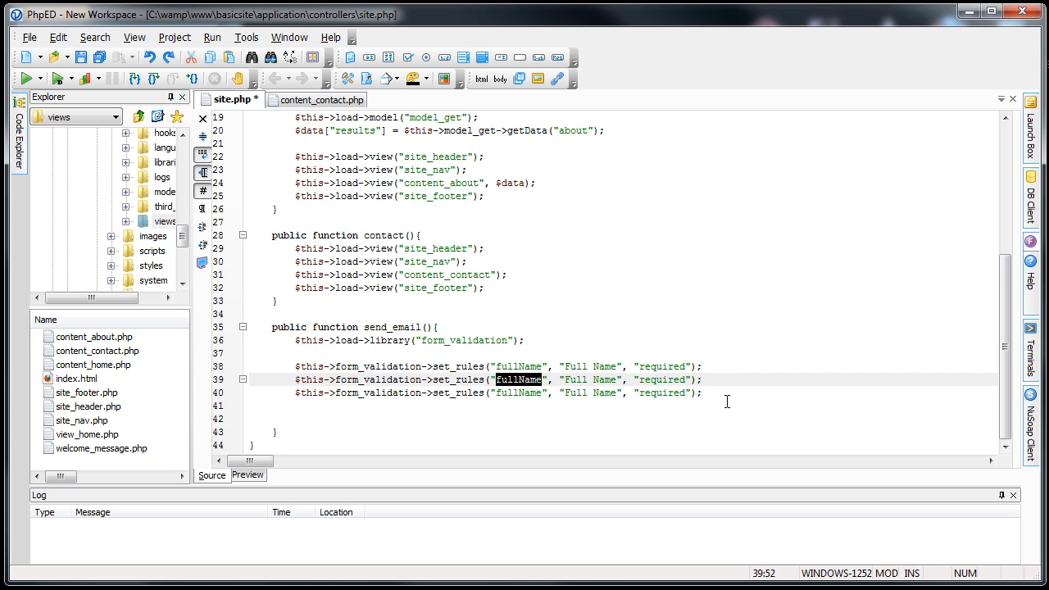
type("emailAddress")
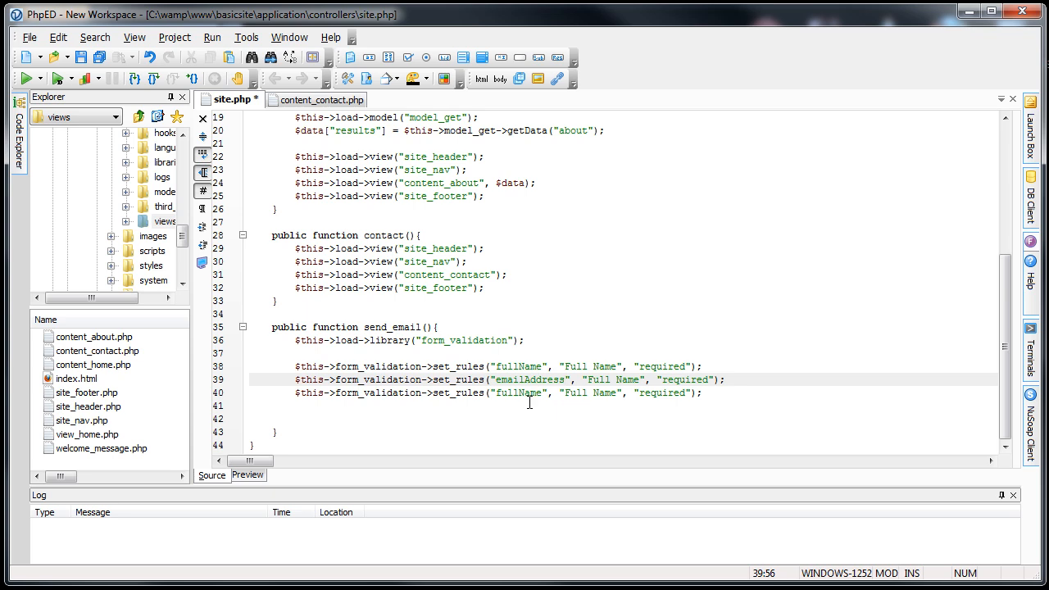
type("message")
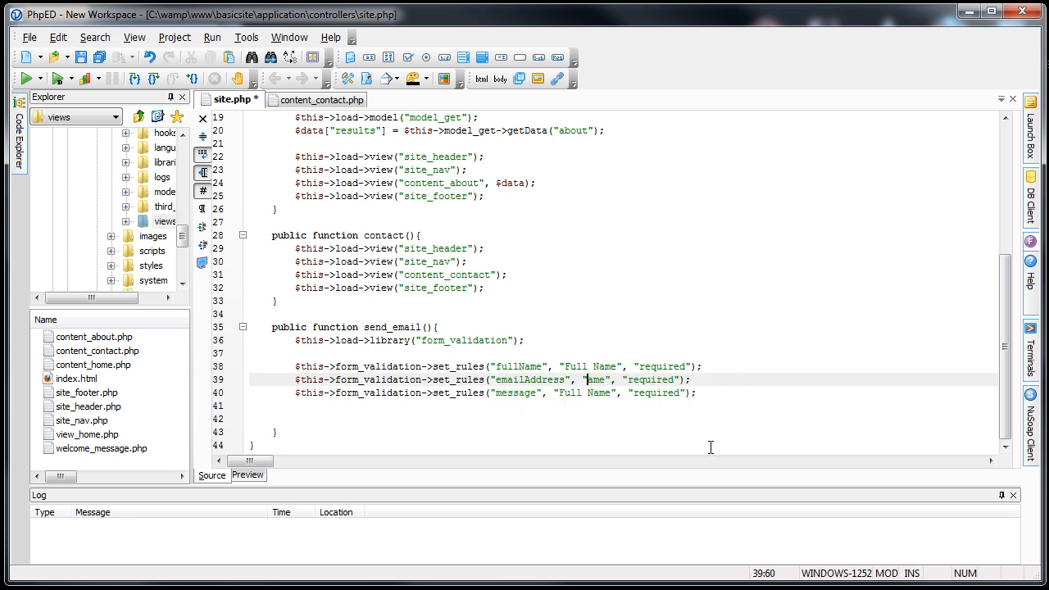
type("E")
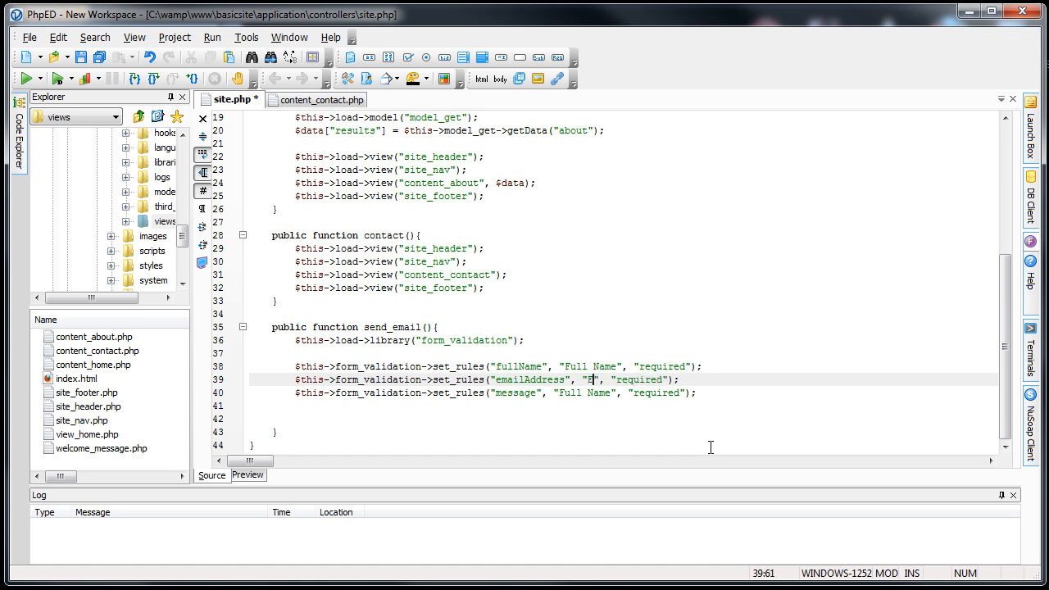
type("mail Adre")
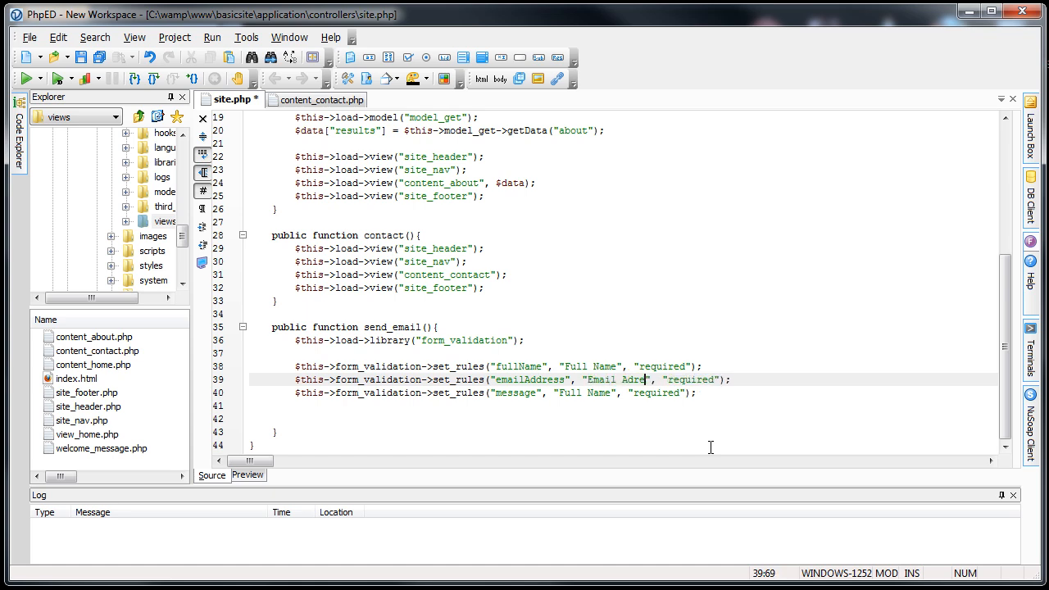
key("Backspace")
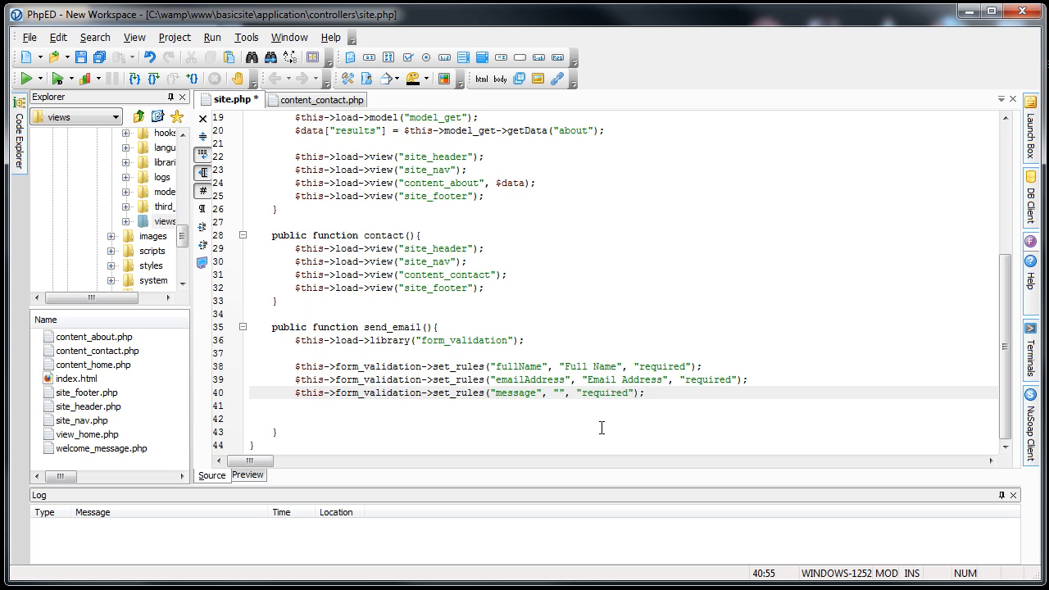
type("Message")
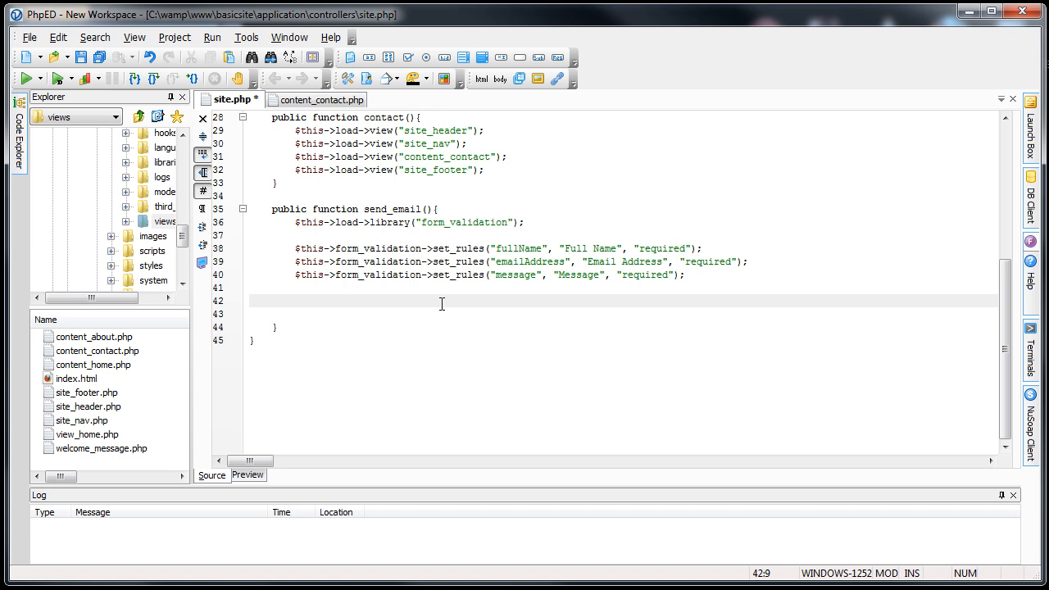
Type an empty if ($this->form_validation->run() == FALSE) block below the rules
double_click(643, 262)
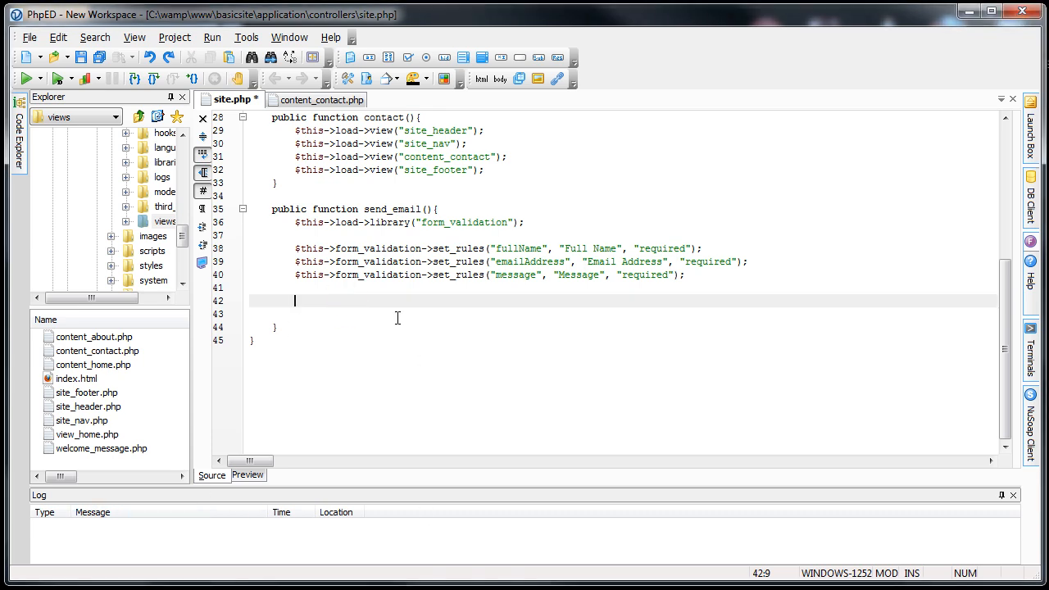
type("if (){")
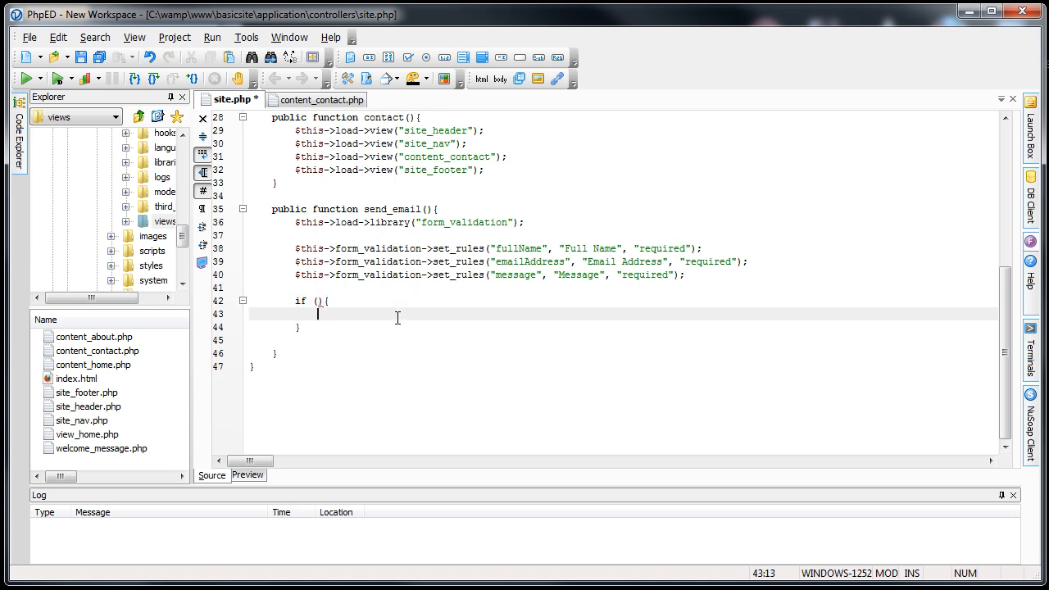
type("$")
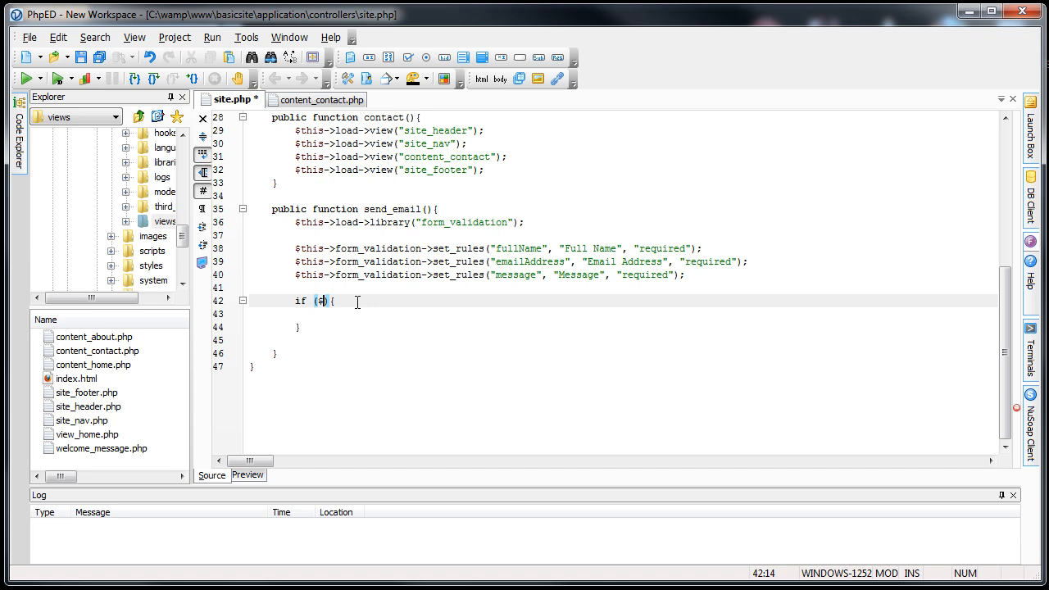
type("this->")
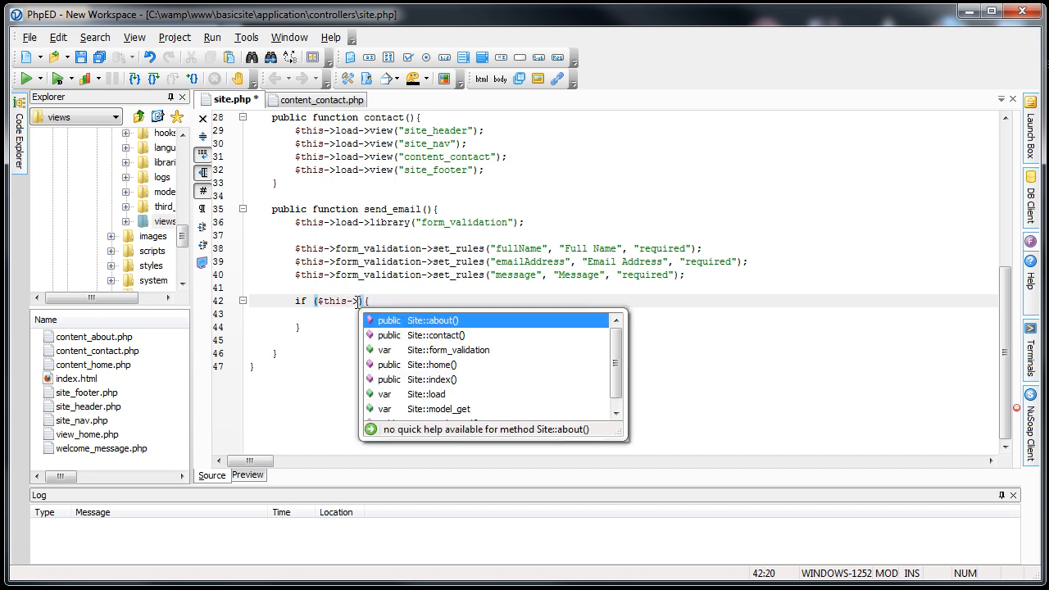
type("form")
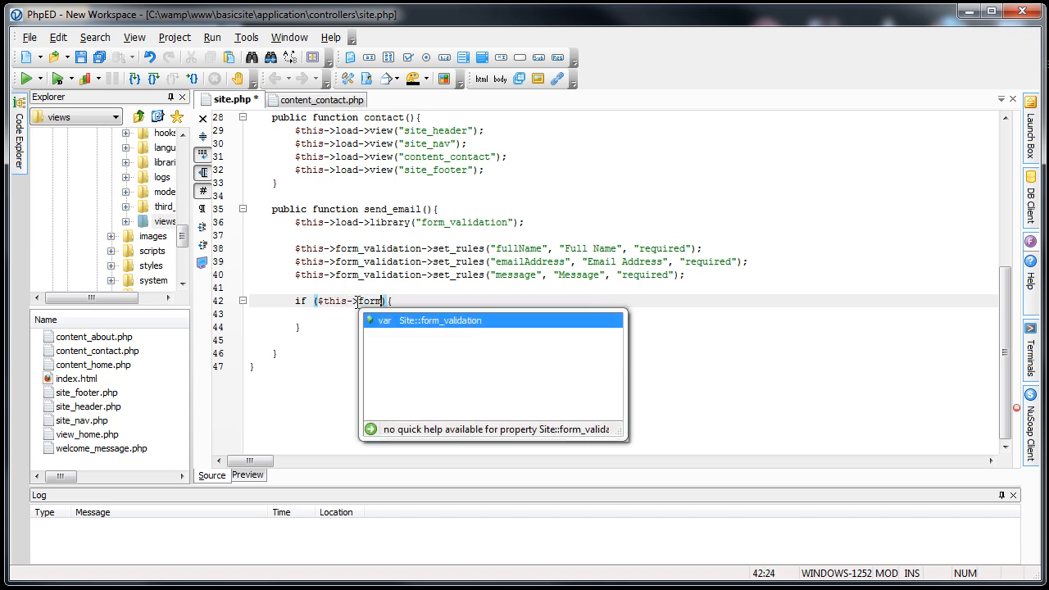
type("_validation->run() ==")
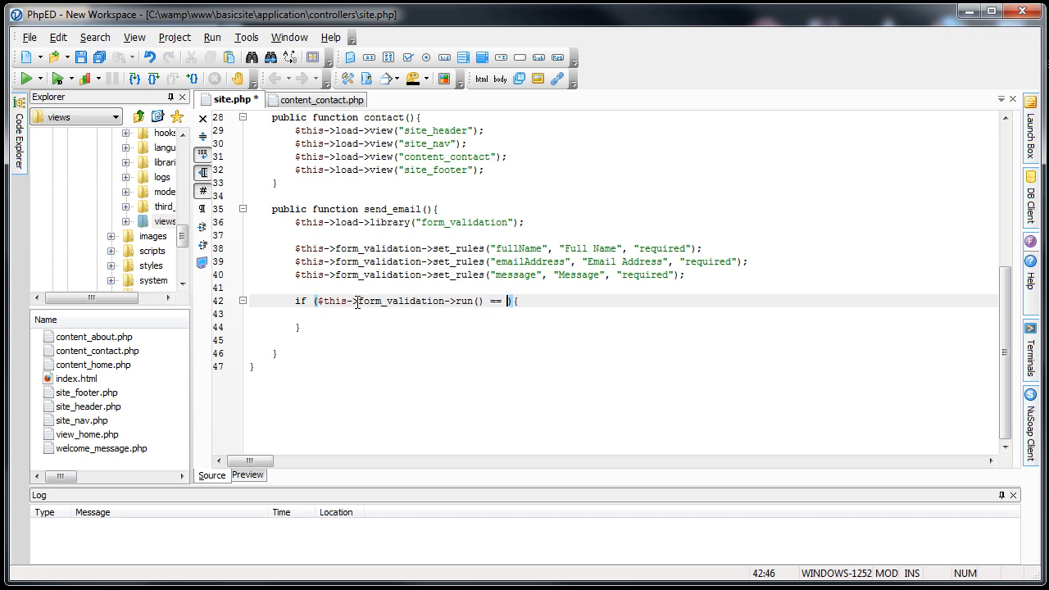
type("FALSE")
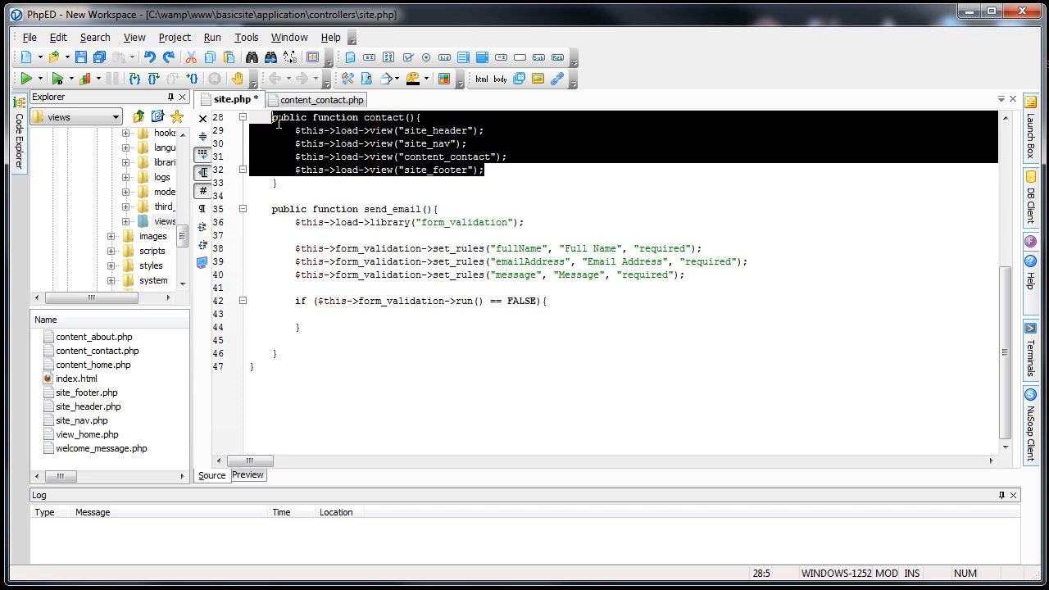
Load header, nav, content_contact and footer views in the FALSE block; echo validation_errors() in the view
left_click(318, 301)
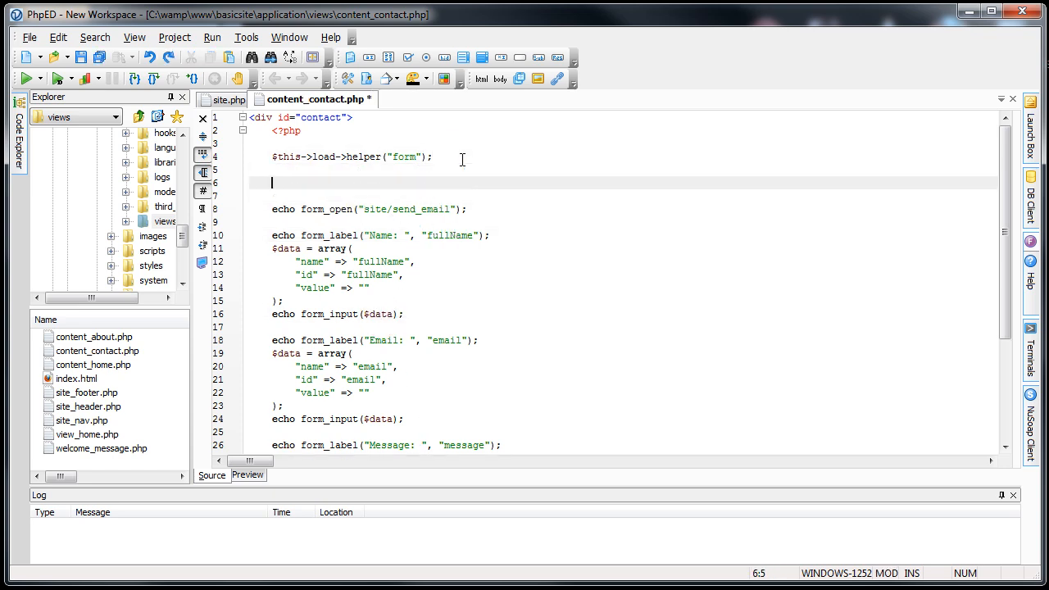
type("echo c")
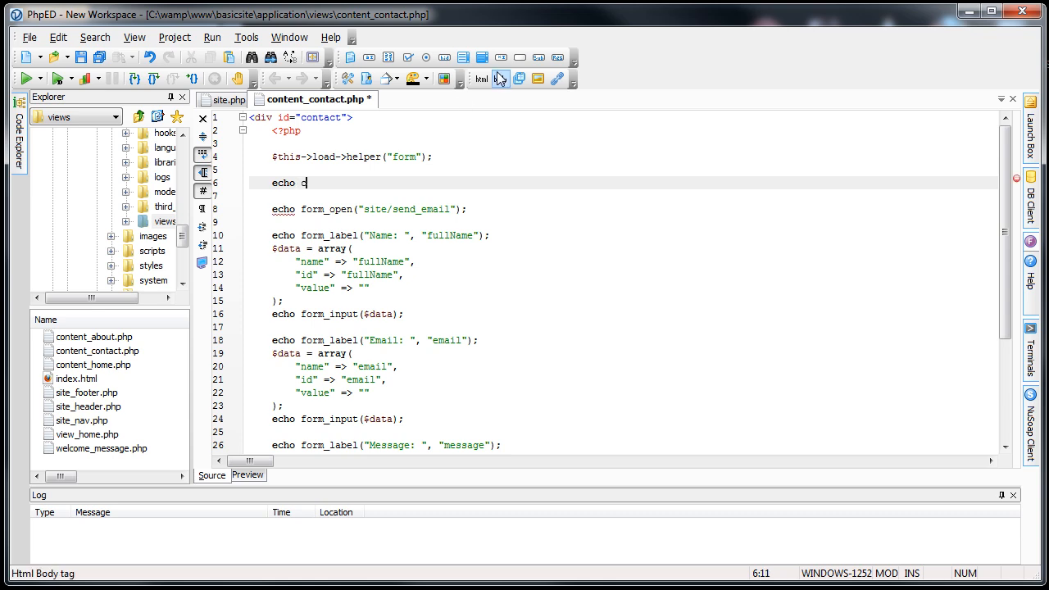
type("alidati")
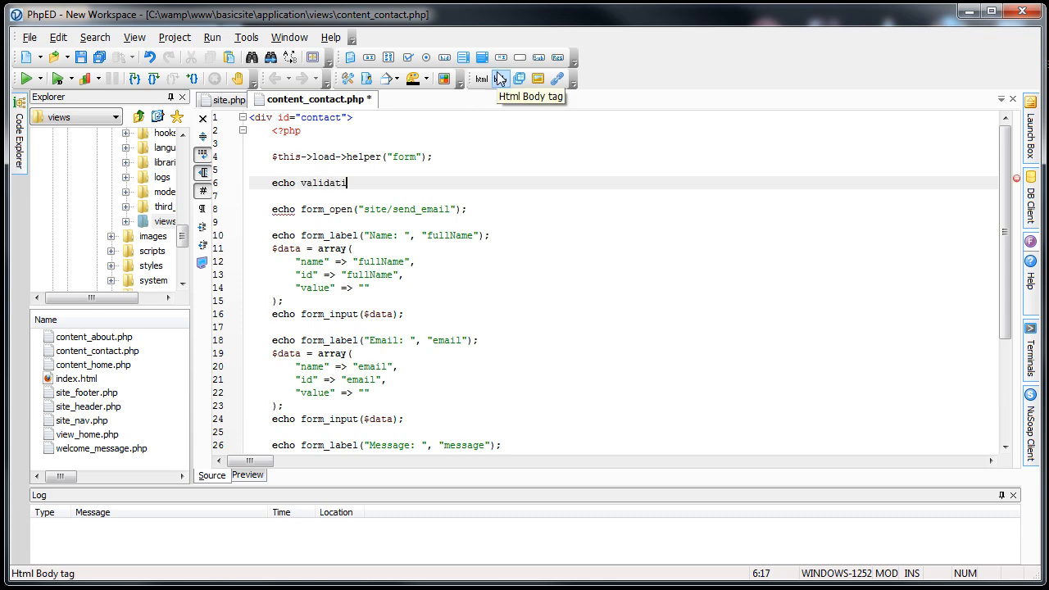
type("on_errors();")
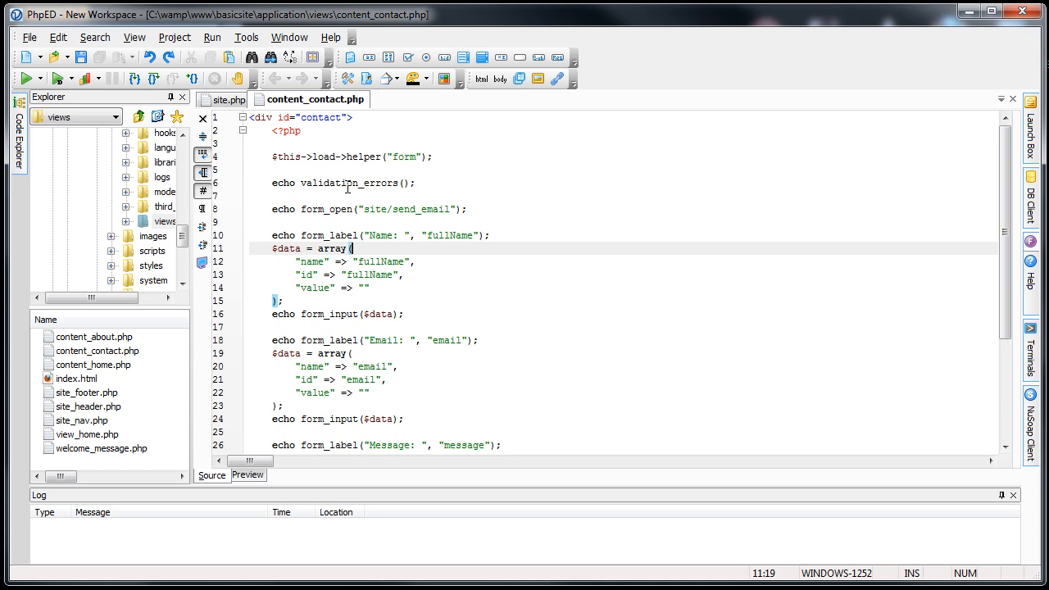
left_click(232, 99)
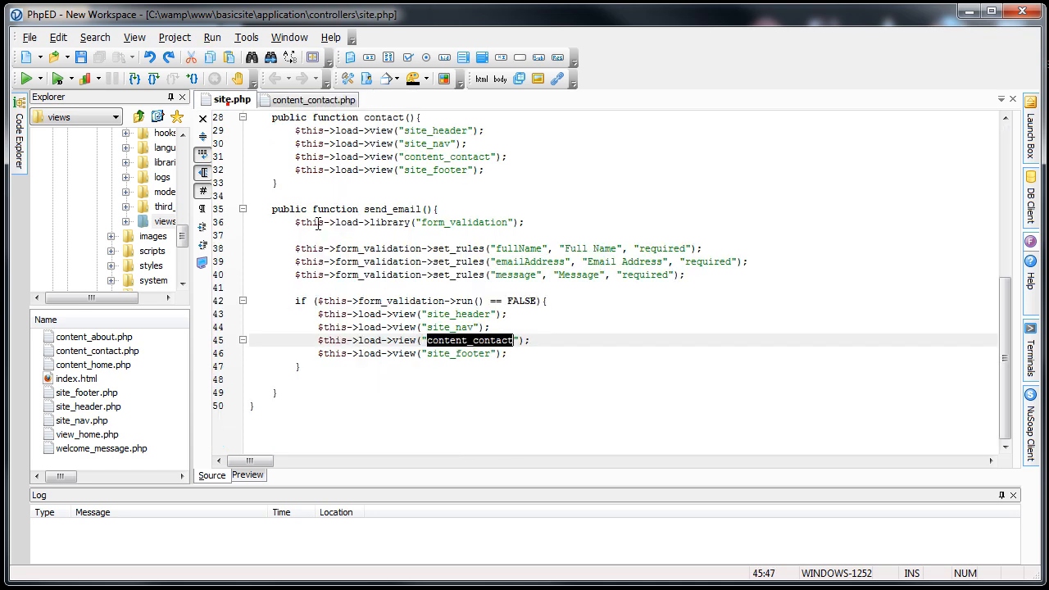
double_click(388, 222)
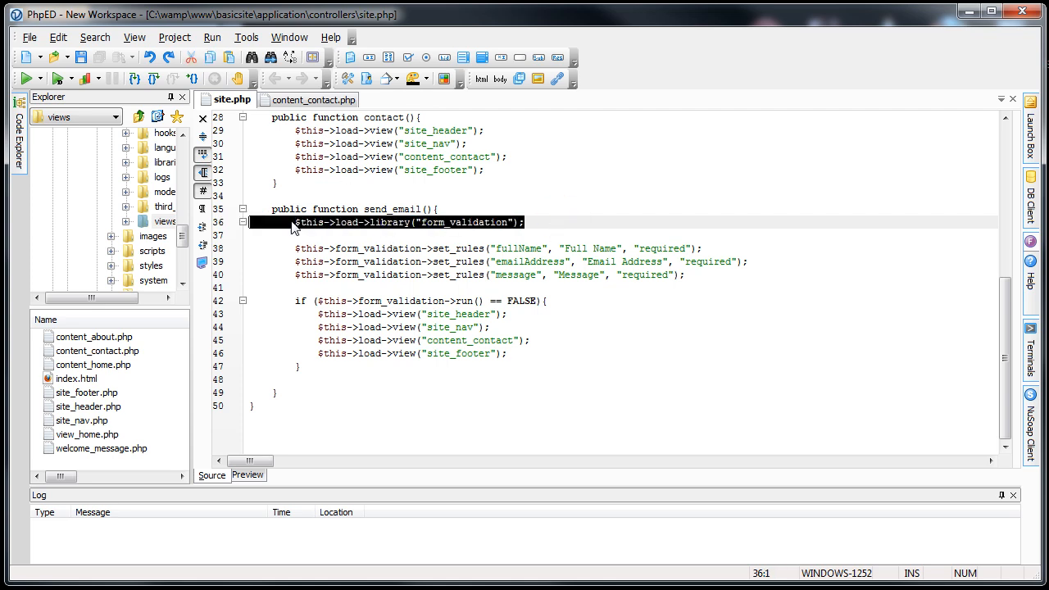
left_click(312, 99)
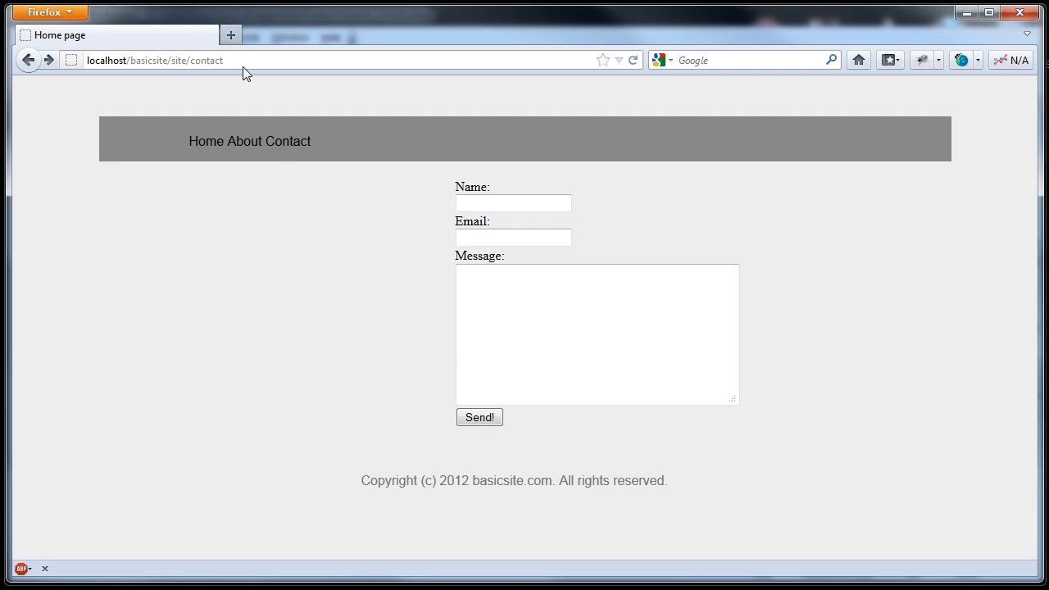
mouse_move(320, 267)
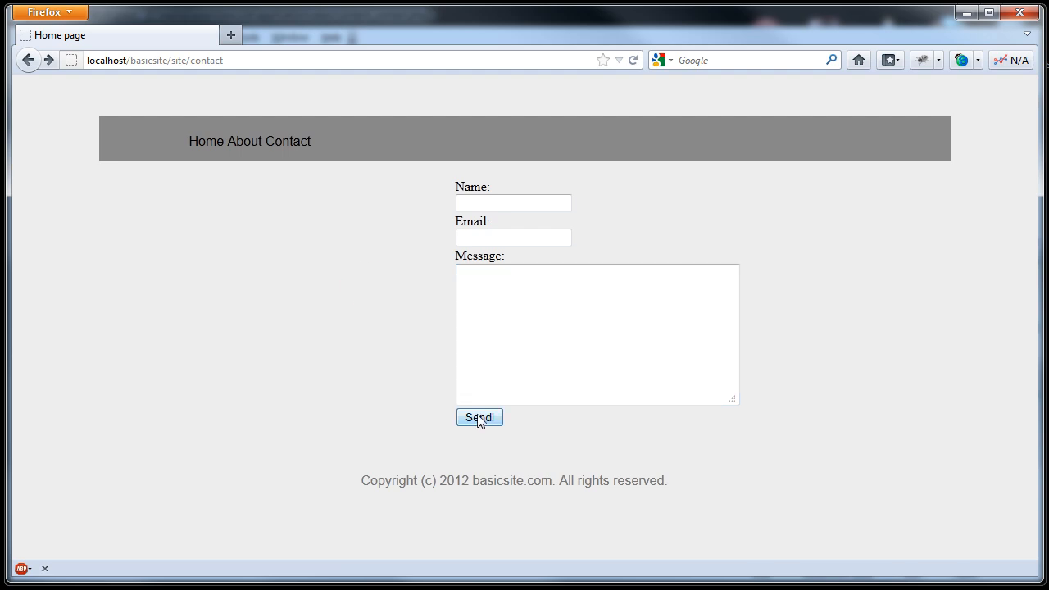
Submit the empty contact form and see the Full Name, Email Address and Message errors
left_click(479, 417)
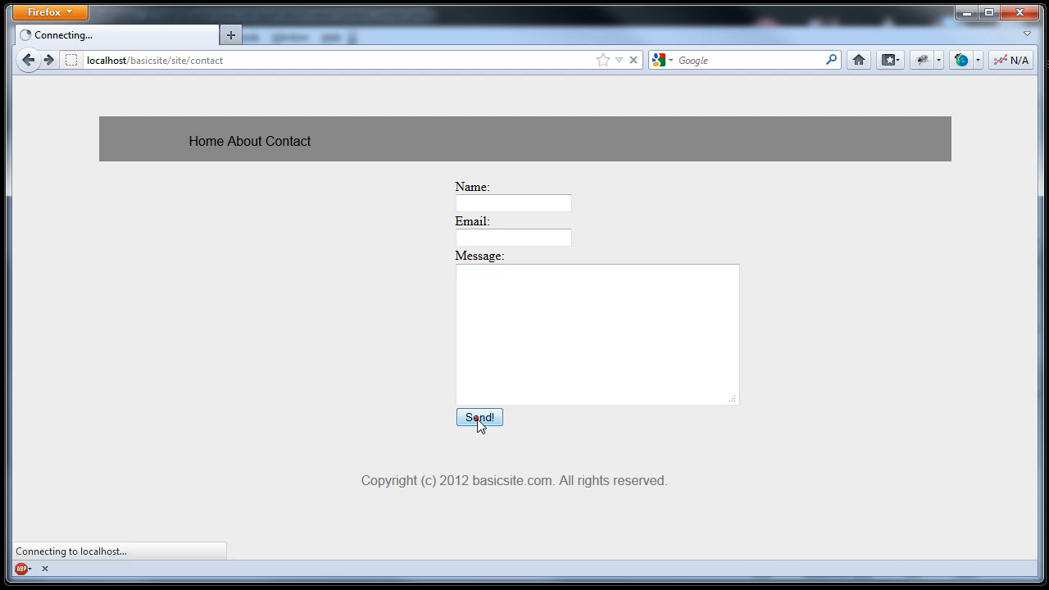
left_click(480, 417)
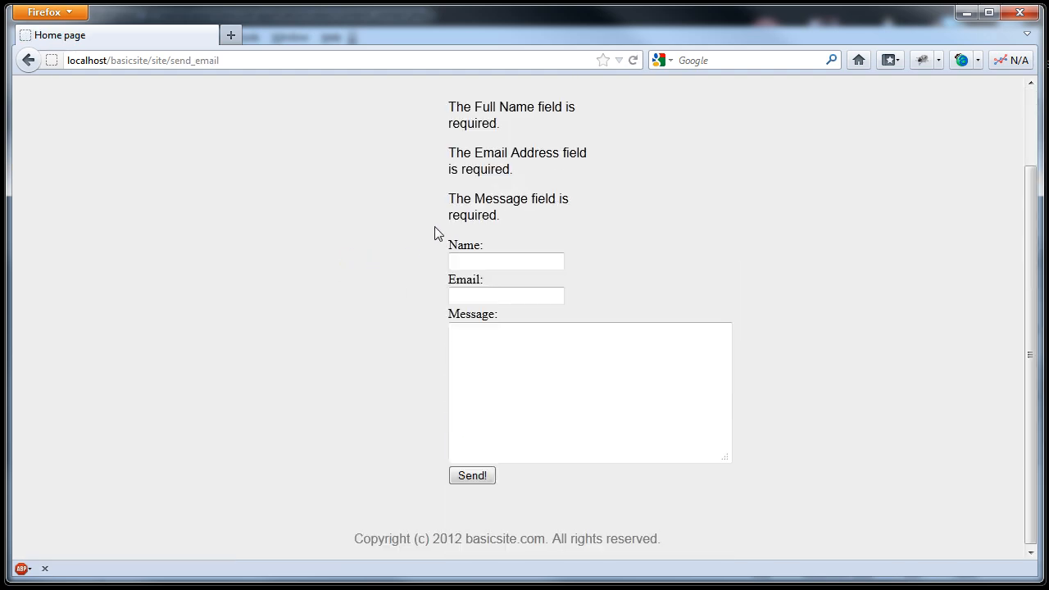
mouse_move(627, 229)
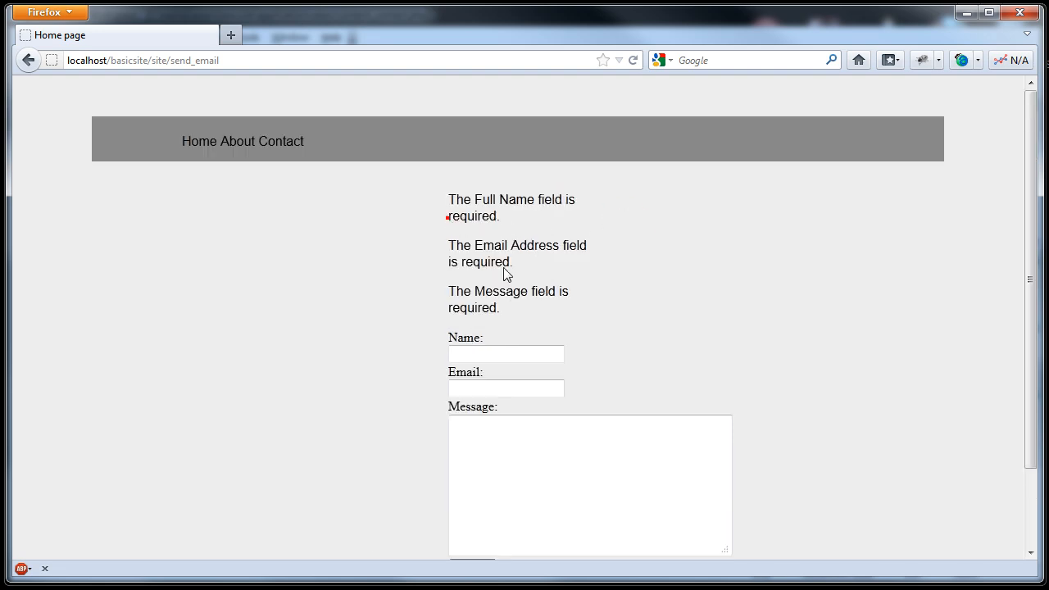
mouse_move(418, 289)
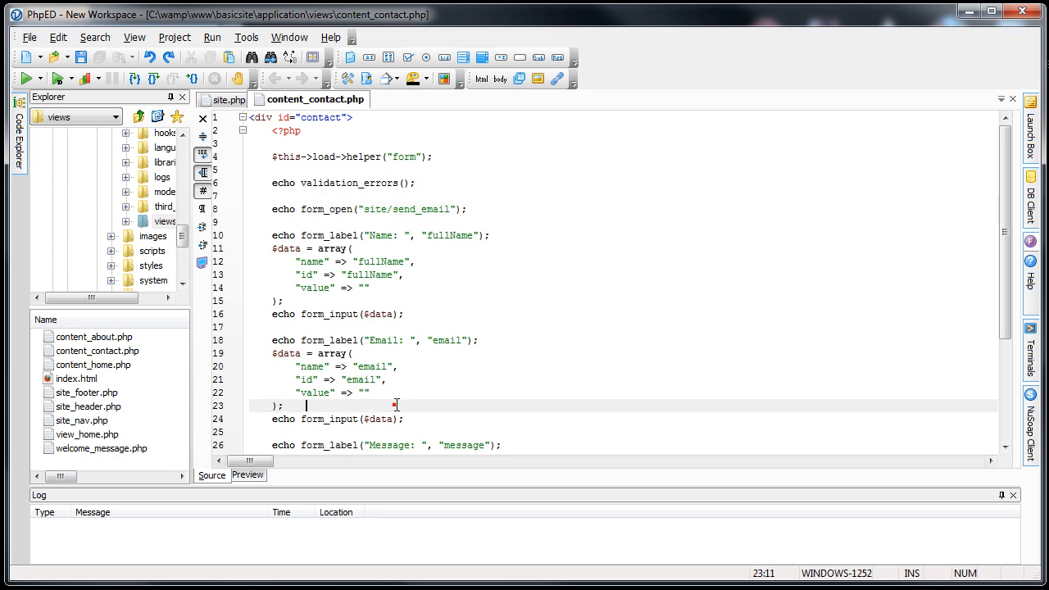
In the else branch, set $data["message"] to a success message and load the four views with $data
left_click(232, 100)
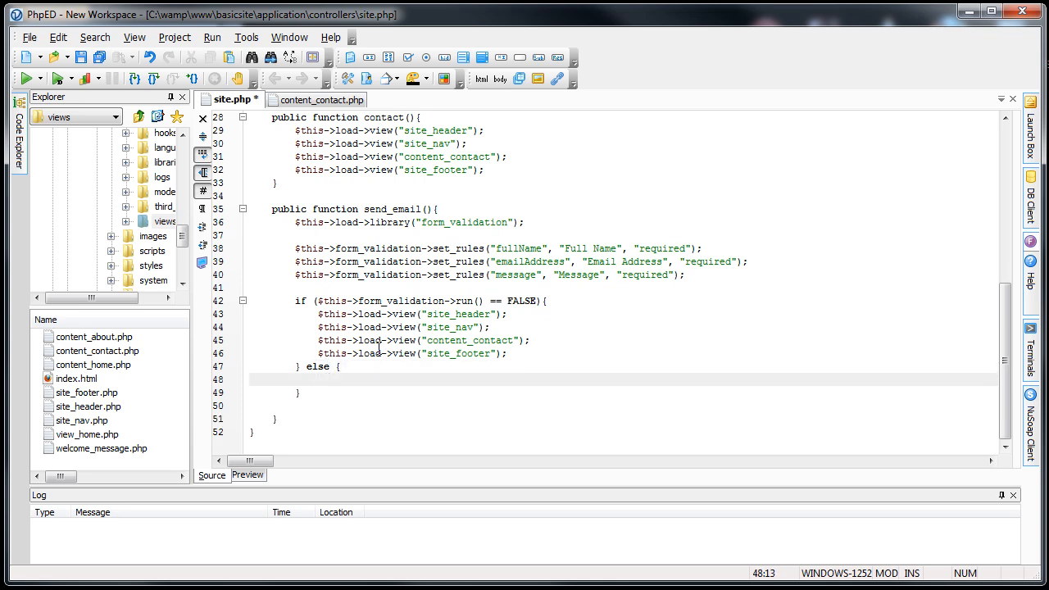
left_click_drag(320, 314, 507, 354)
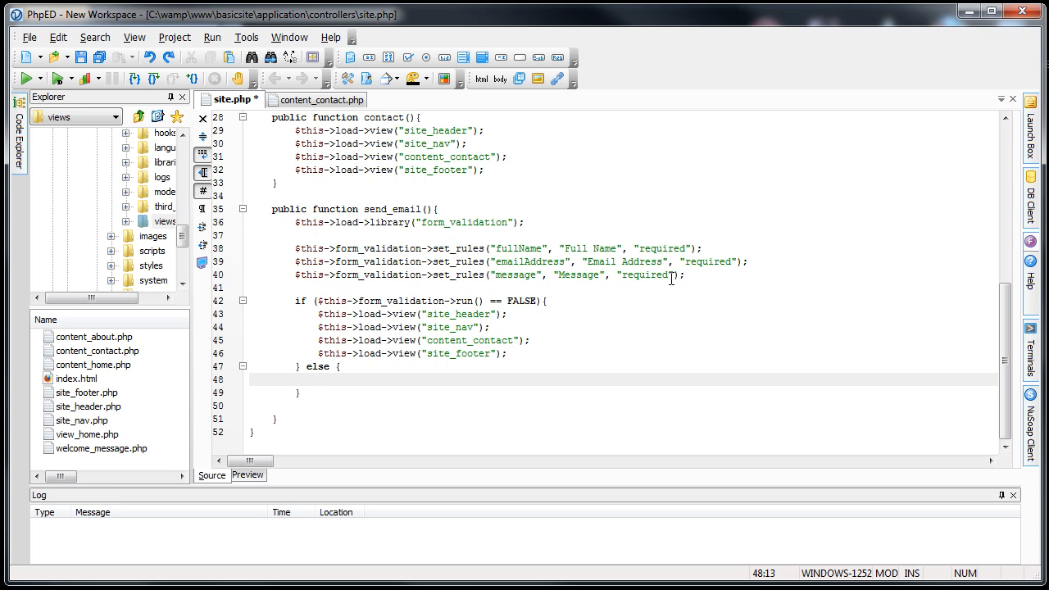
type("$data[")
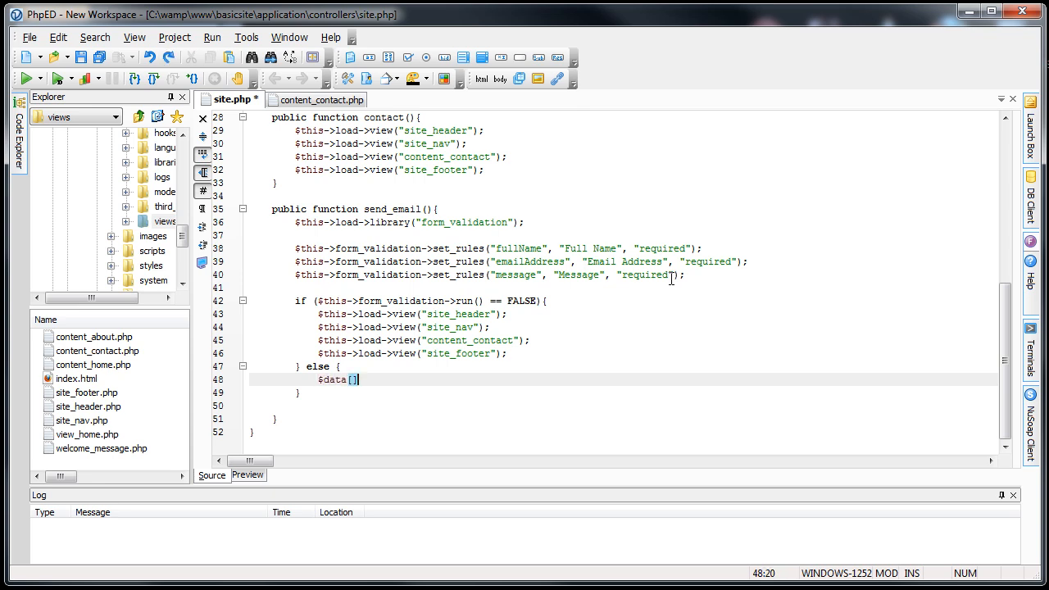
type("message\"")
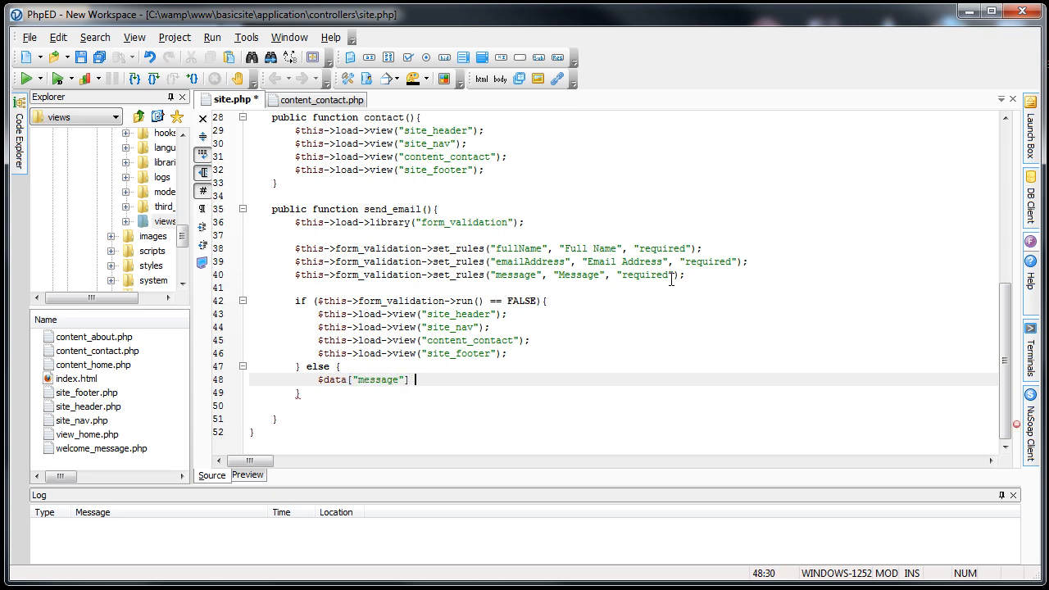
type("= \"\"")
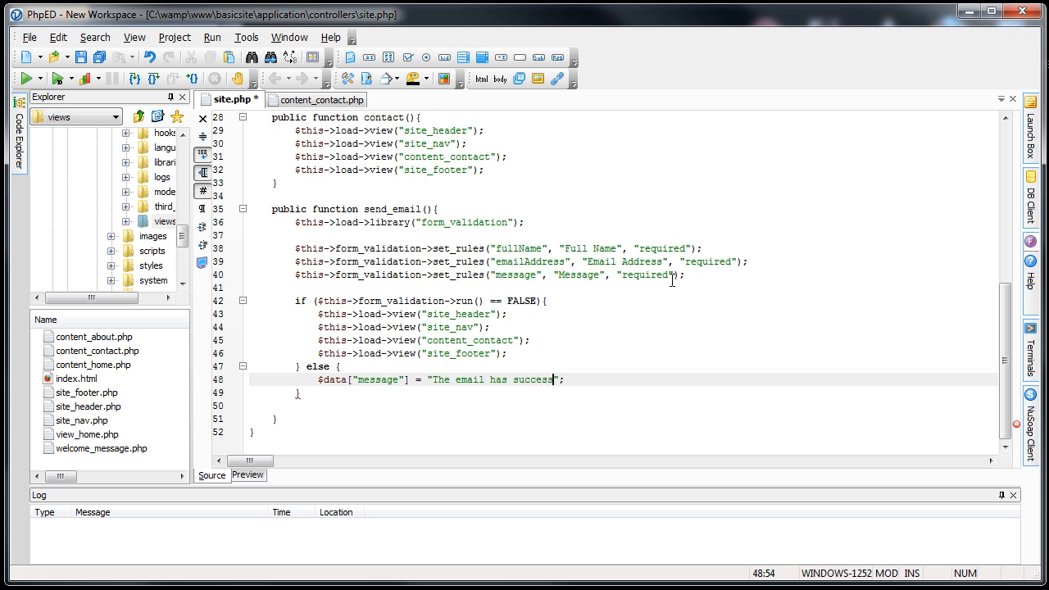
type("fully been")
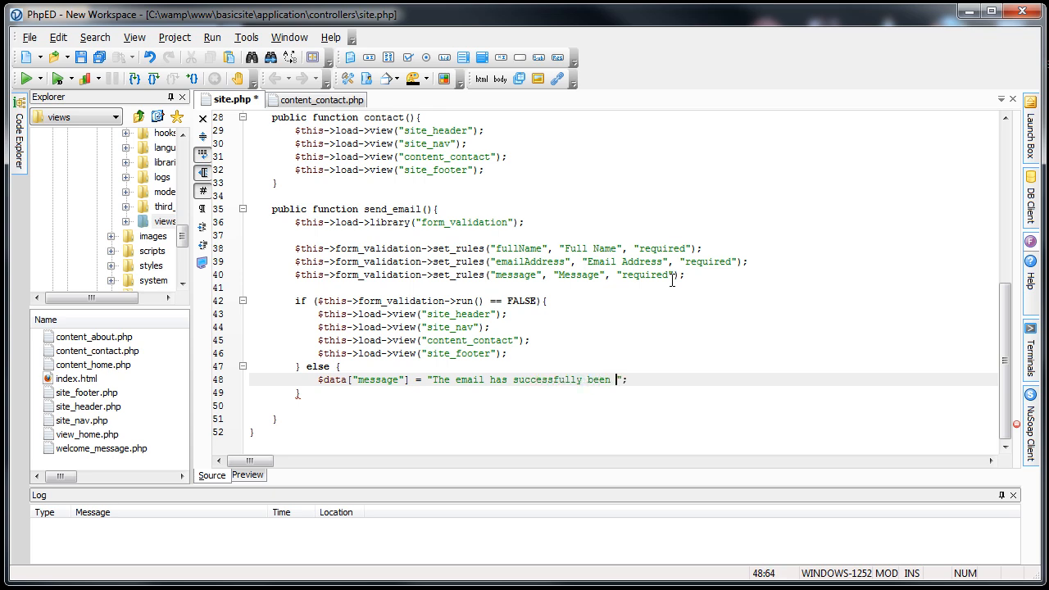
type("sent!")
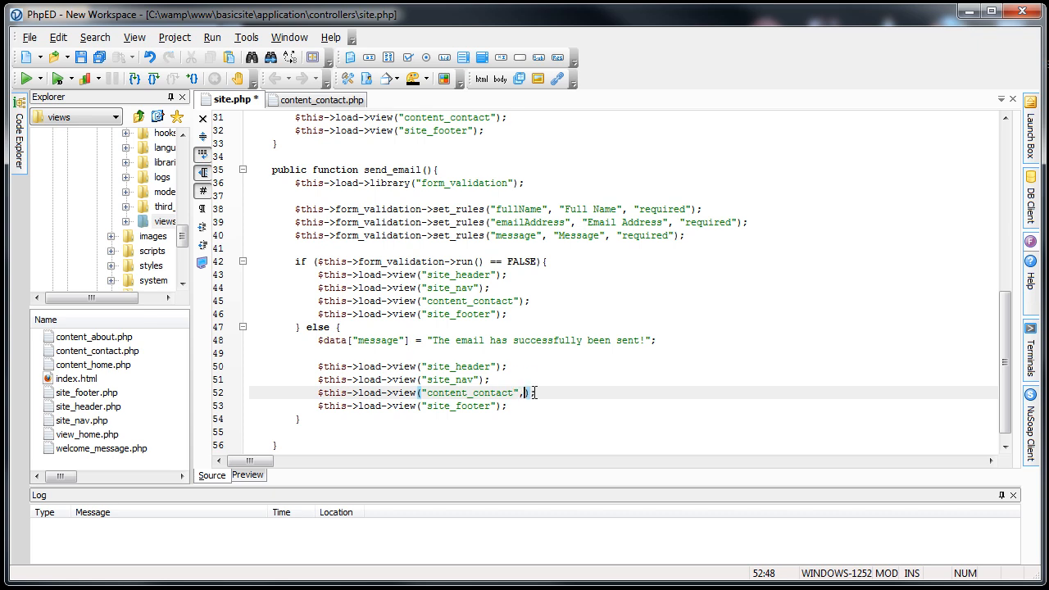
type("$data")
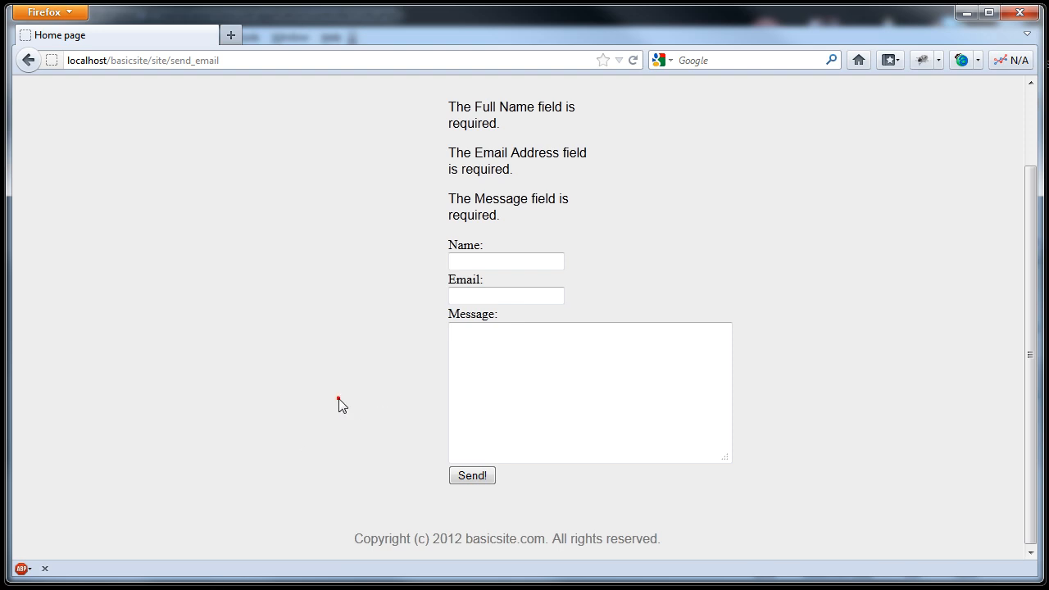
Fill Name, Email and Message with test text and resubmit the contact form
type("dfgdf")
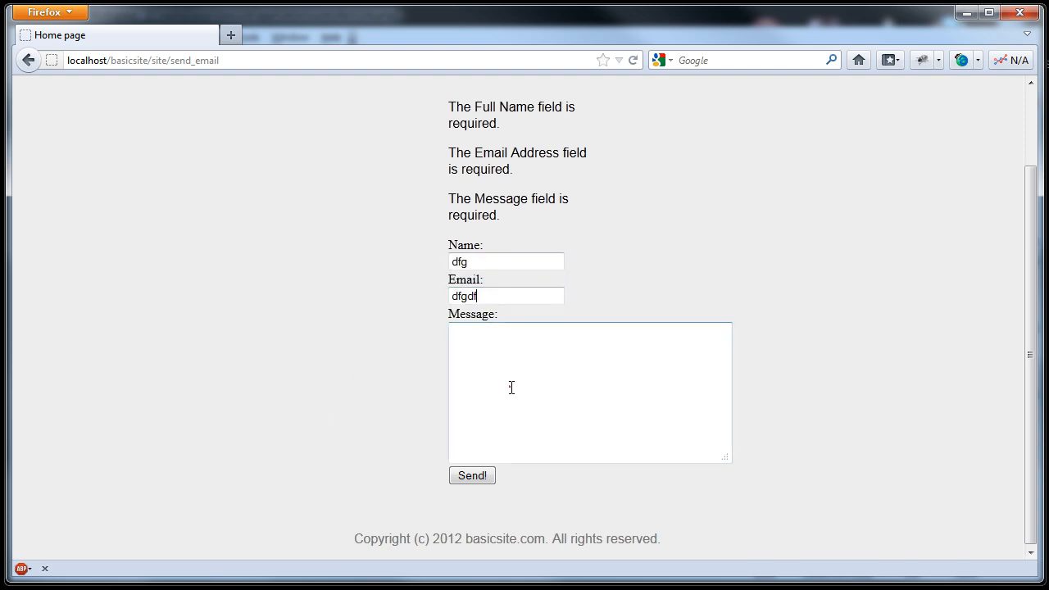
type("gdfg")
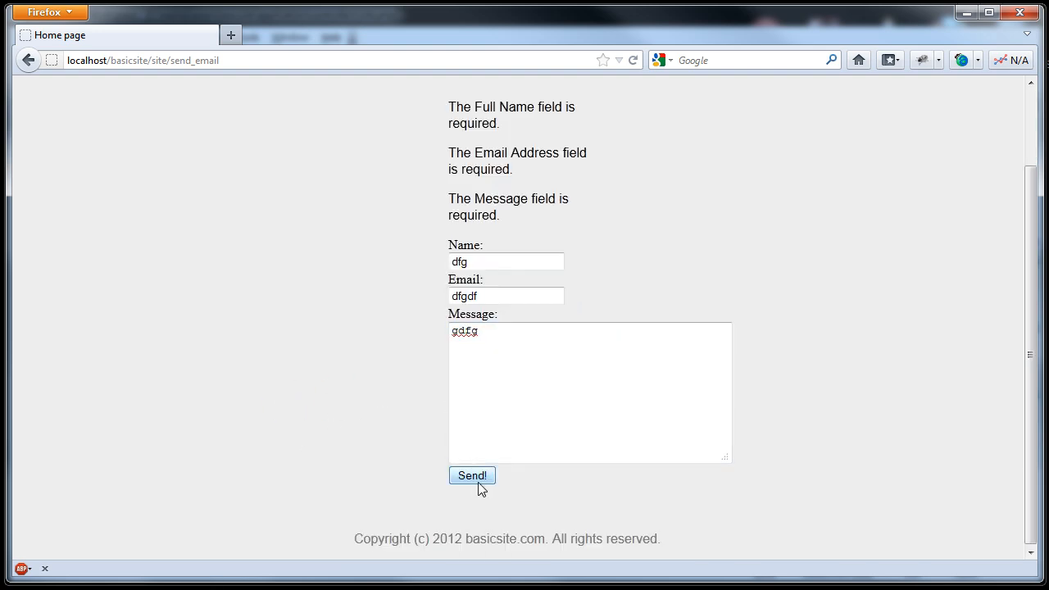
left_click(471, 475)
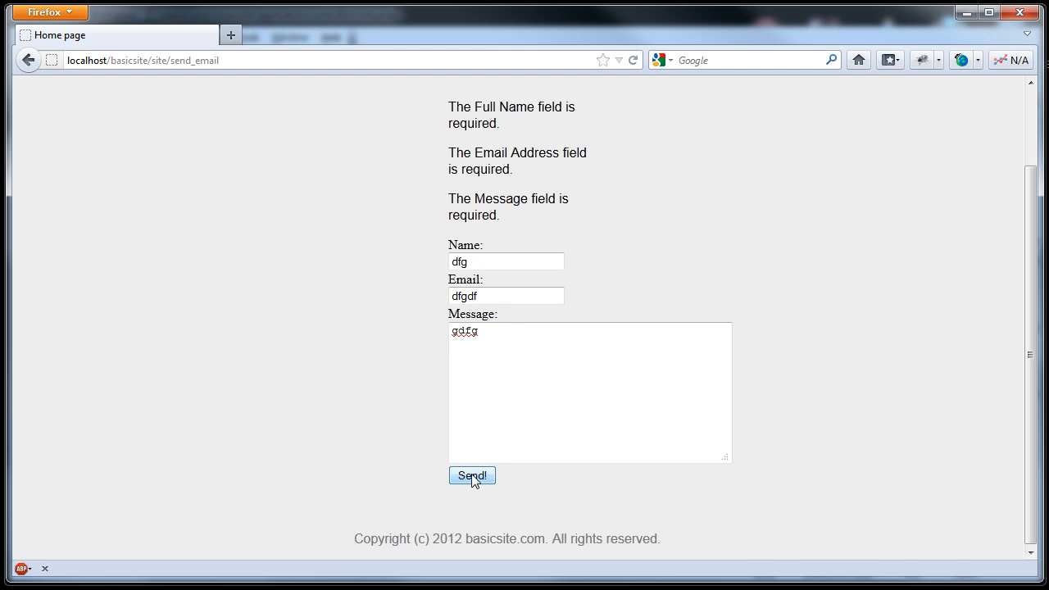
left_click(471, 476)
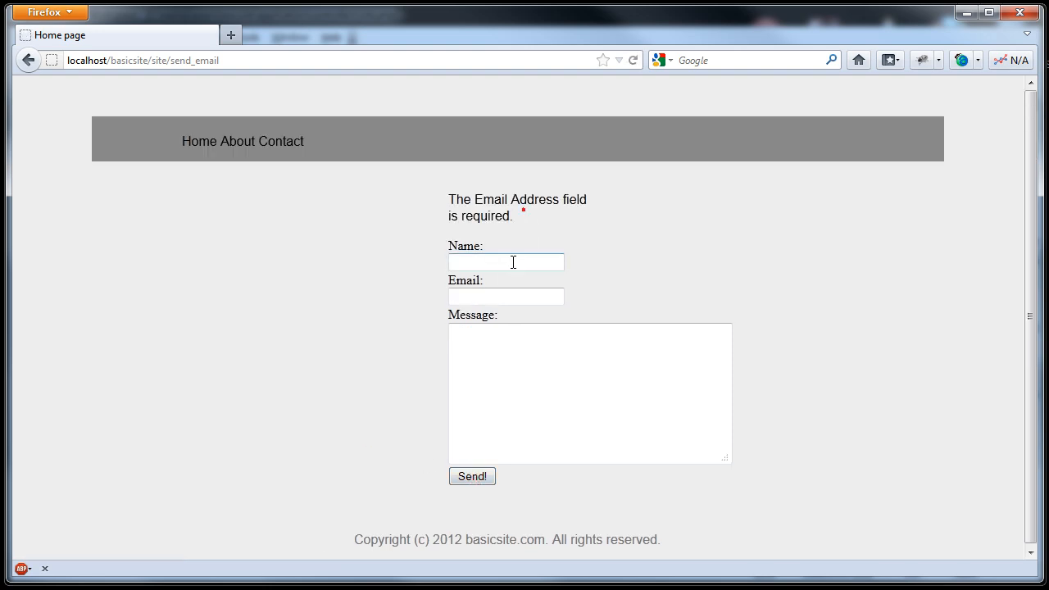
type("df")
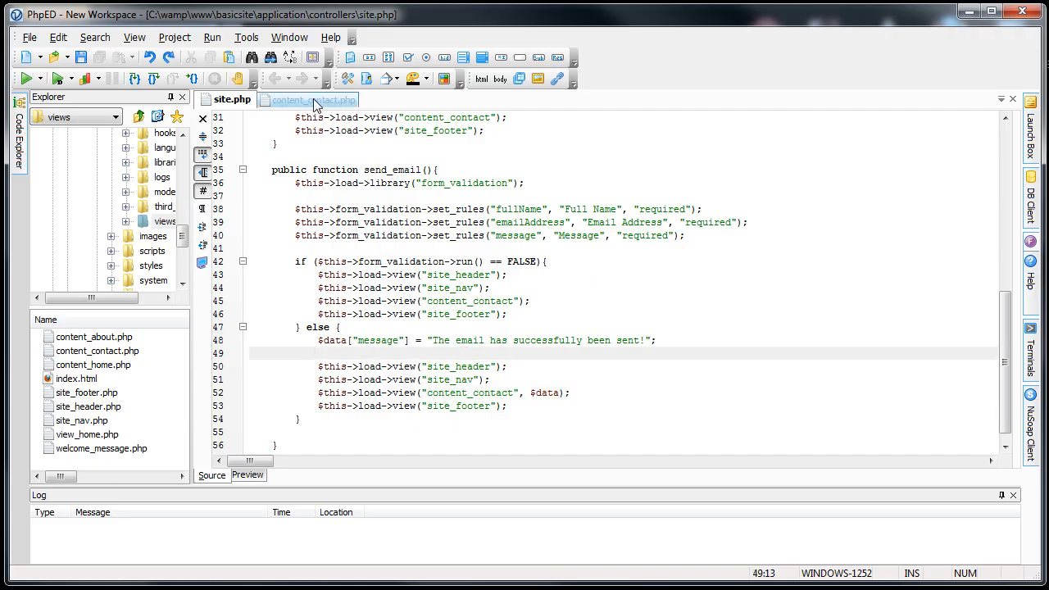
Rename the second rule's field from emailAddress to email
left_click(308, 99)
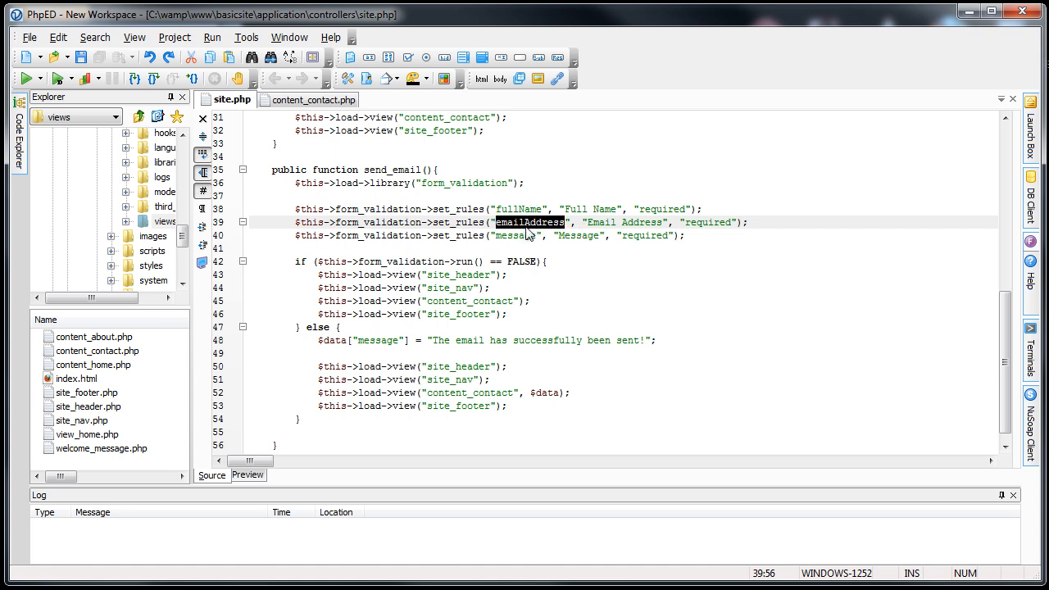
type("email")
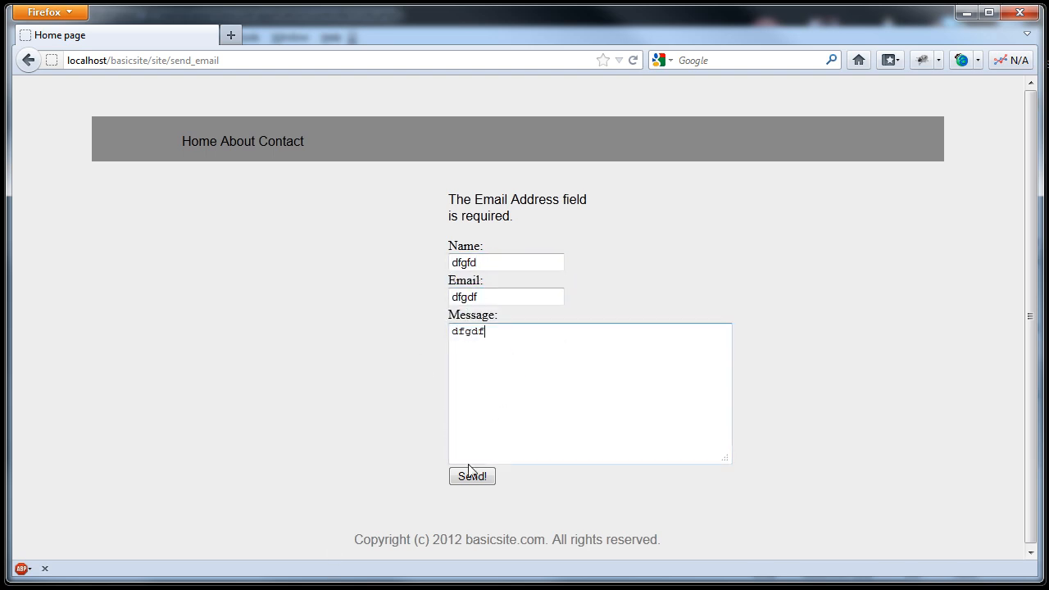
Submit the completed contact form and confirm it returns without any validation errors
left_click(472, 476)
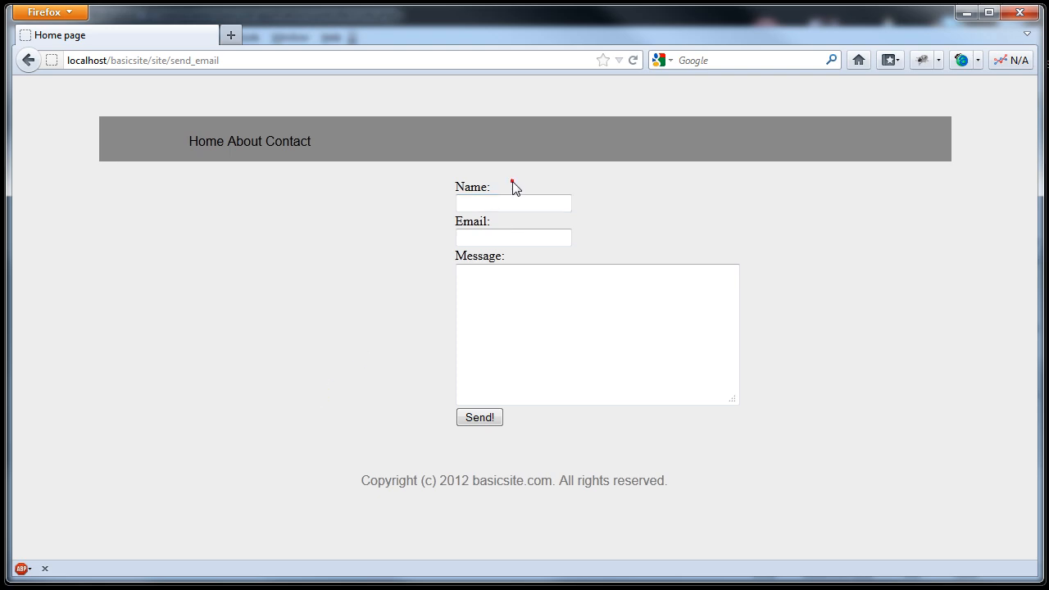
mouse_move(512, 187)
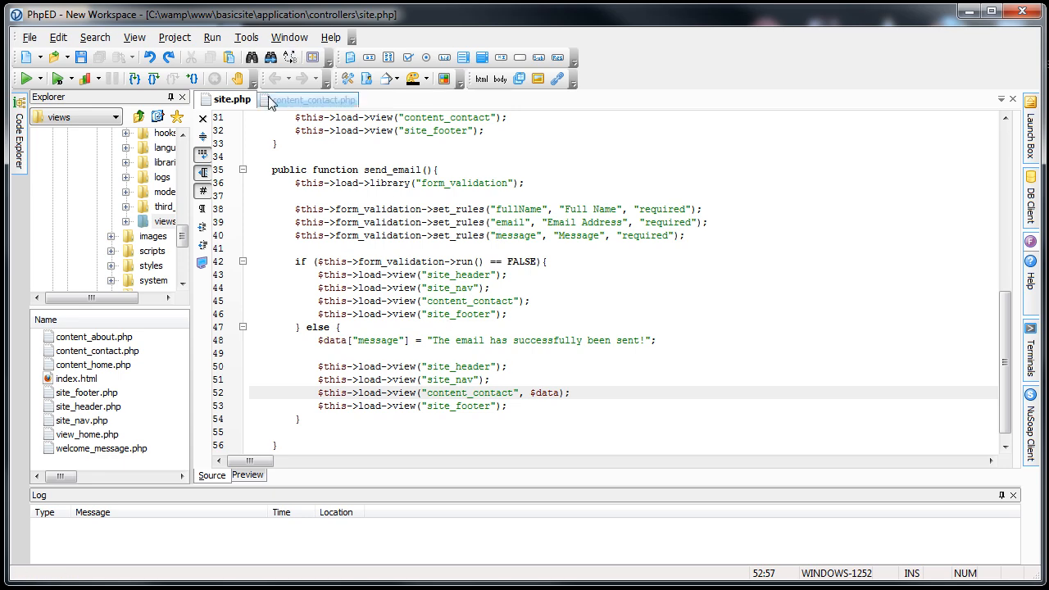
mouse_move(297, 107)
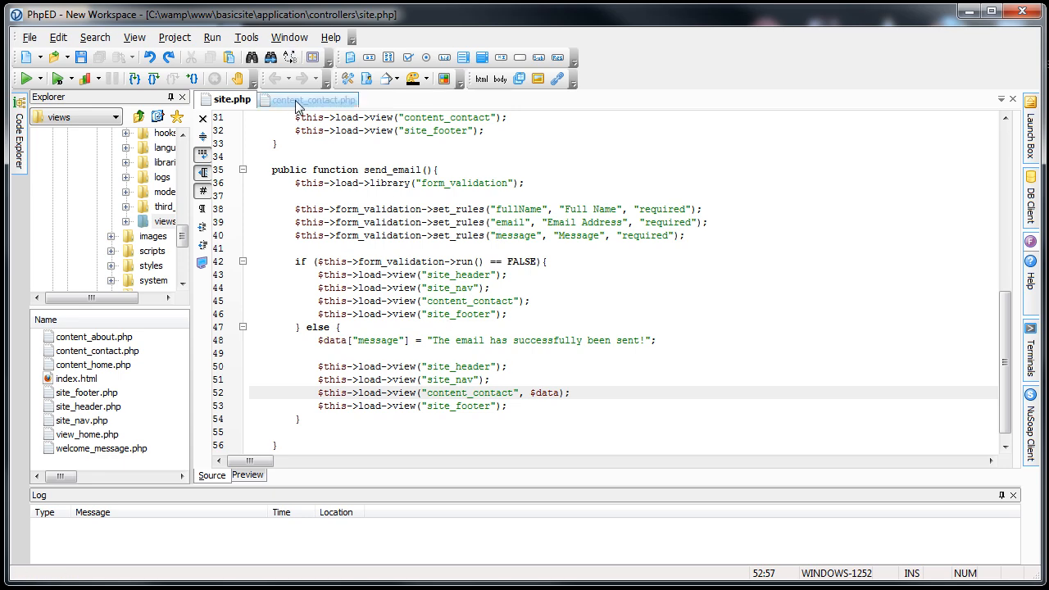
Add echo $message; to line 6 of content_contact.php, then resend the form in Firefox
left_click(307, 99)
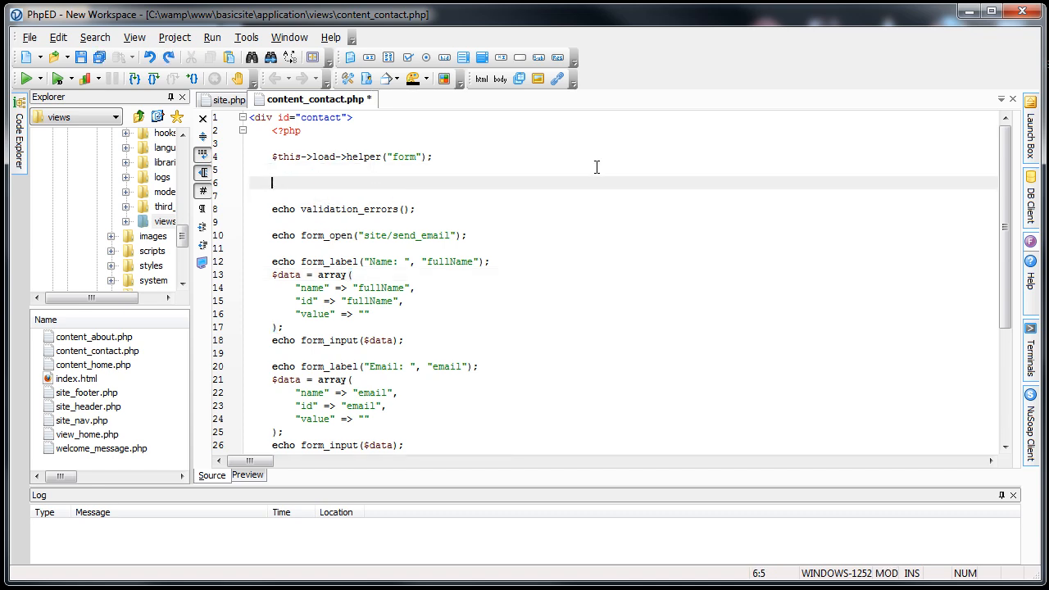
type("echo")
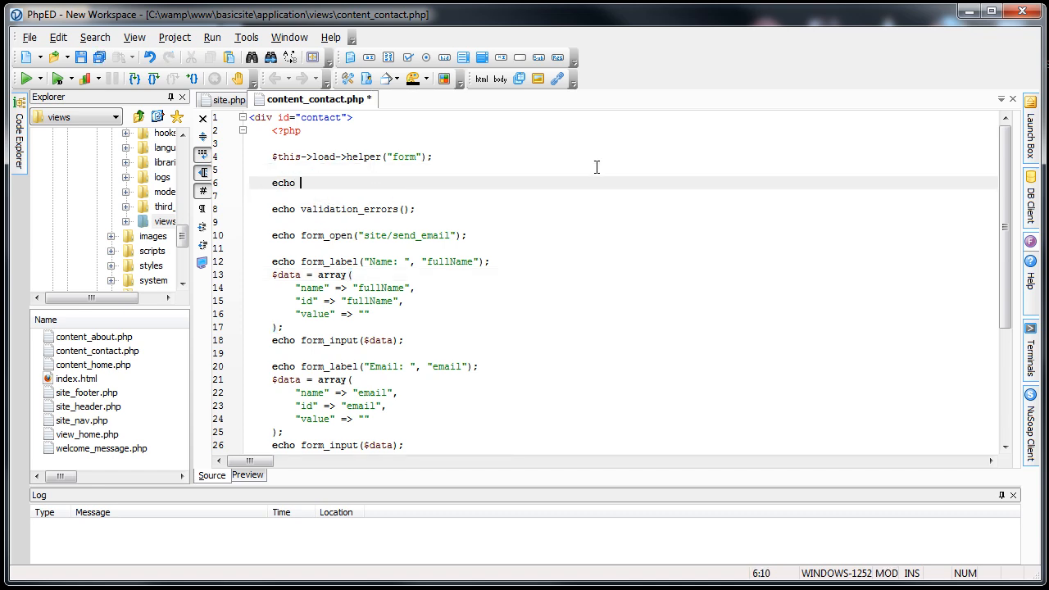
type("$me")
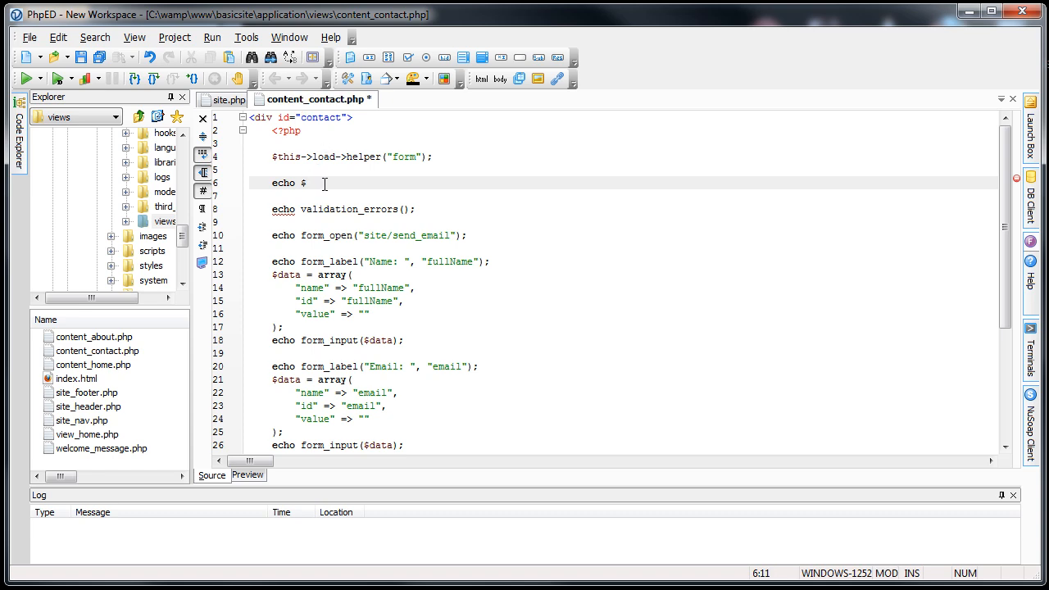
type("message")
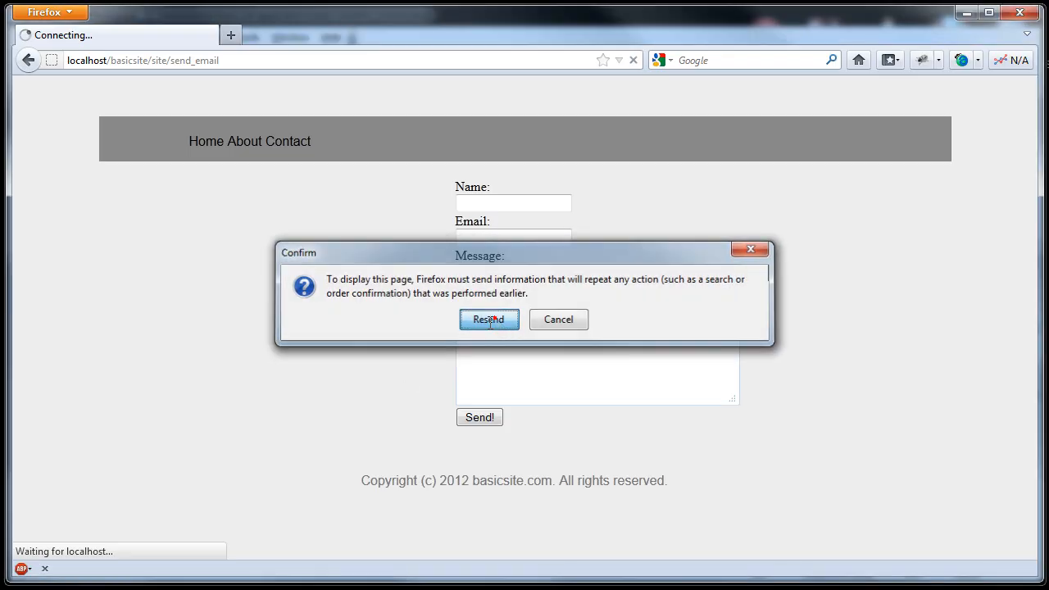
left_click(488, 319)
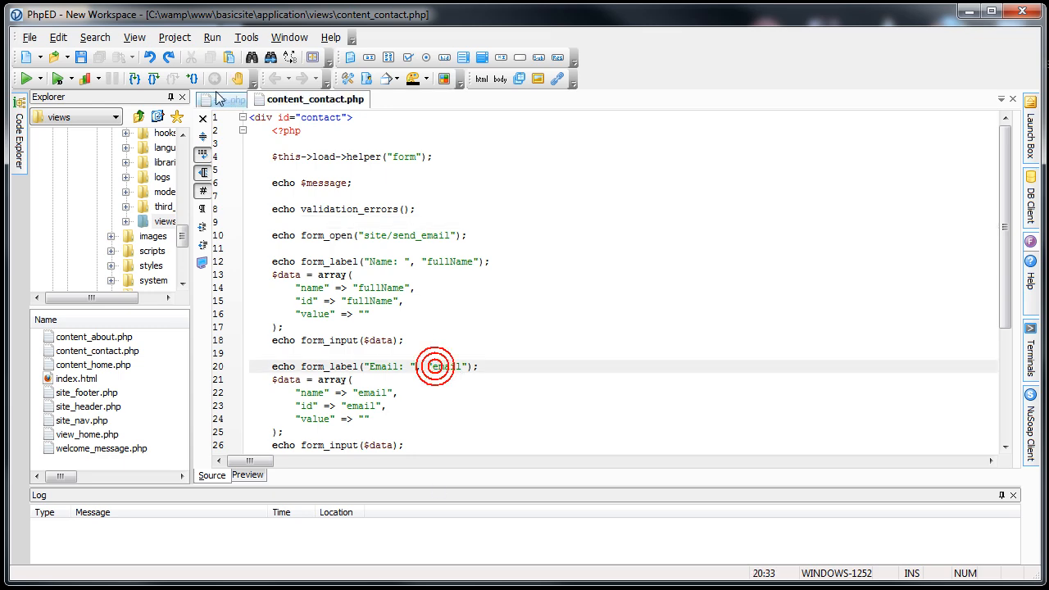
In contact(), set $data["message"] to "The email has successfully been sent!" and pass $data to the view
left_click(232, 99)
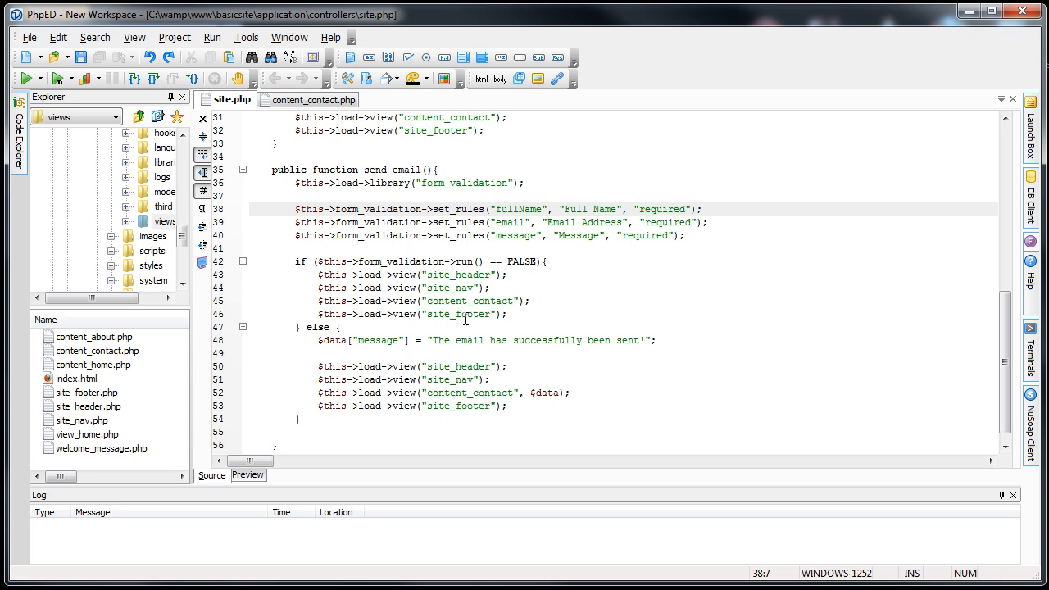
mouse_move(531, 341)
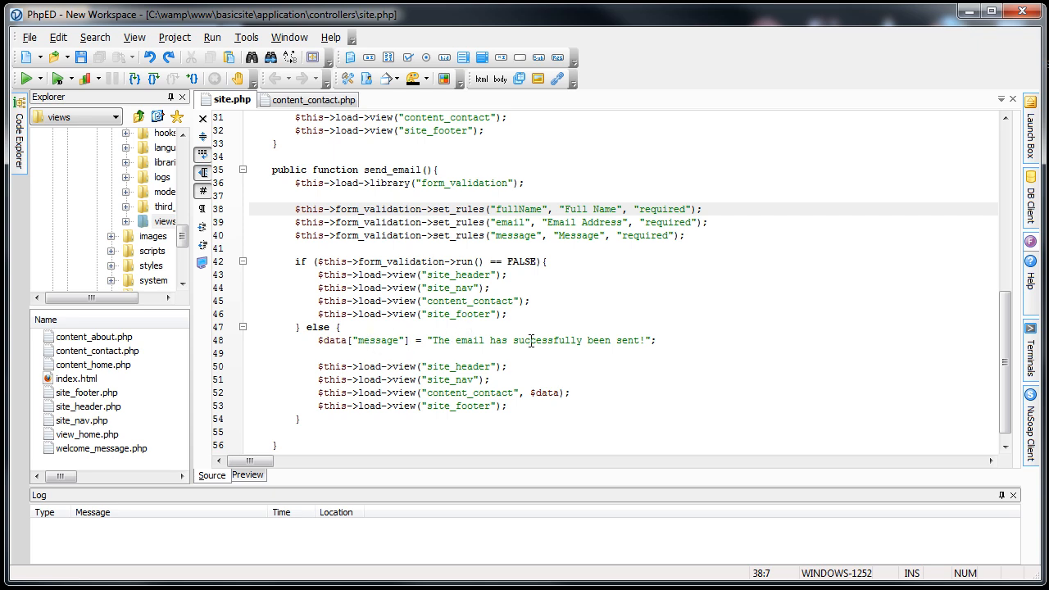
double_click(545, 392)
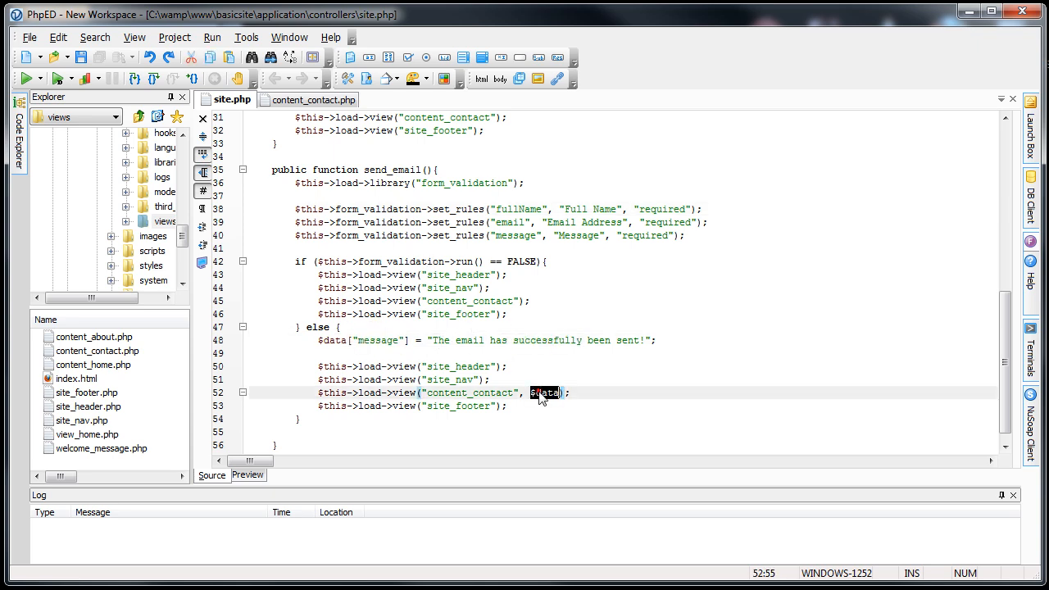
left_click(315, 99)
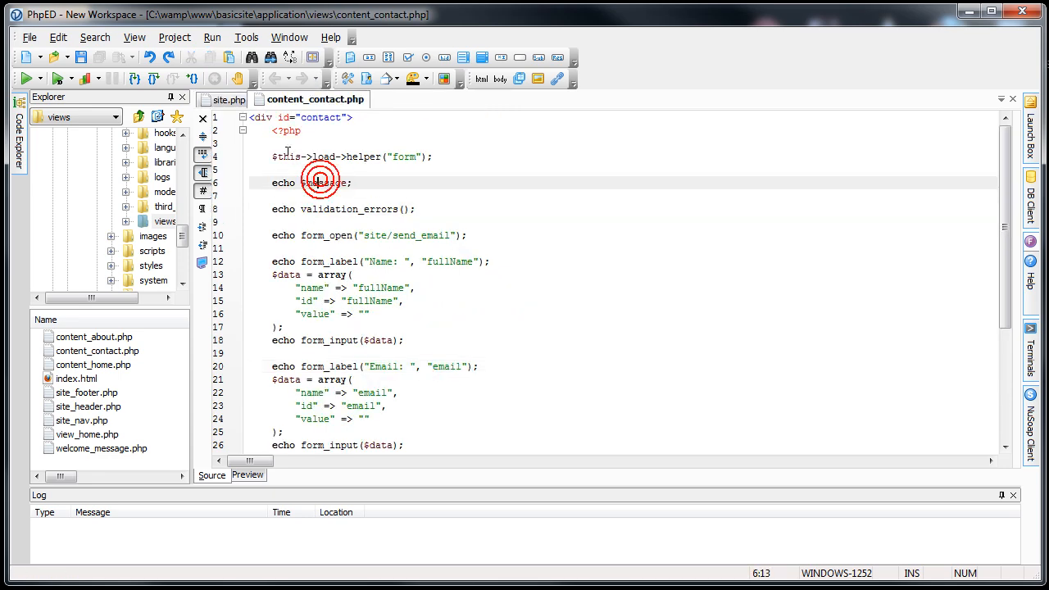
left_click(232, 99)
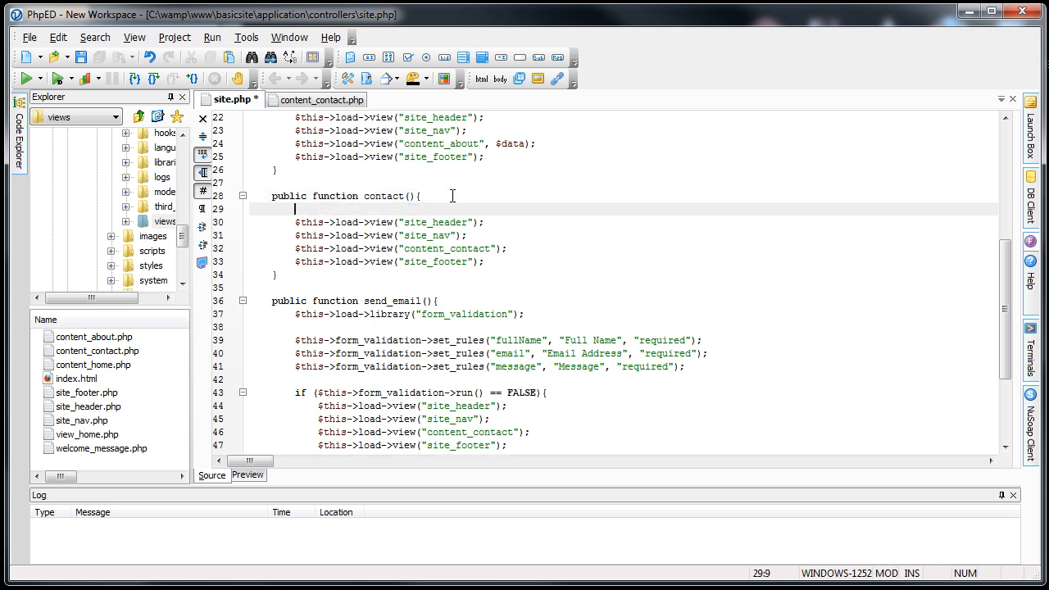
type("$data[\"message\"] = \"The email has successfully been sent!\";")
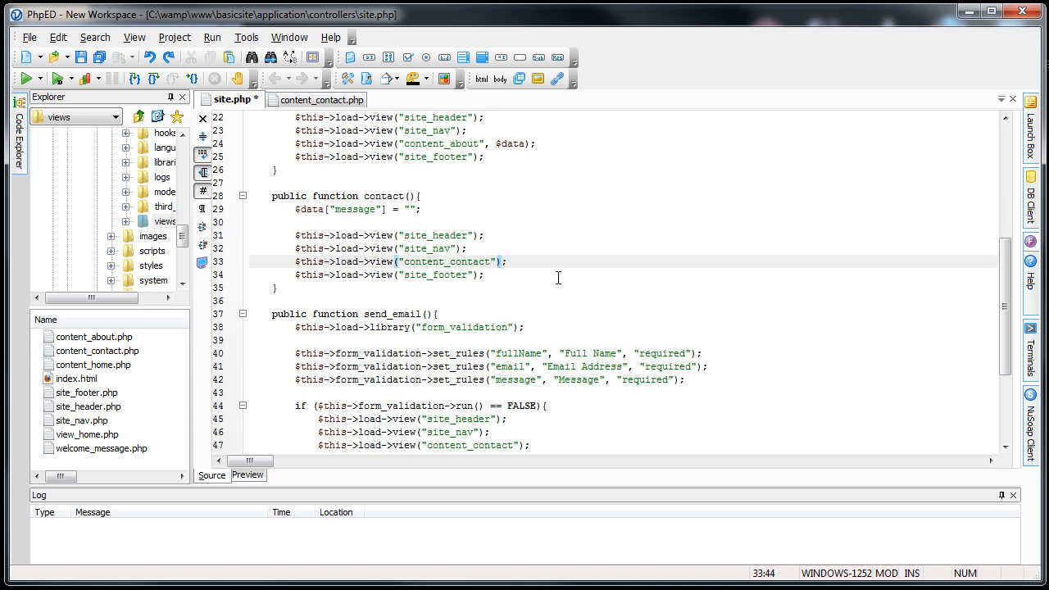
type(", $data")
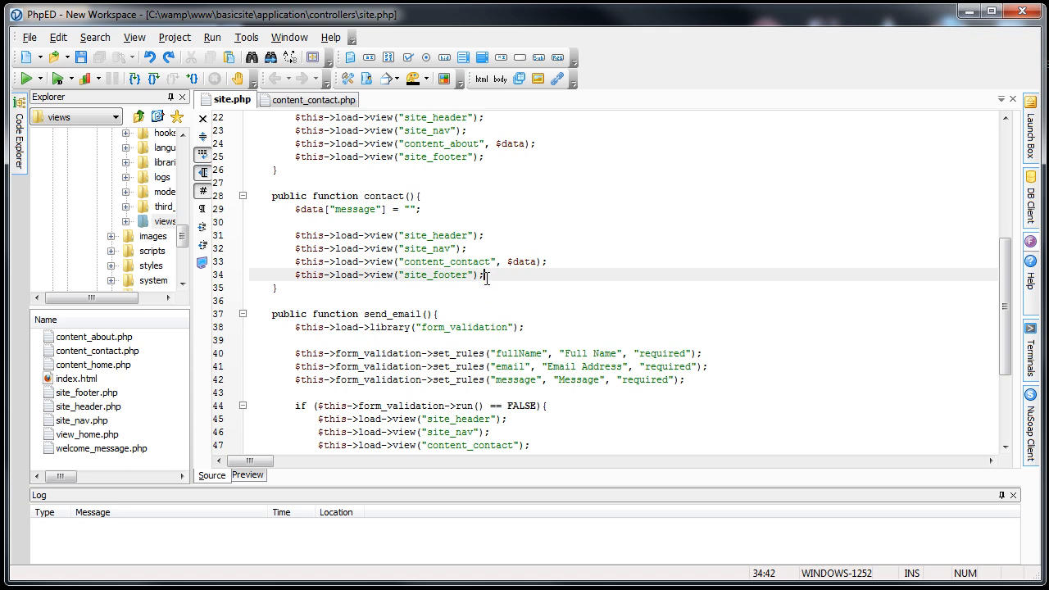
scroll("down", 3)
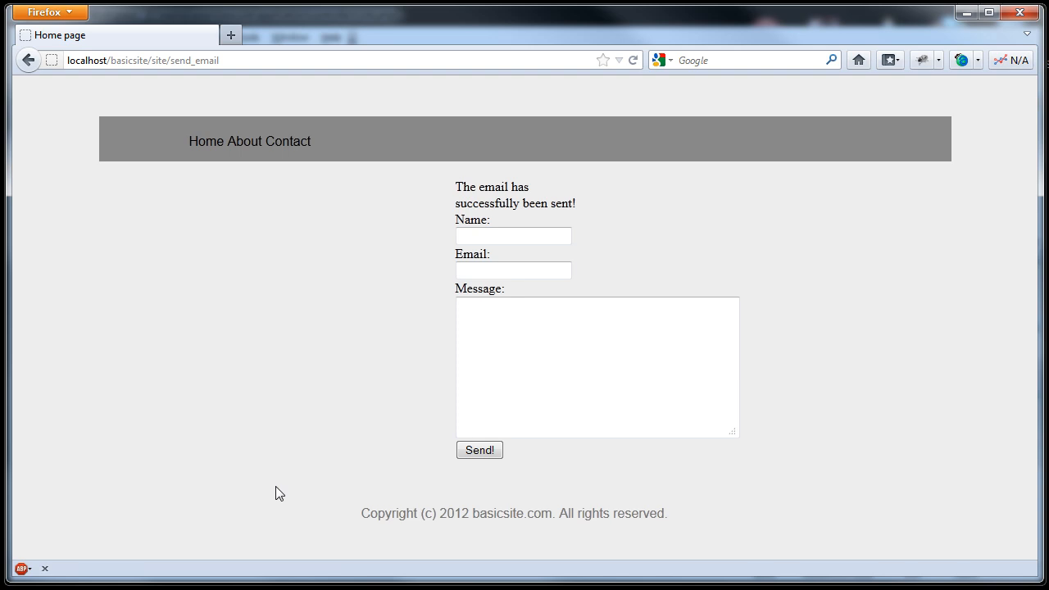
Reload the Contact page in Firefox to get a blank form, then return to PhpED
left_click(291, 141)
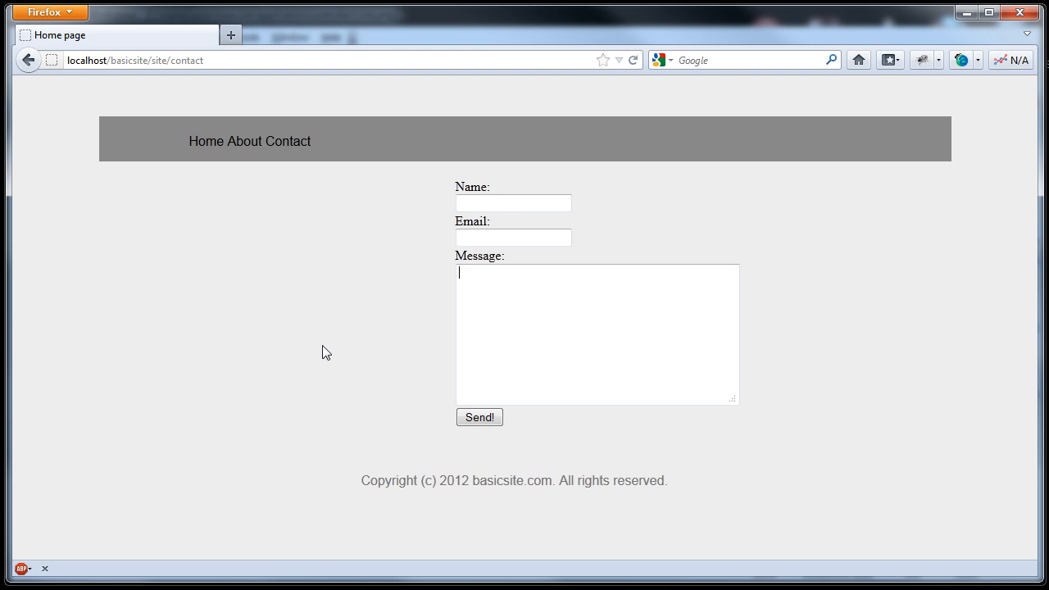
left_click(480, 417)
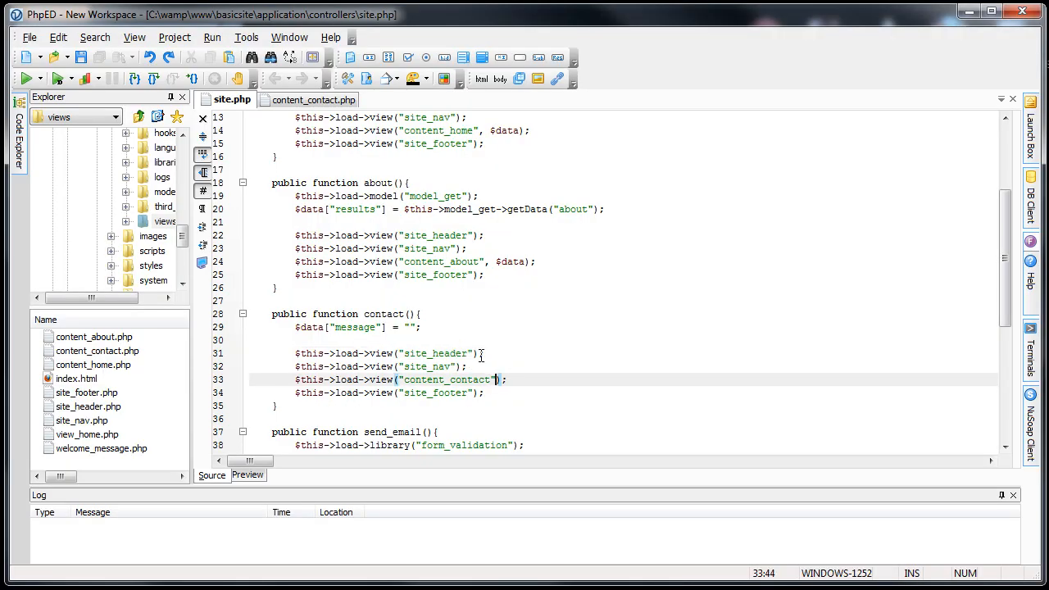
Pass $data to the content_contact view call and start adding valid_email to the email rule
type(", $data")
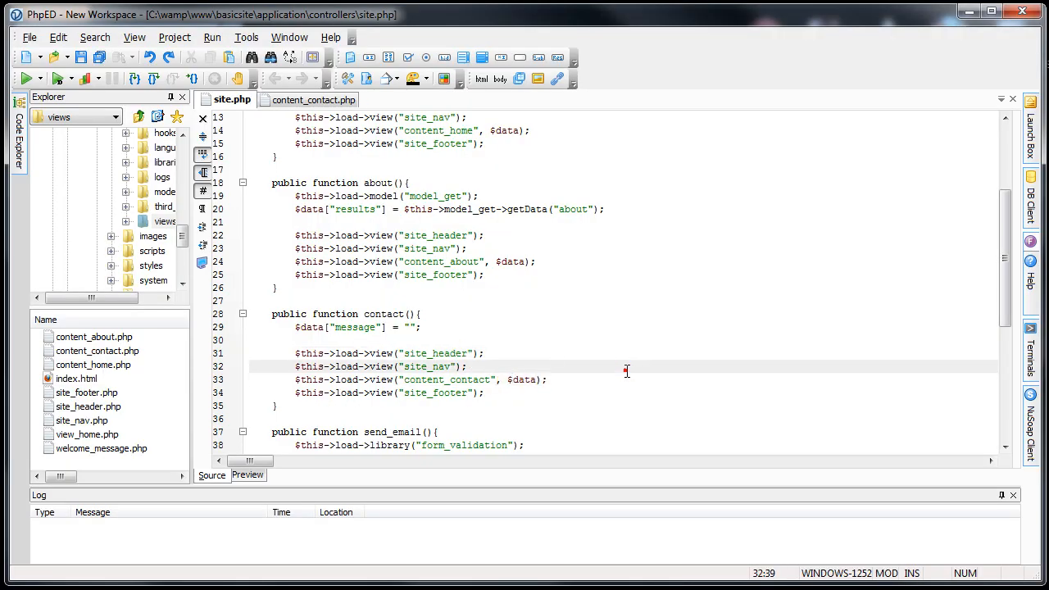
scroll("down", 3)
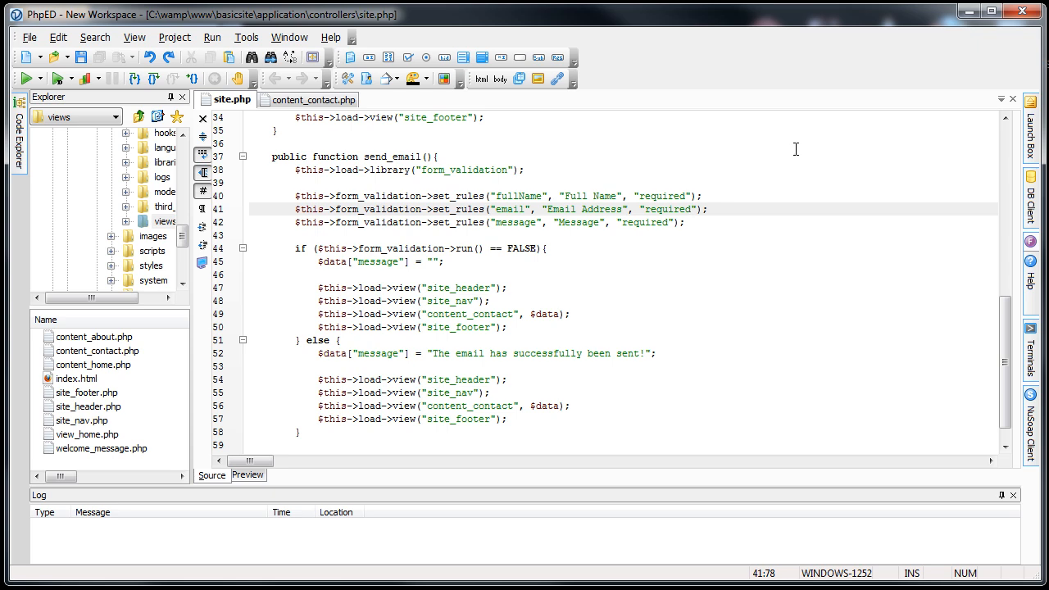
mouse_move(721, 183)
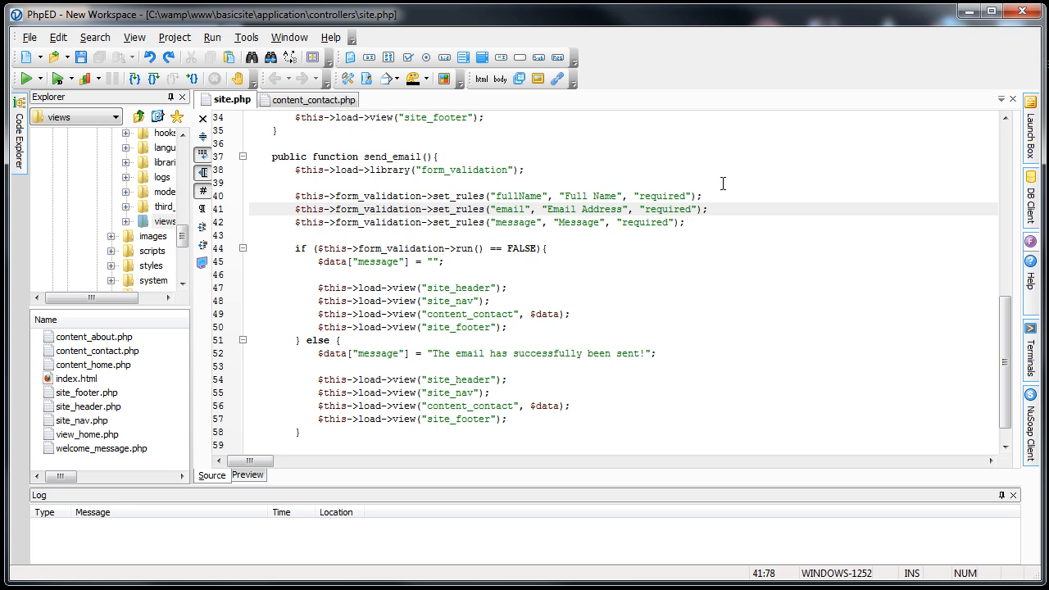
type("v")
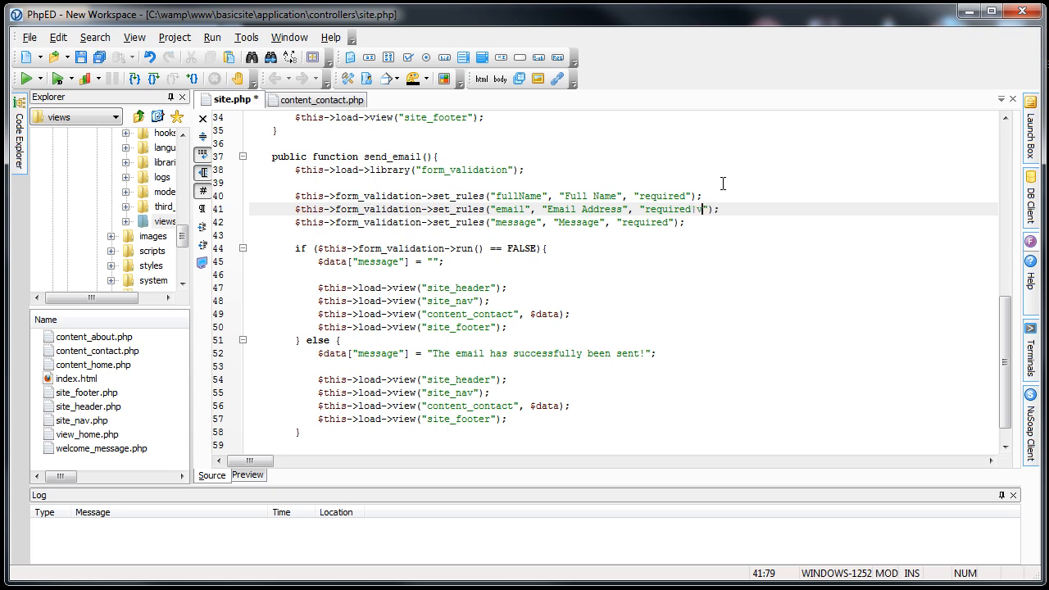
type("alid_e")
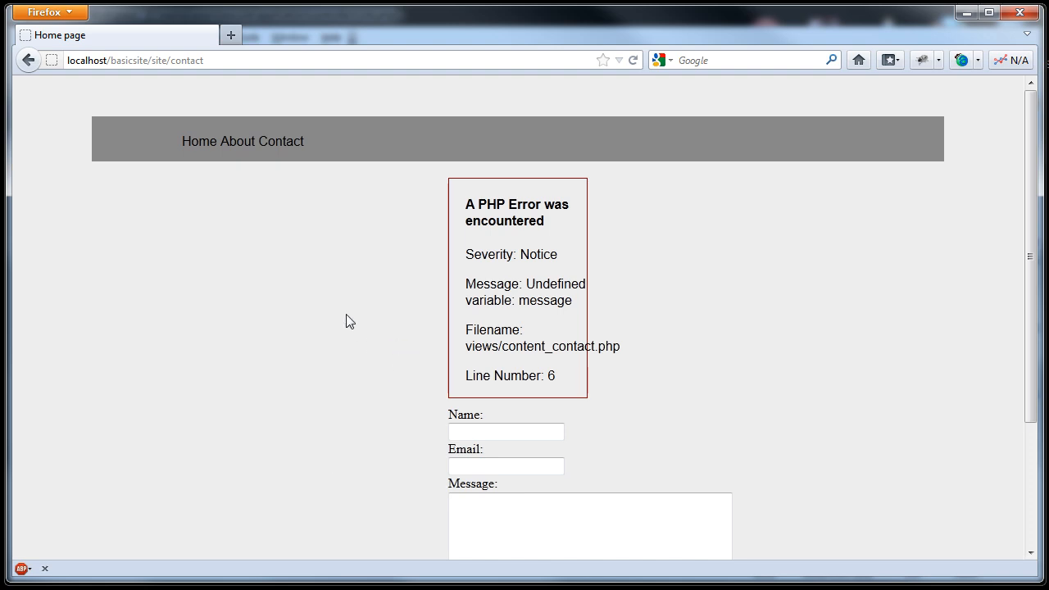
type("d")
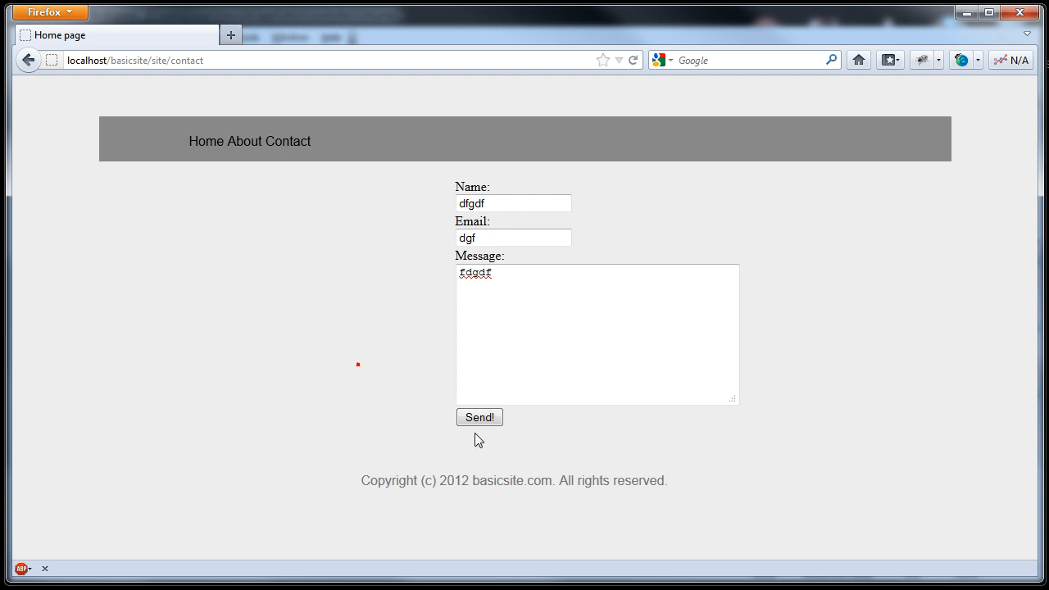
left_click(480, 417)
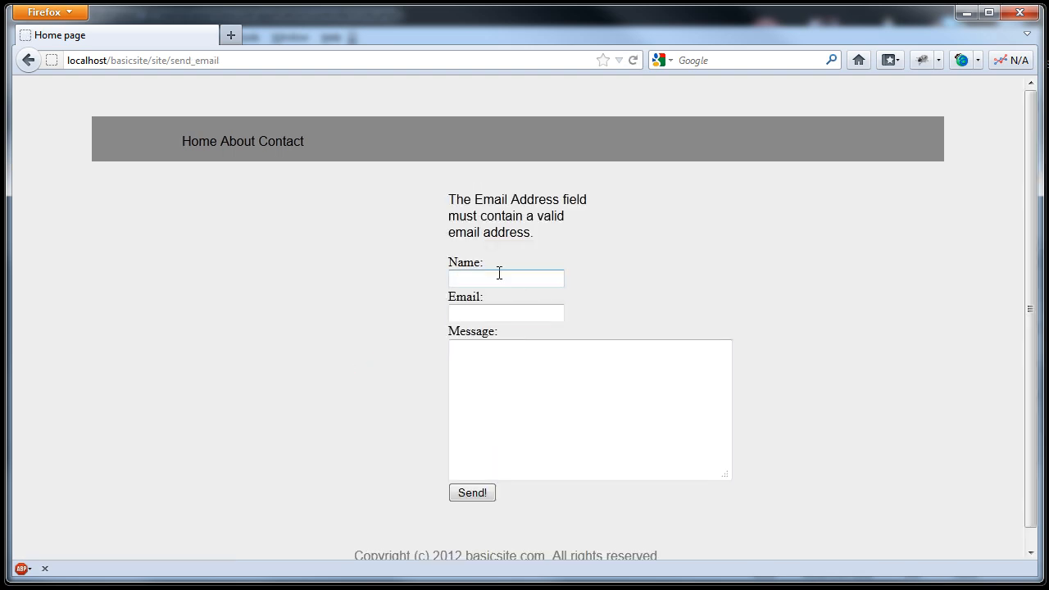
left_click(505, 313)
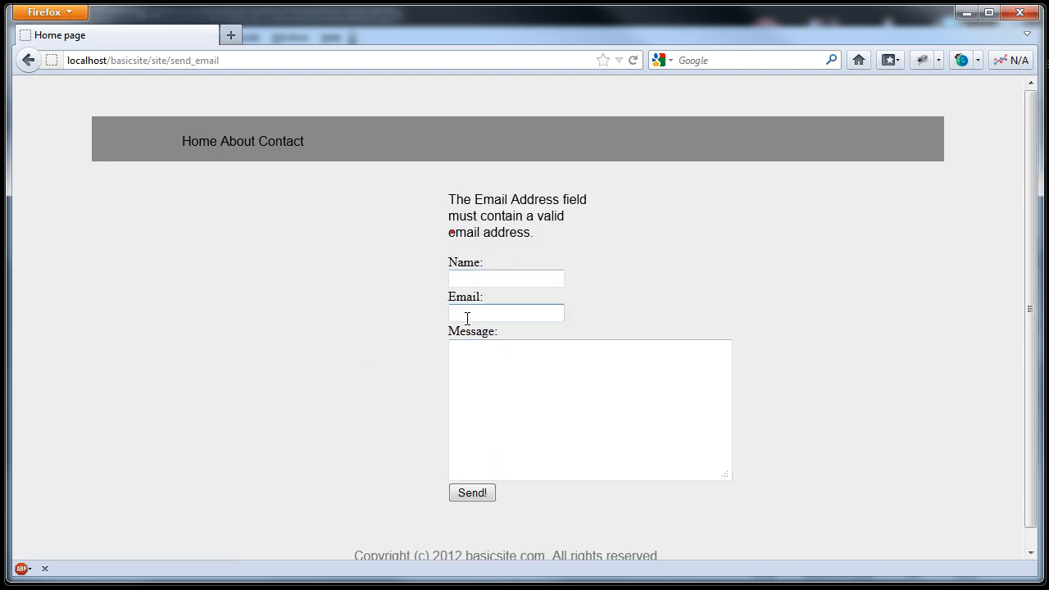
type("shjdgf@")
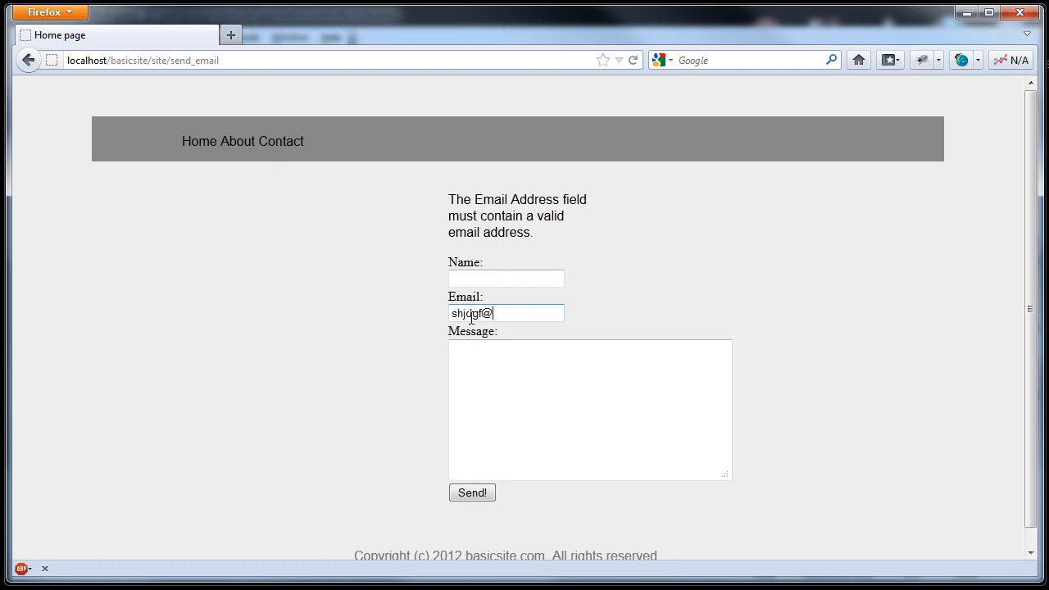
type("jhsd.com")
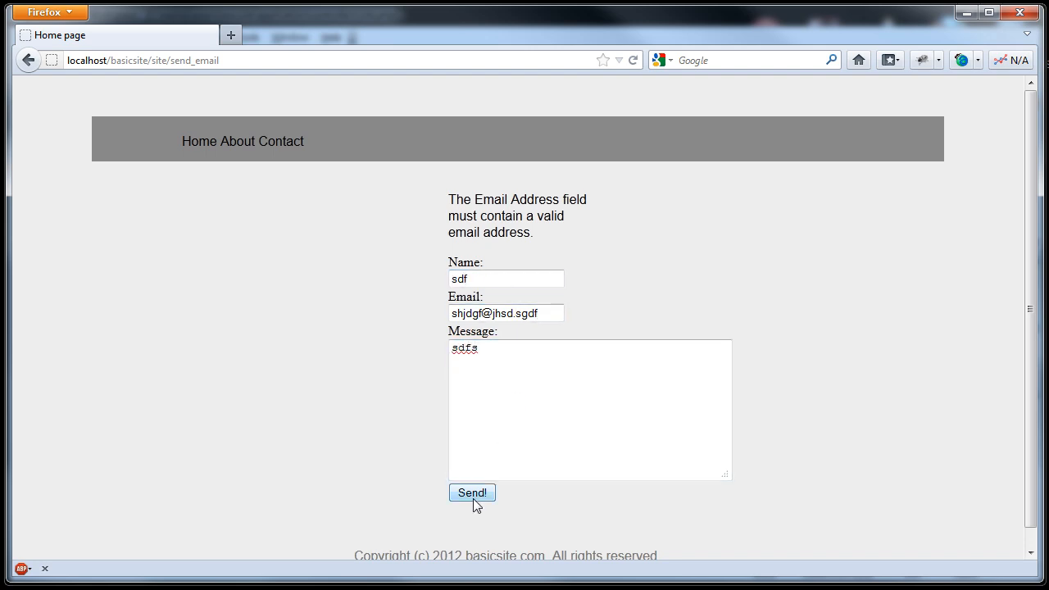
left_click(471, 493)
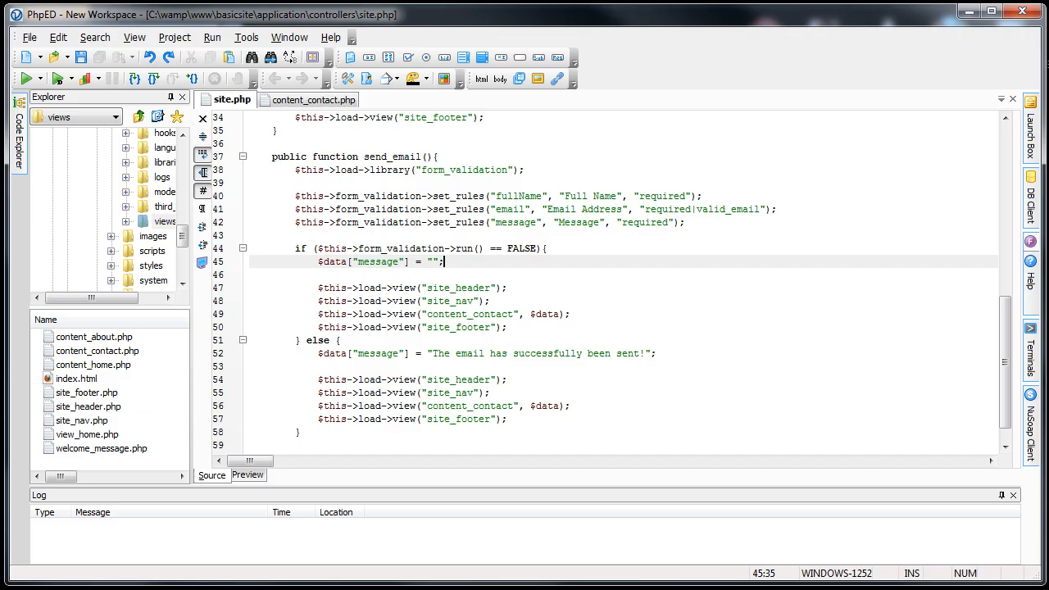
Change the fullName validation rule to required|alpha and save site.php
left_click(508, 380)
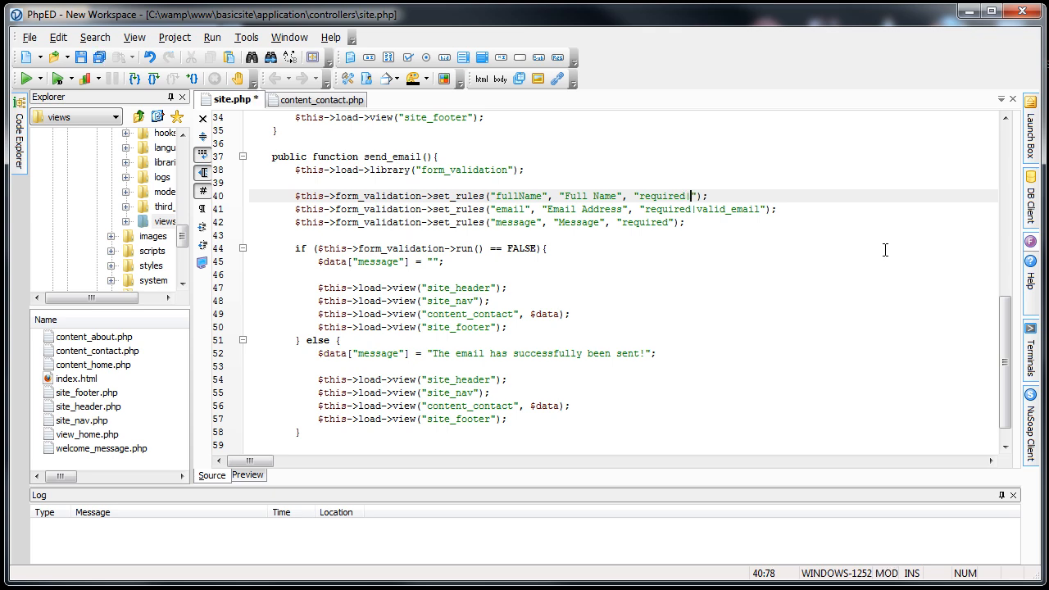
type("alpha")
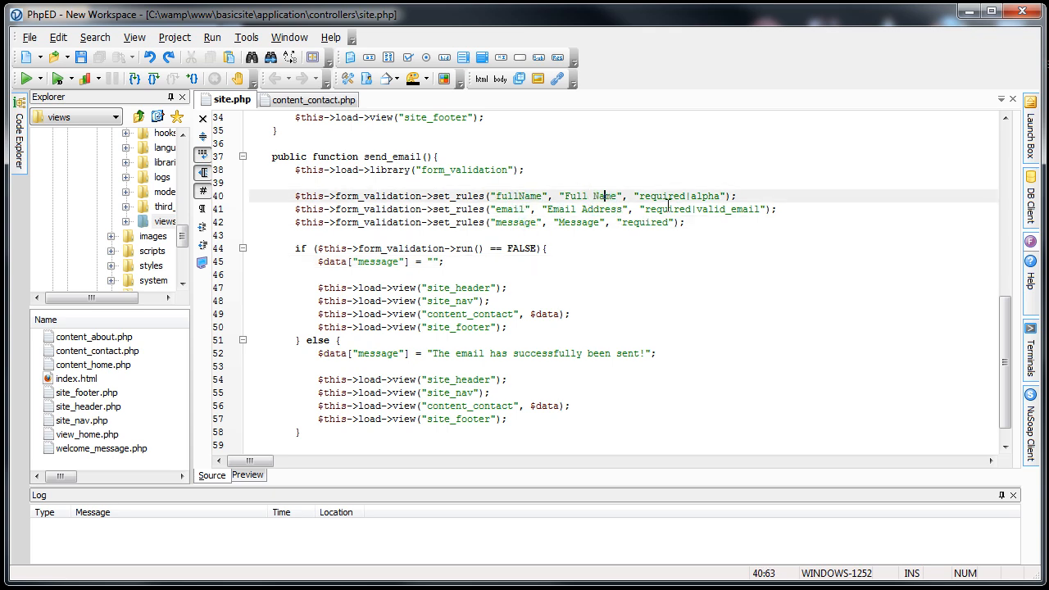
double_click(703, 195)
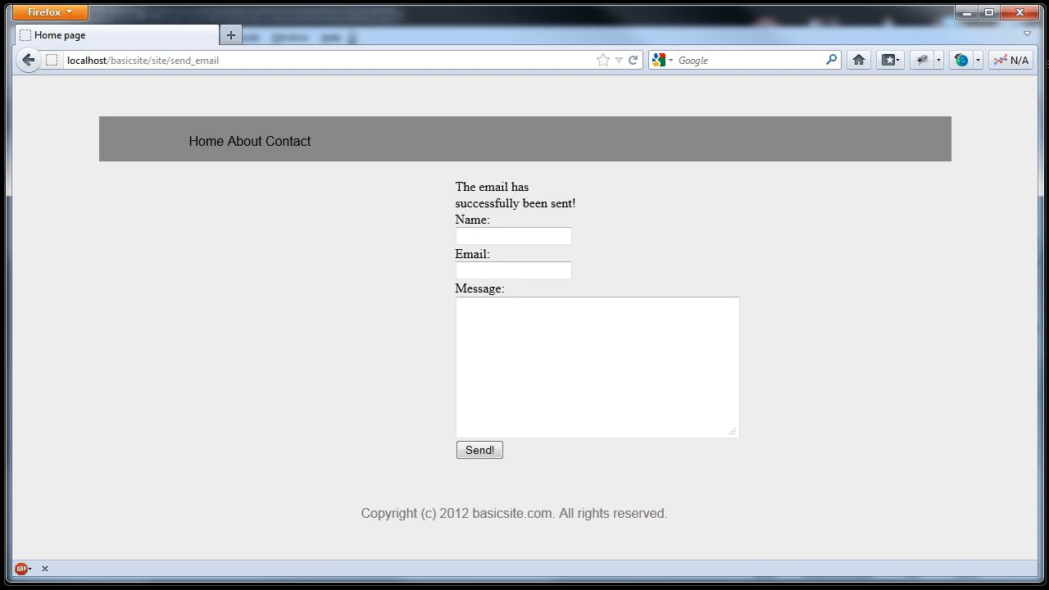
Submit the name 'sdfsdf489345###', review the alphabetical-characters error, then return to PhpED
type("sdfsdf")
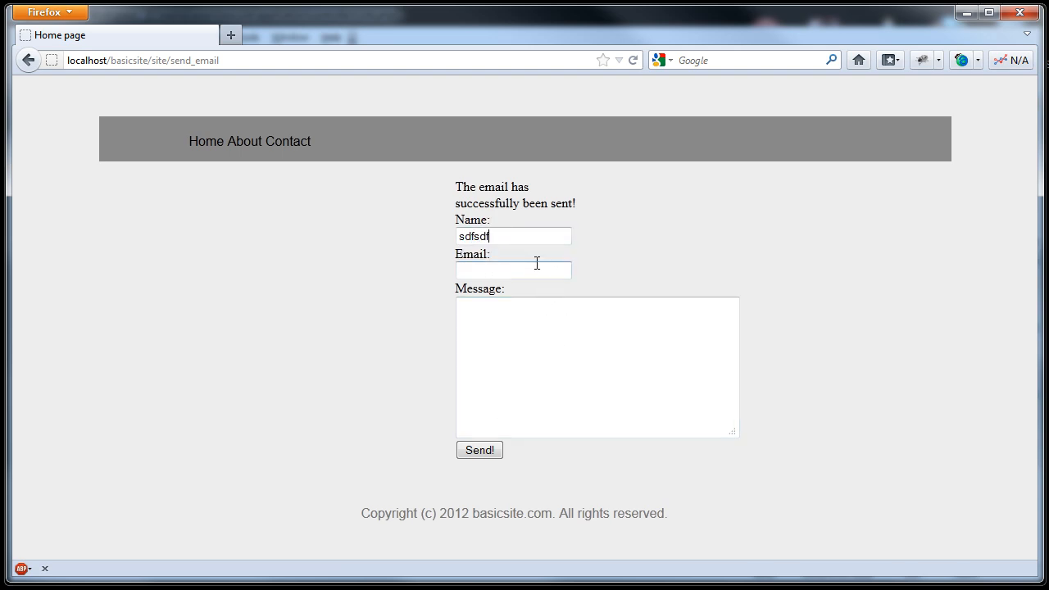
type("489345#")
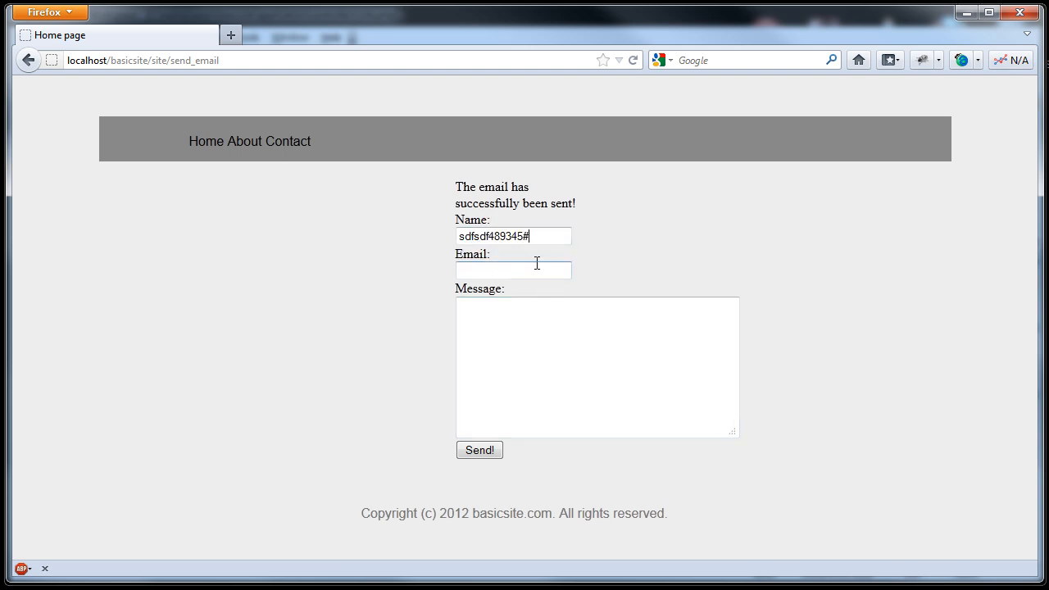
type("##___")
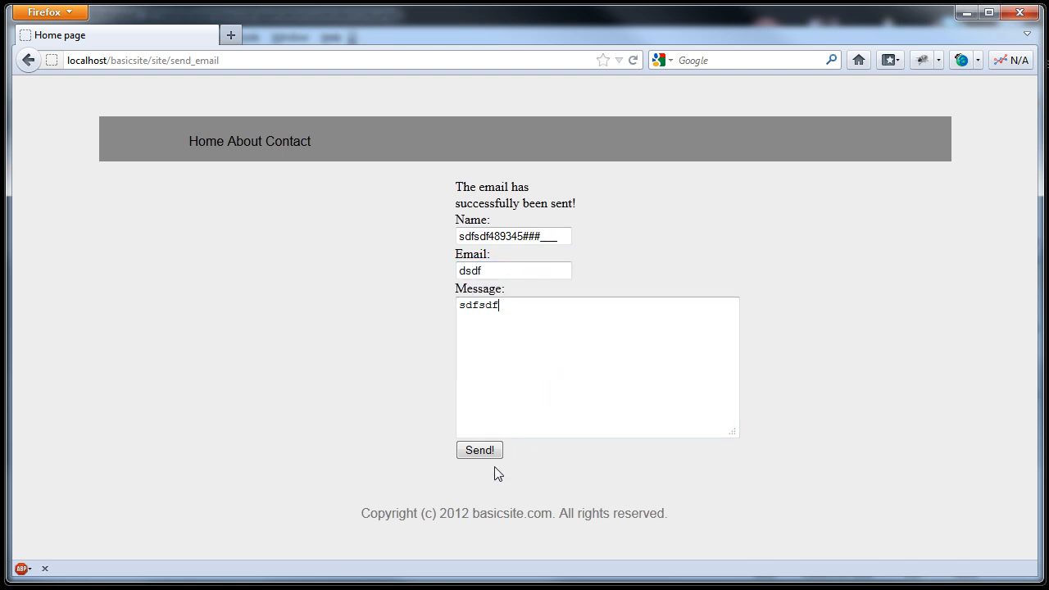
left_click(478, 449)
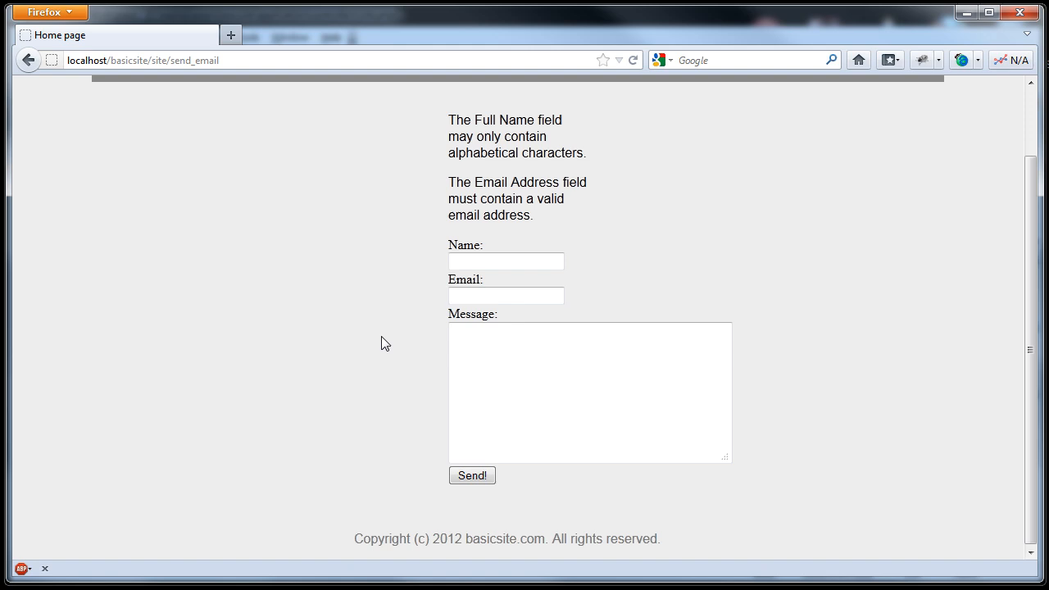
left_click_drag(449, 120, 586, 153)
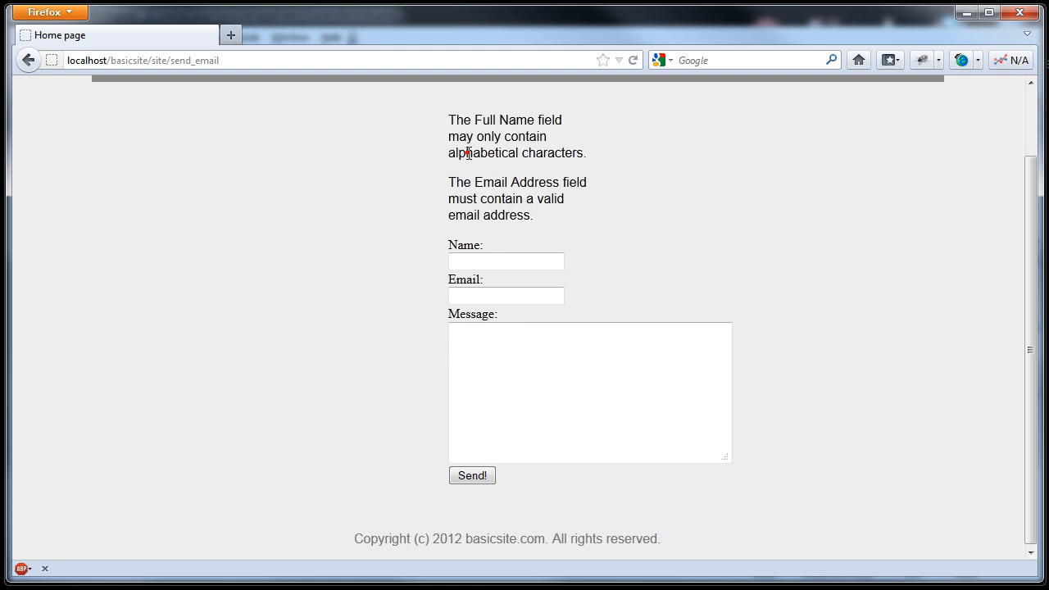
left_click(505, 262)
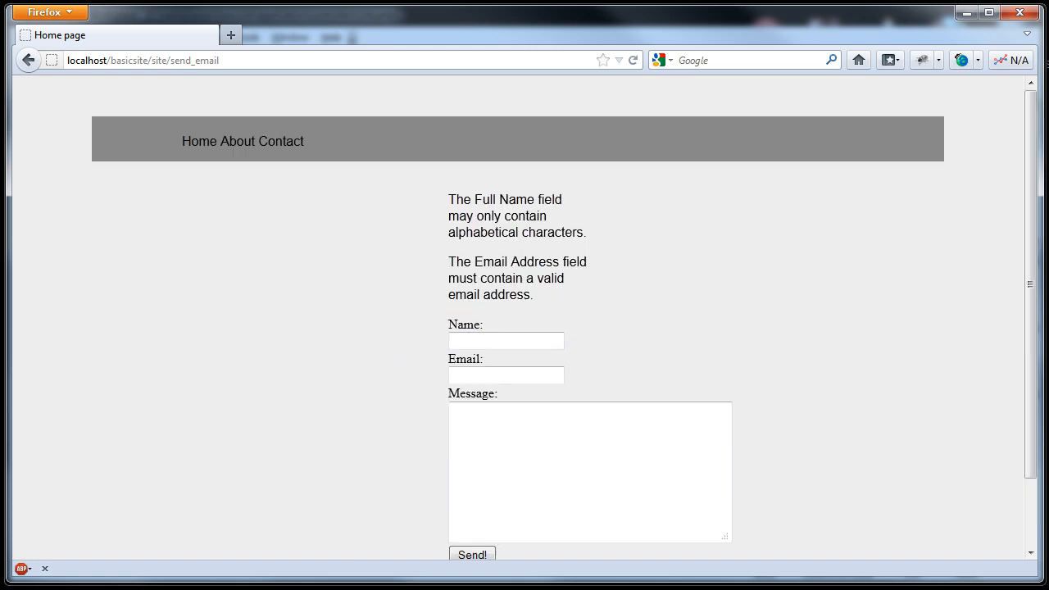
scroll("down", 3)
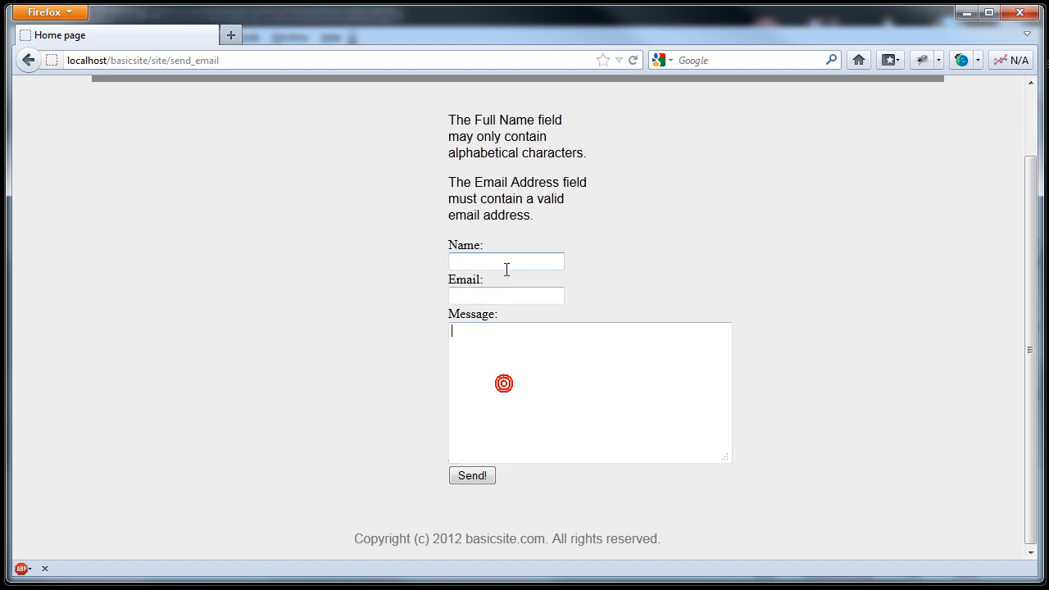
left_click(506, 296)
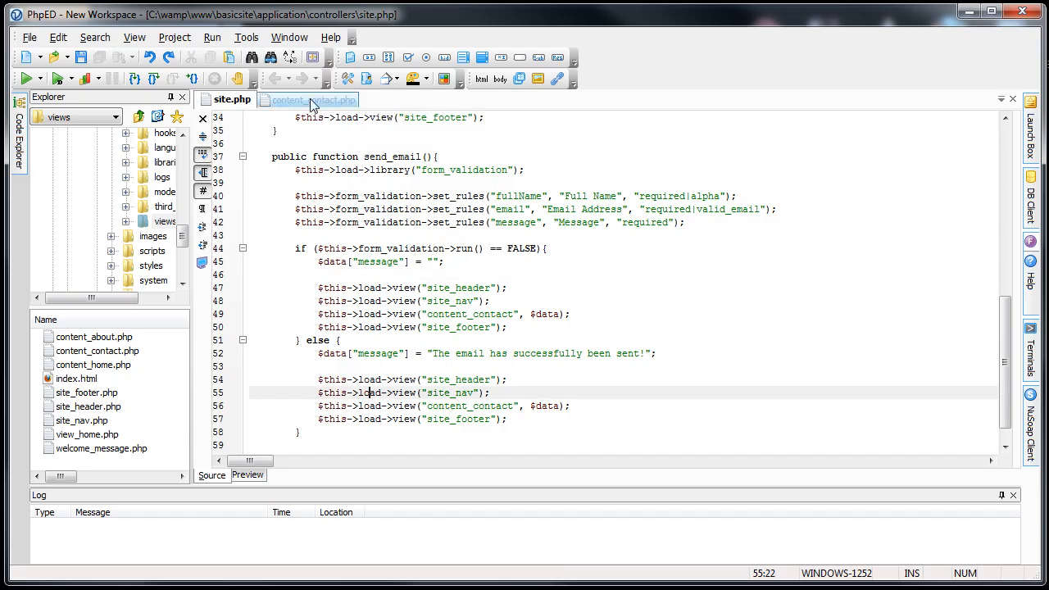
Replace the Name input's empty value in content_contact.php with set_value("fullName")
left_click(309, 99)
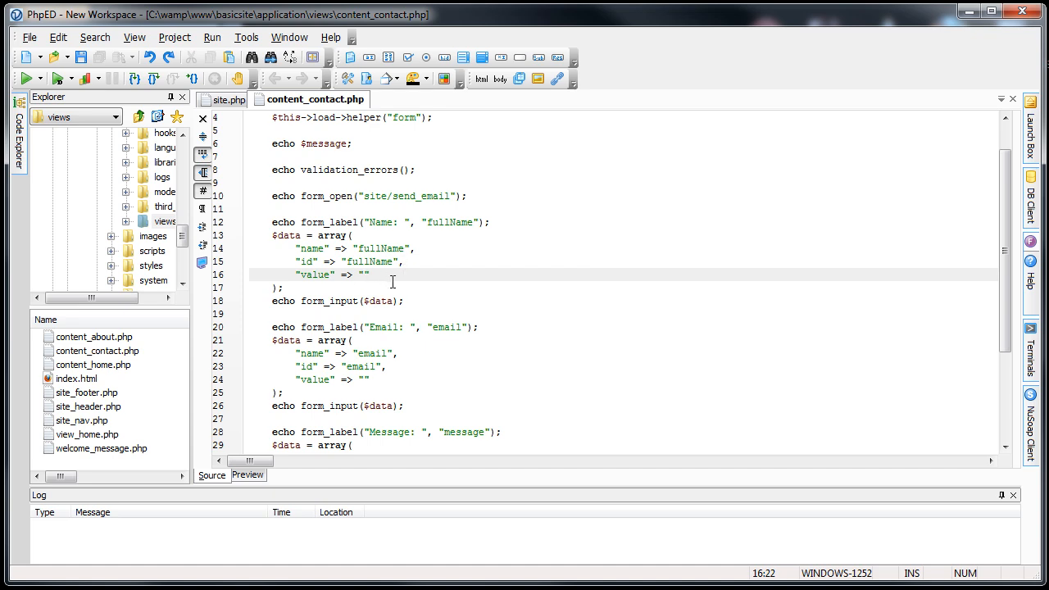
type("set")
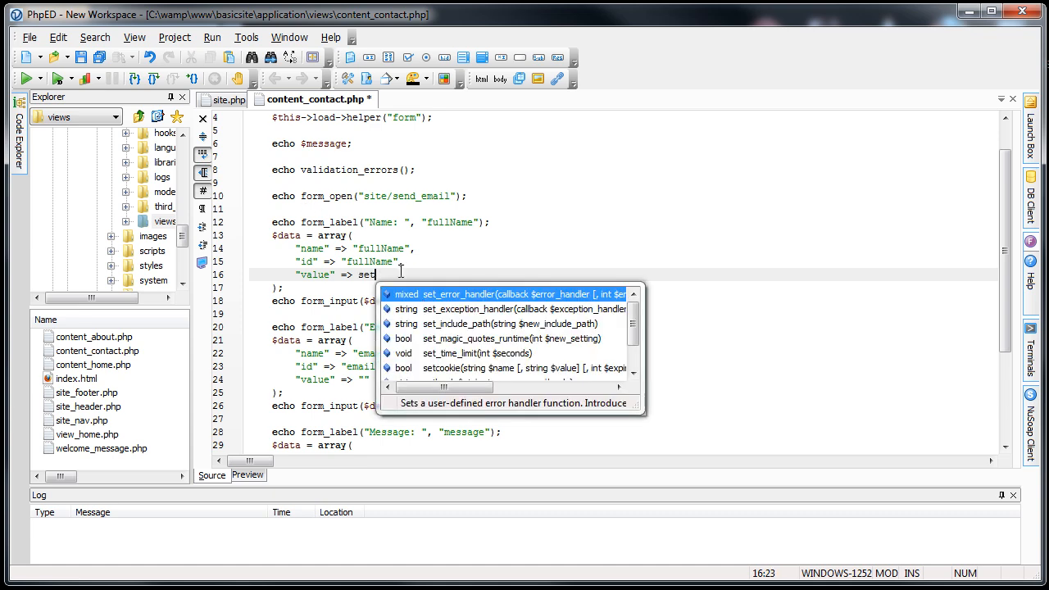
type("_value(")
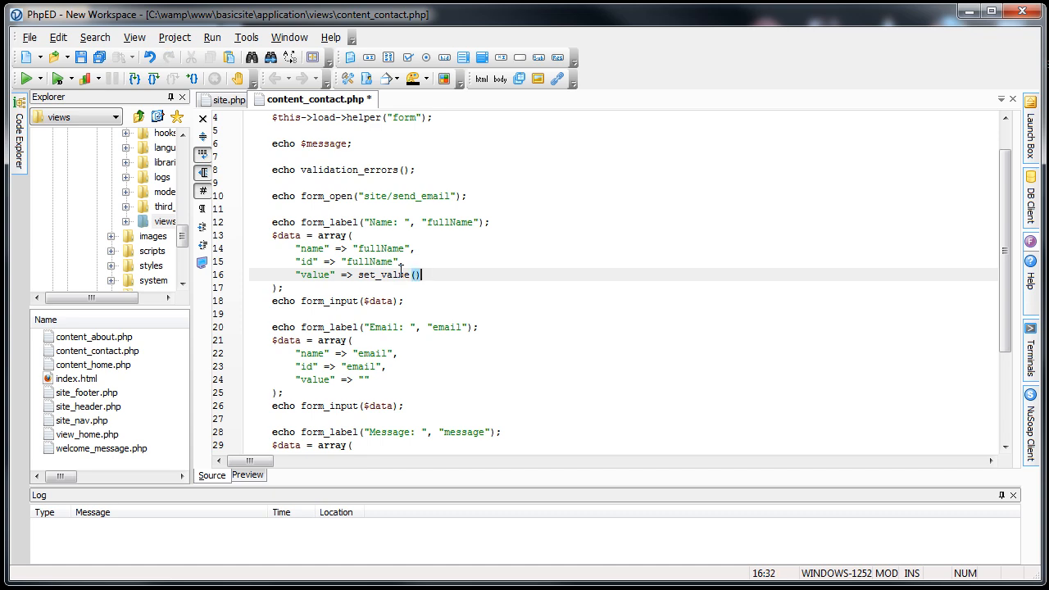
type("\"\"")
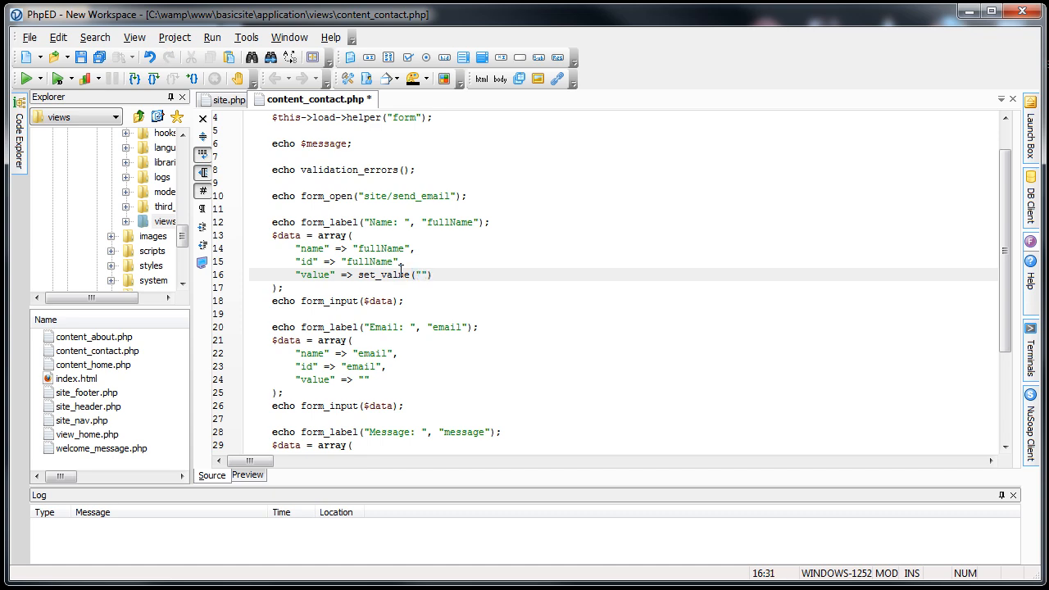
left_click(232, 99)
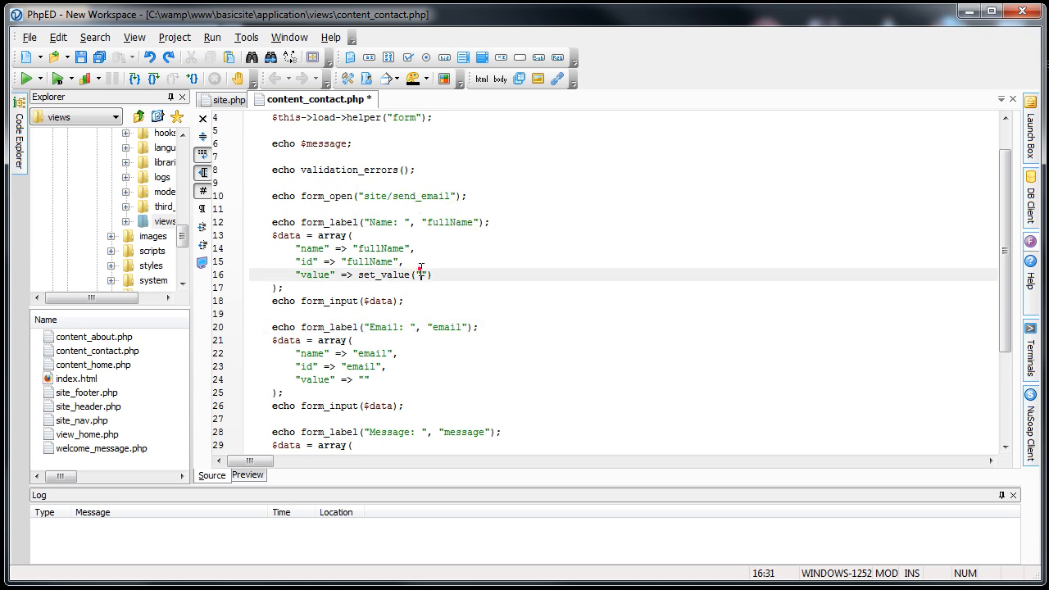
type("fullName")
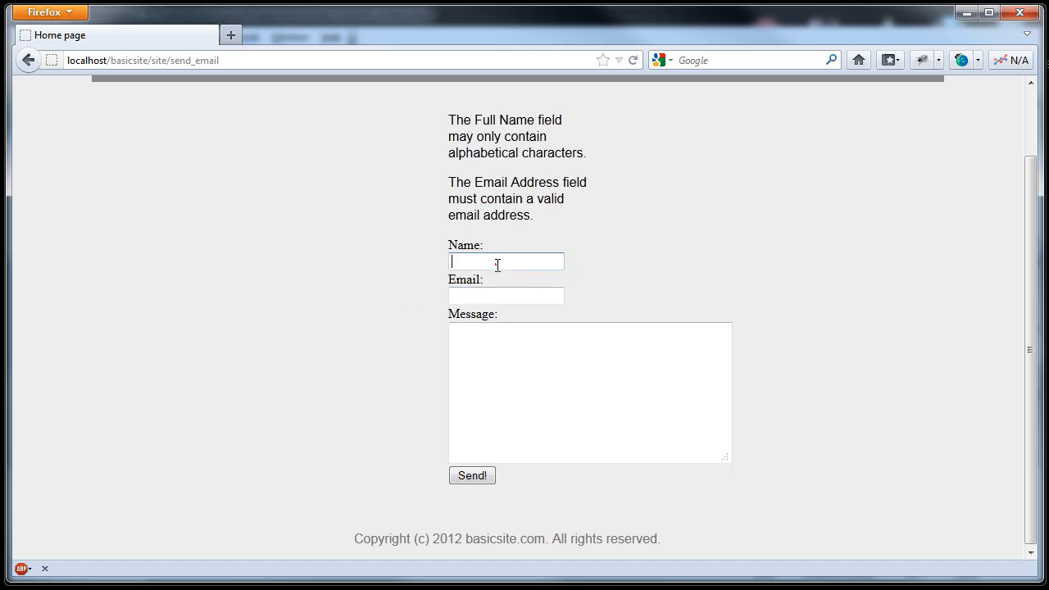
Enter 'sdf' as the name and submit to confirm the Name field is repopulated
type("sdf")
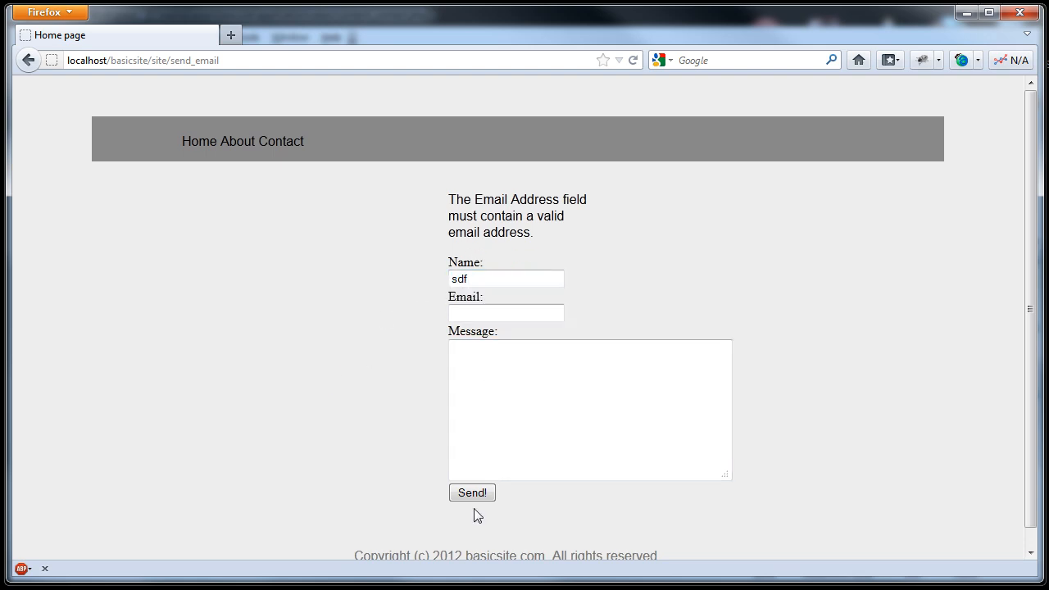
left_click(505, 278)
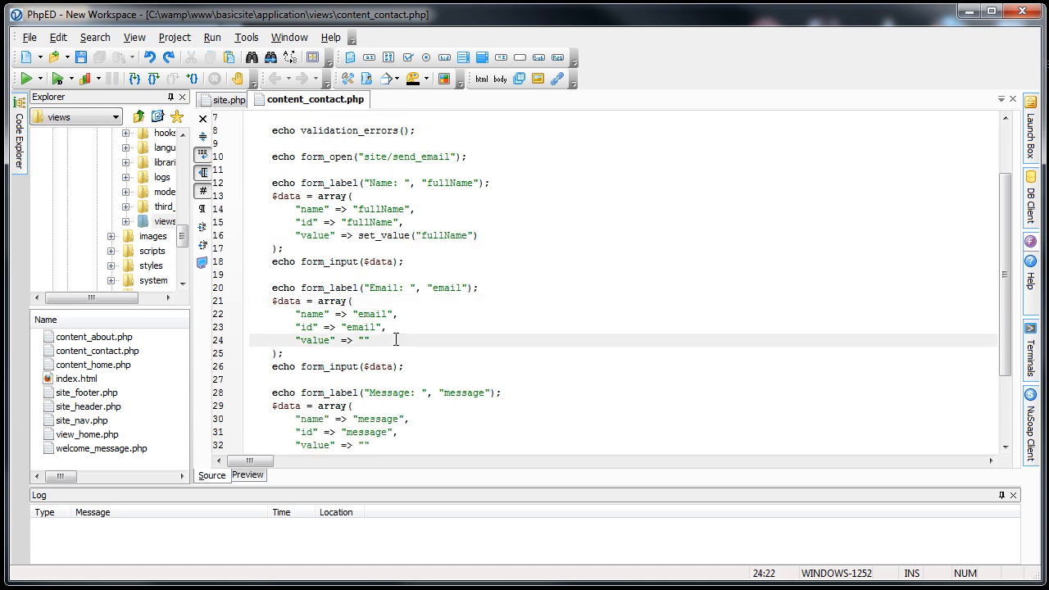
Set the Email and Message input values to set_value("email") and set_value("message") and save
type("set_value(\"fullName\")")
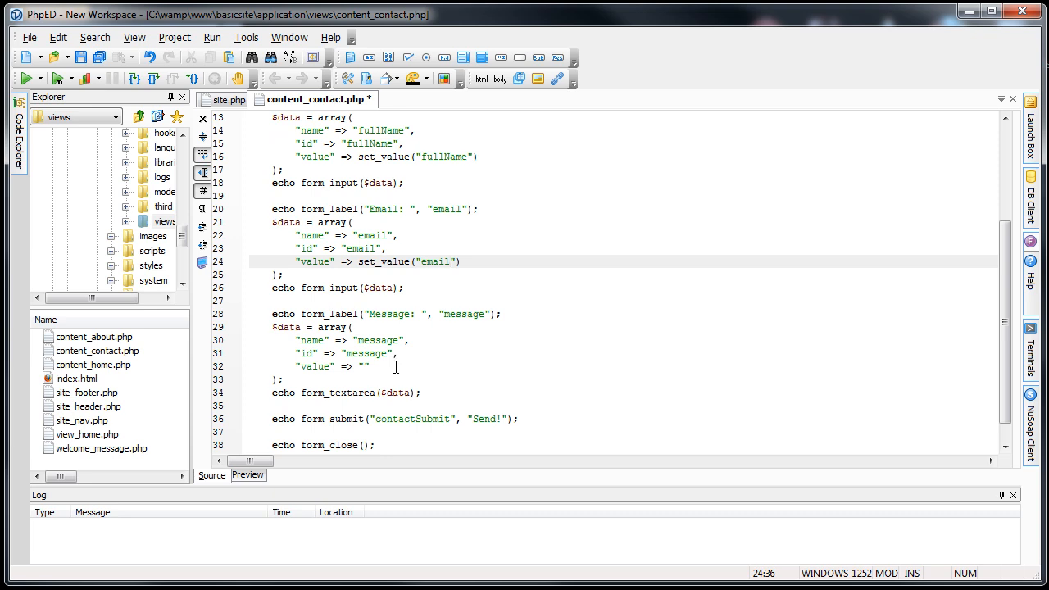
type("set_value(\"fullName\")")
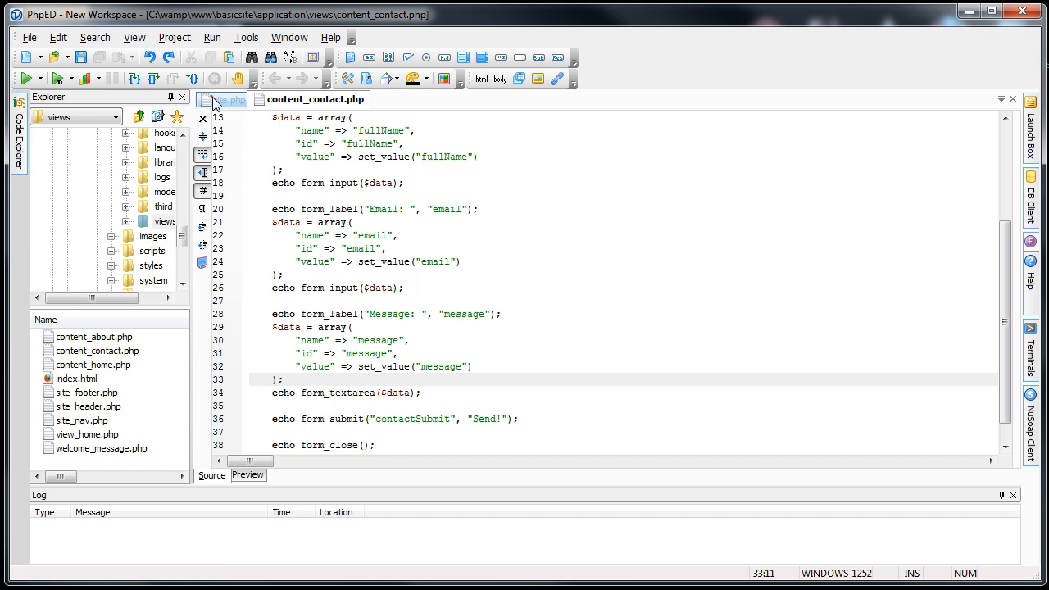
left_click(227, 99)
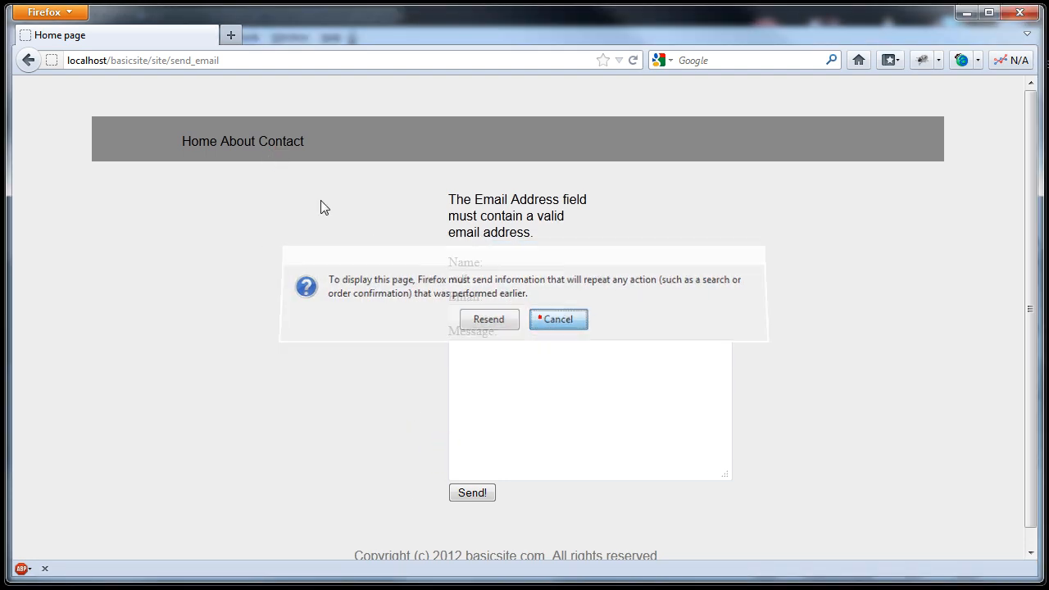
Dismiss the resend prompt, enter name 'steve', an email and a short greeting, then submit
left_click(557, 319)
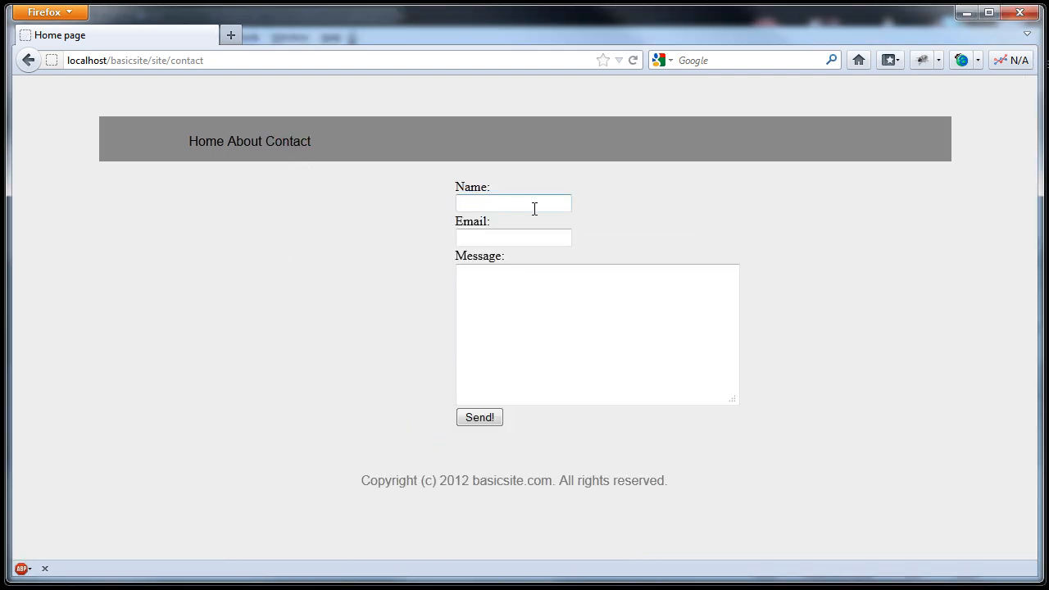
type("Steven")
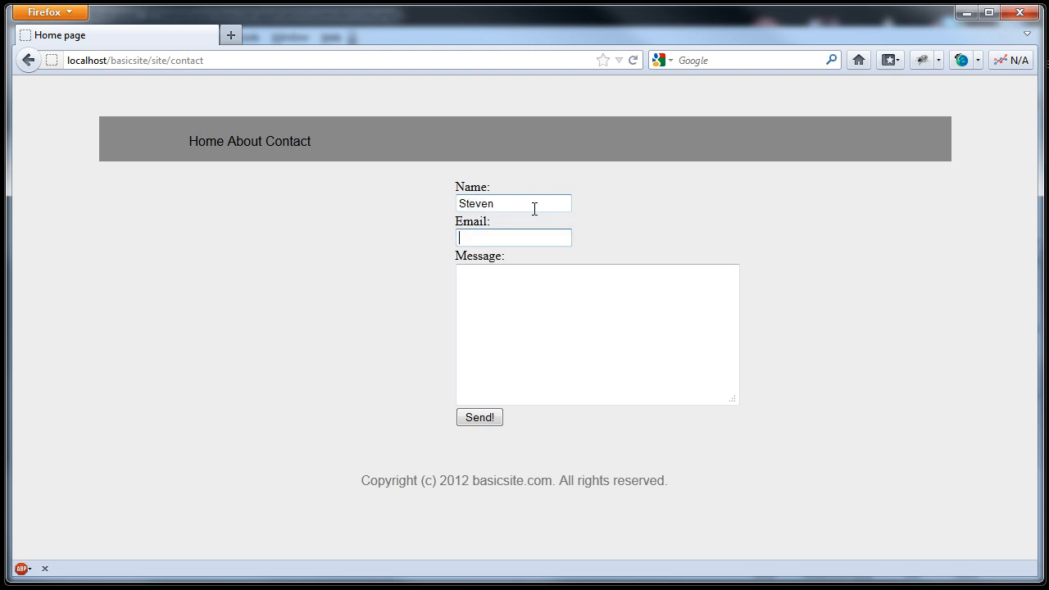
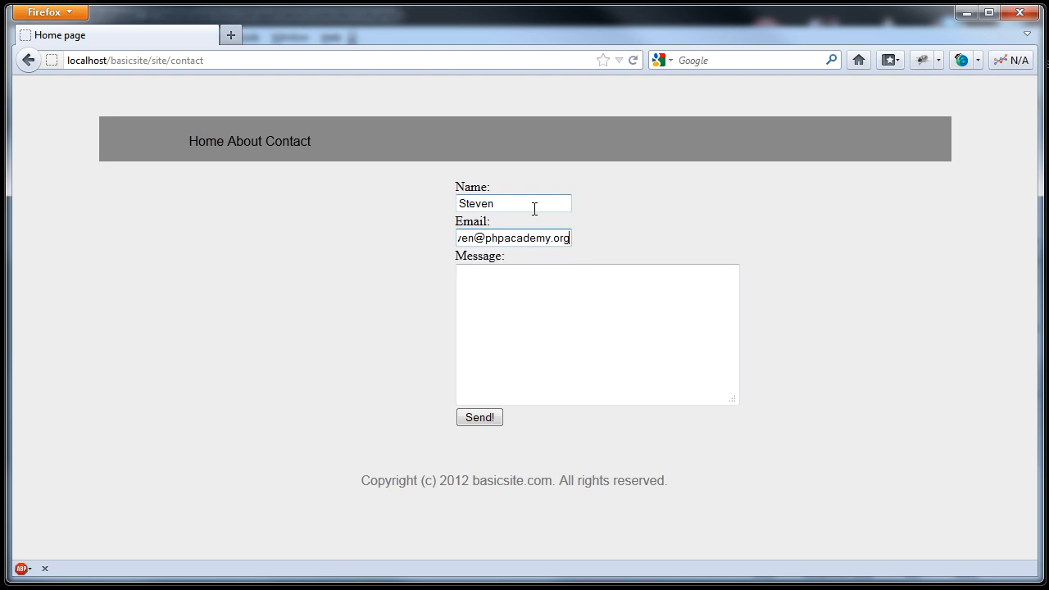
type("hello Steven1")
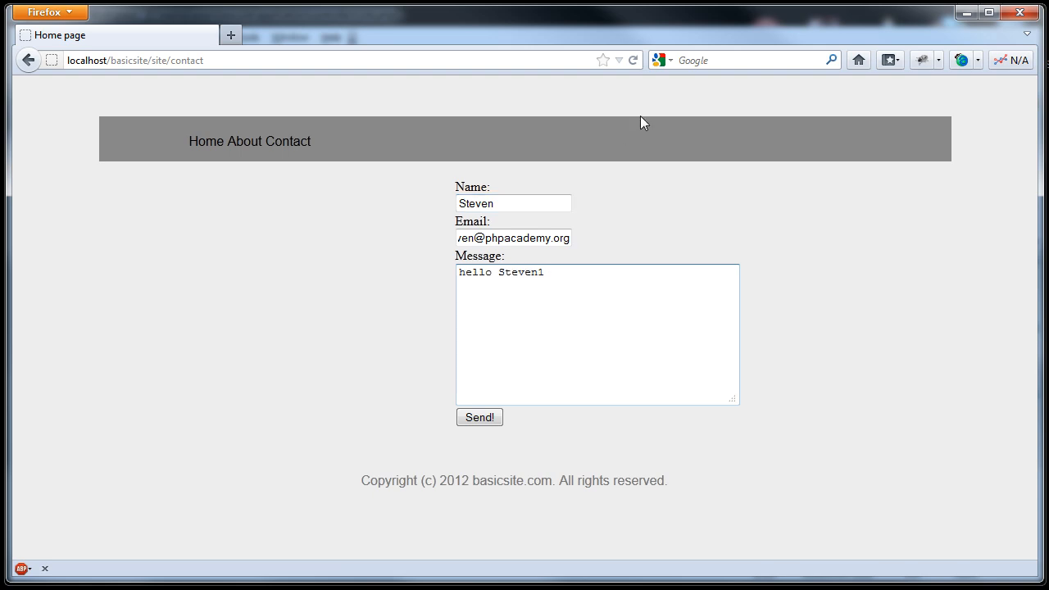
left_click(479, 417)
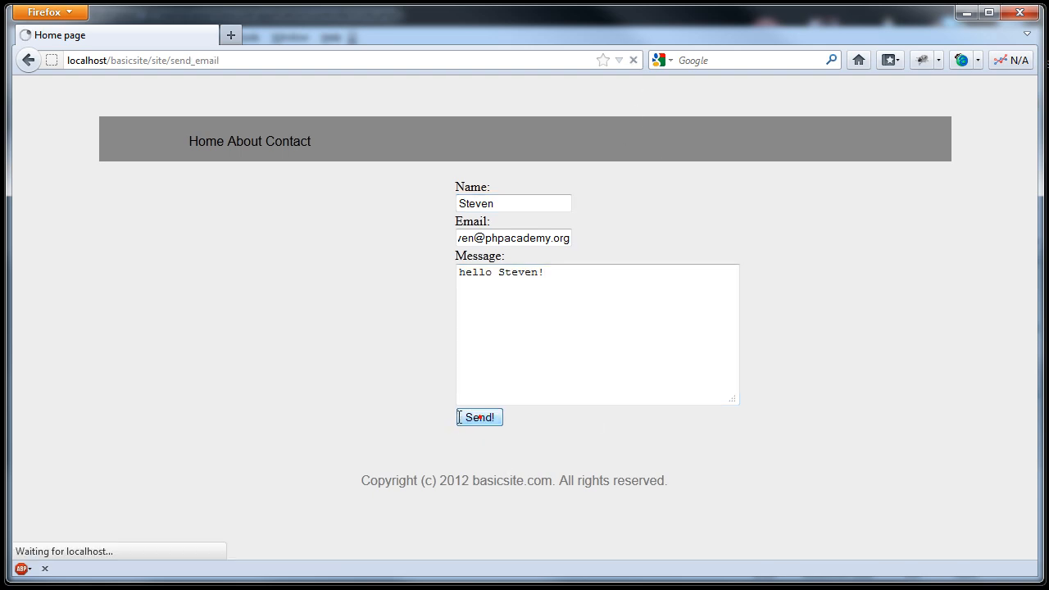
left_click(479, 417)
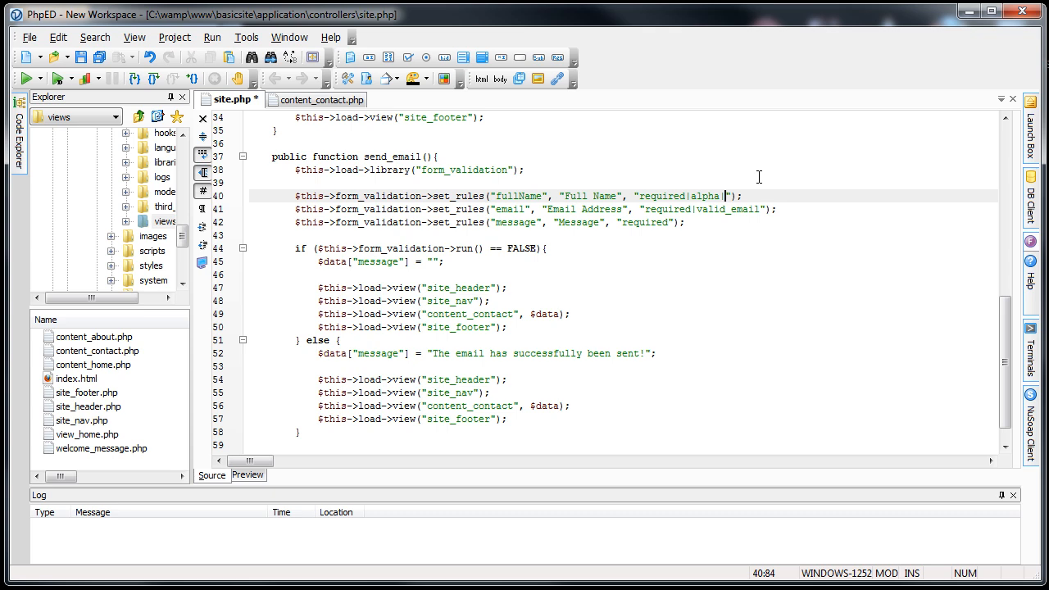
Append xss_clean to the send_email rules and restore the pipe separator before alpha
type("xss")
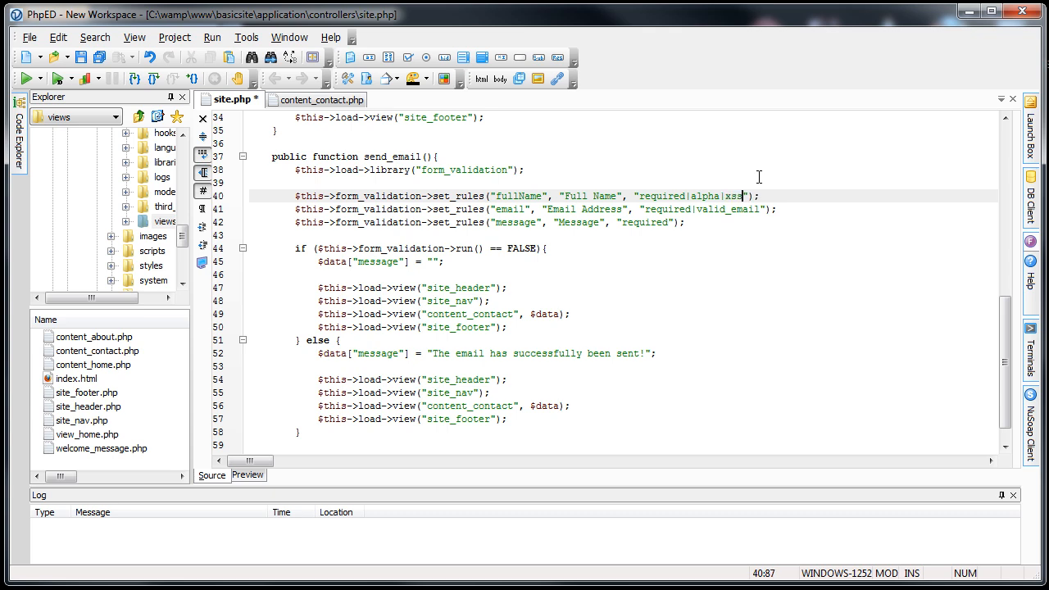
type("_clean")
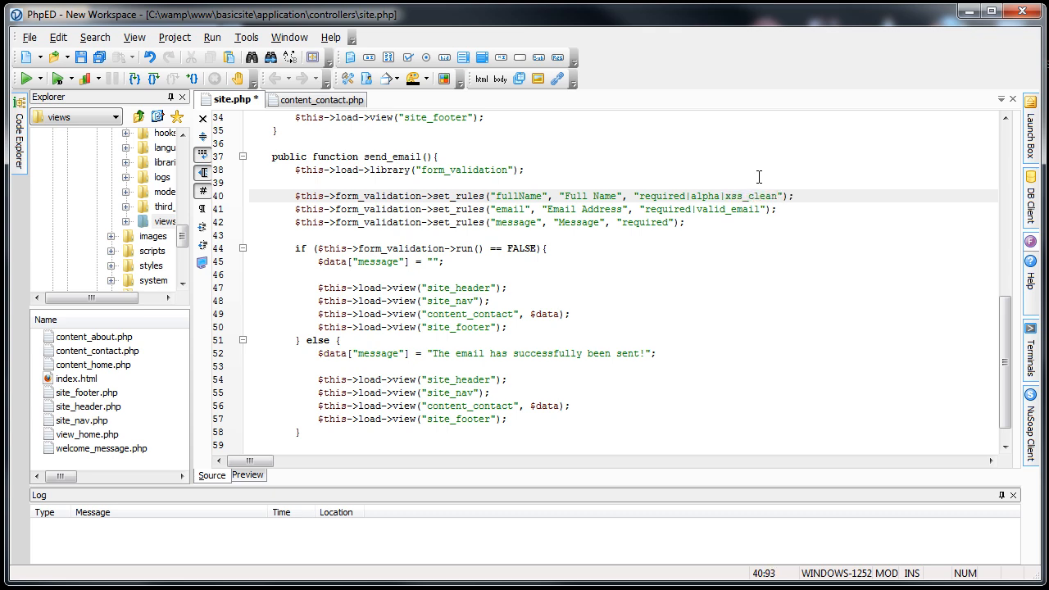
double_click(750, 195)
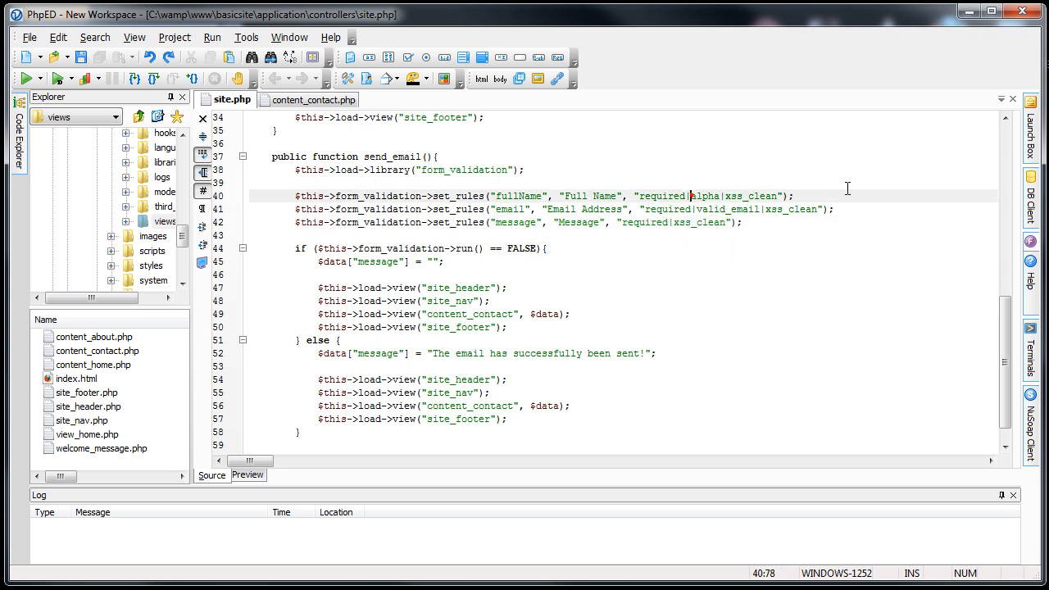
key("Backspace")
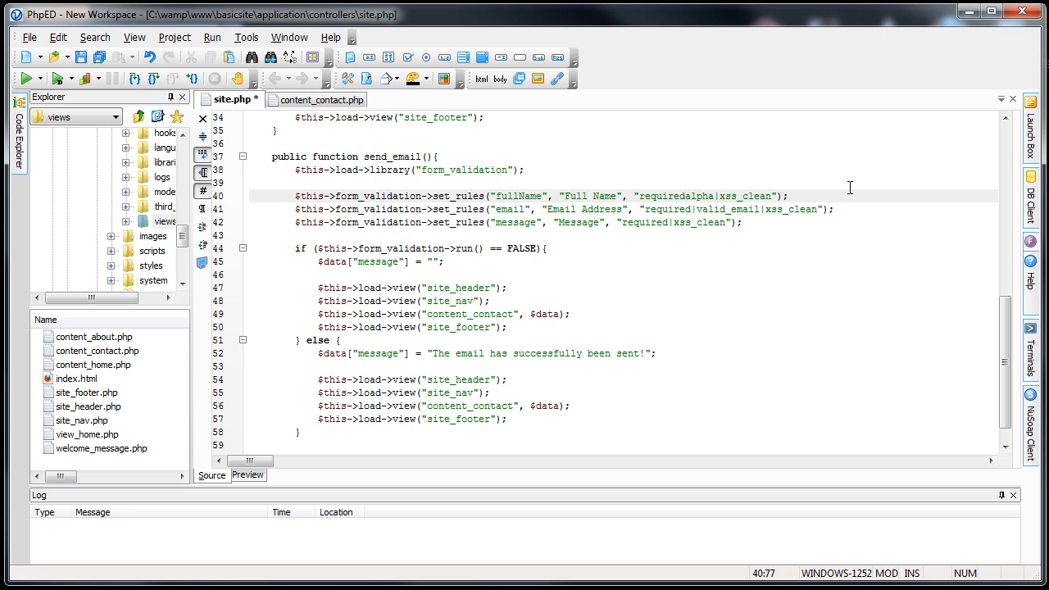
type("|")
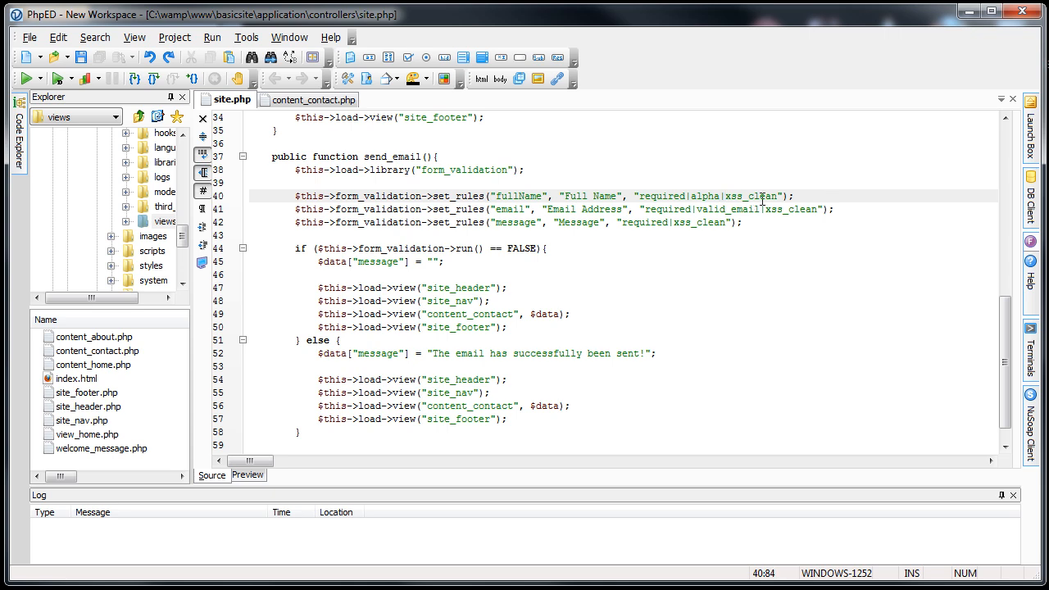
double_click(705, 196)
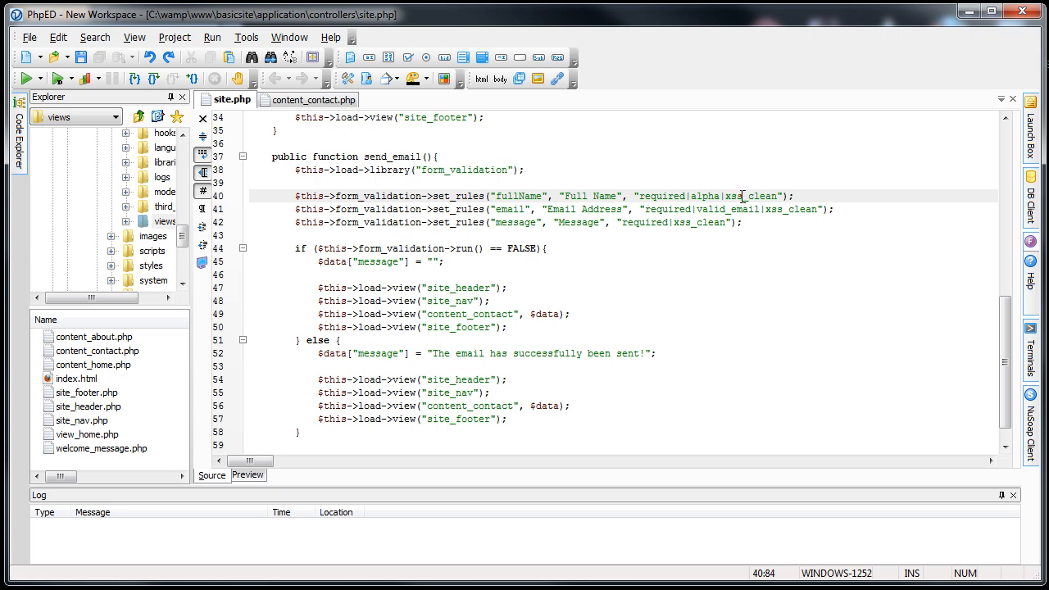
double_click(792, 208)
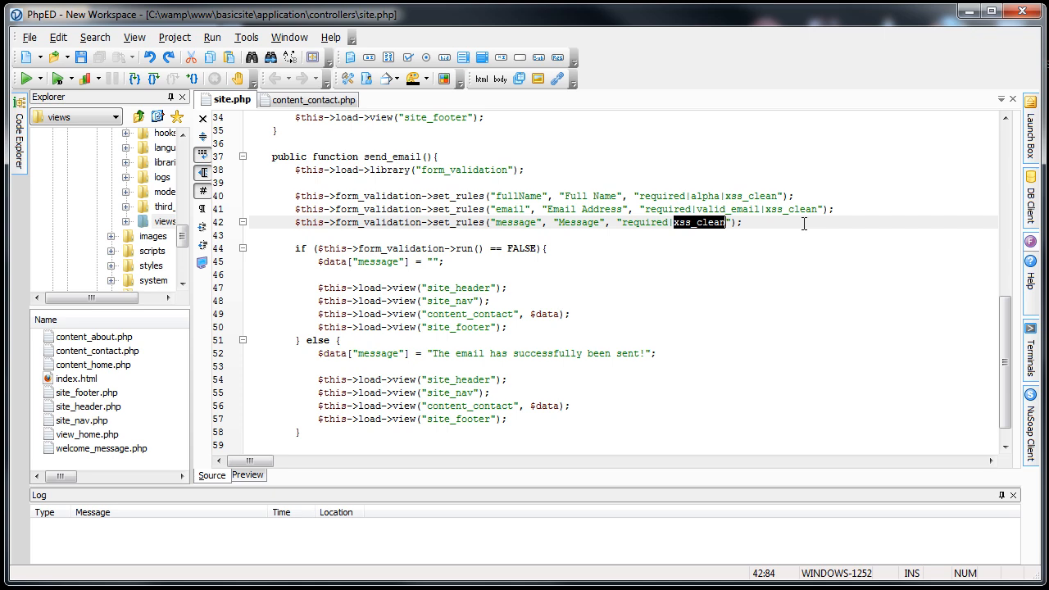
mouse_move(569, 254)
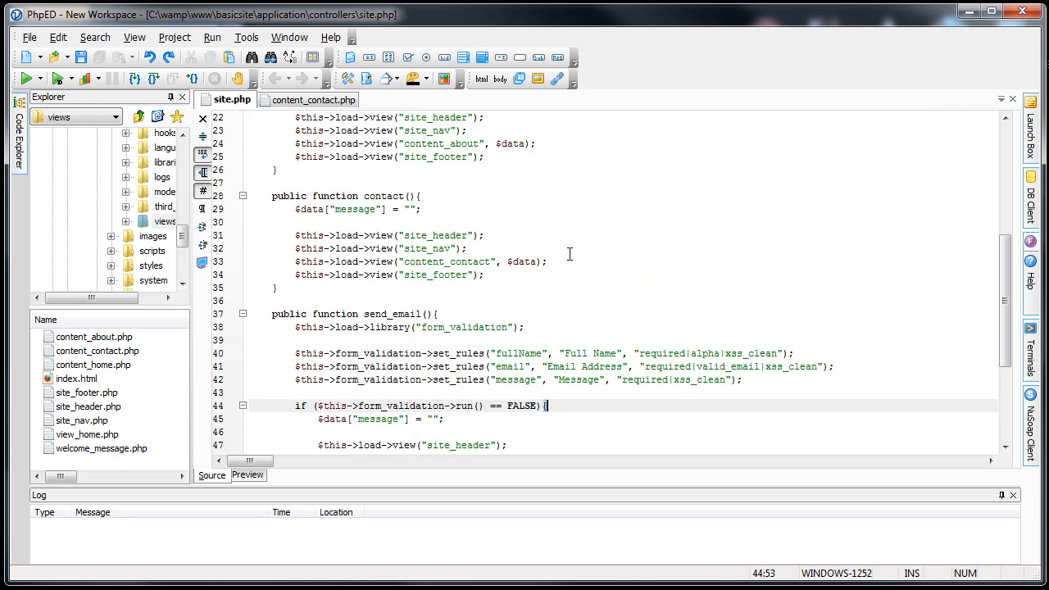
scroll("down", 3)
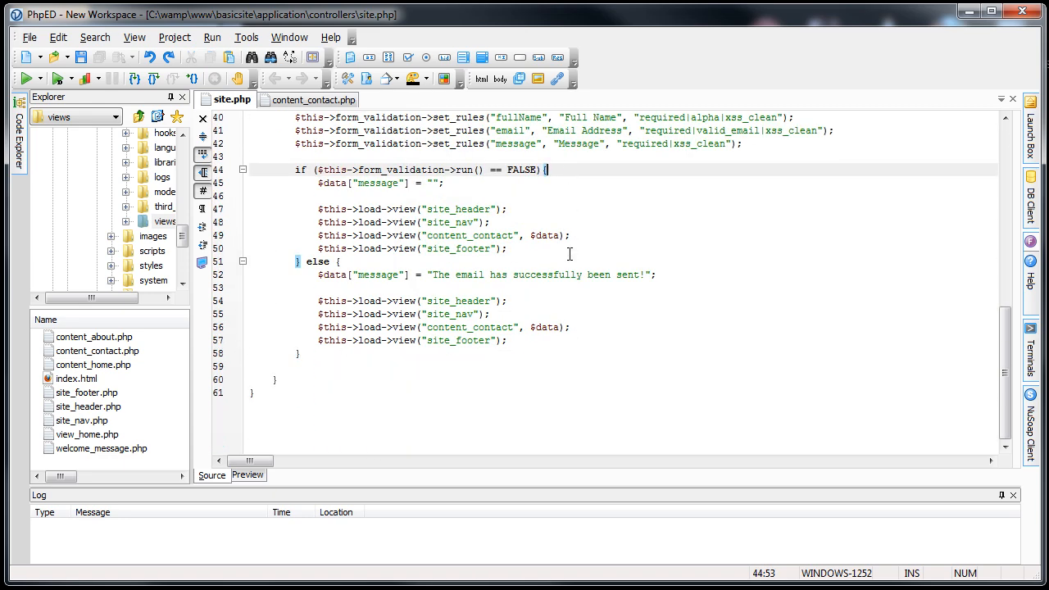
left_click(428, 274)
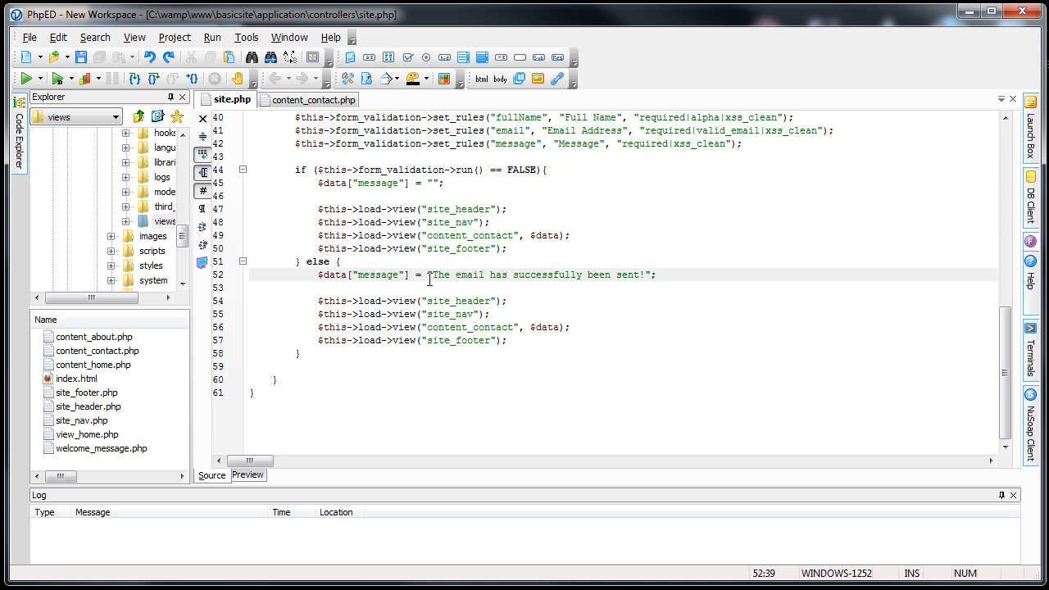
left_click(403, 169)
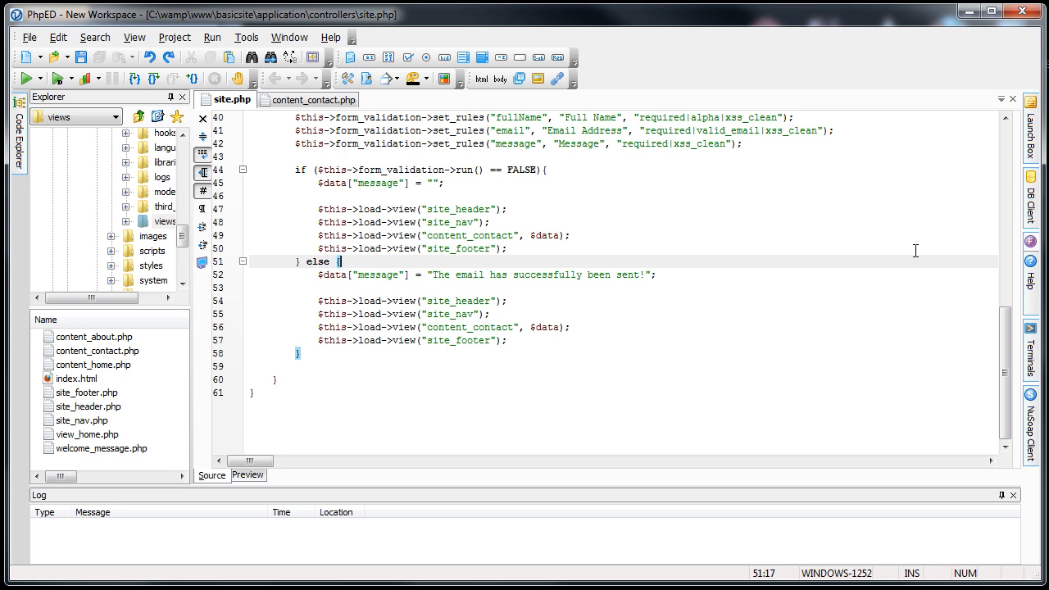
double_click(545, 274)
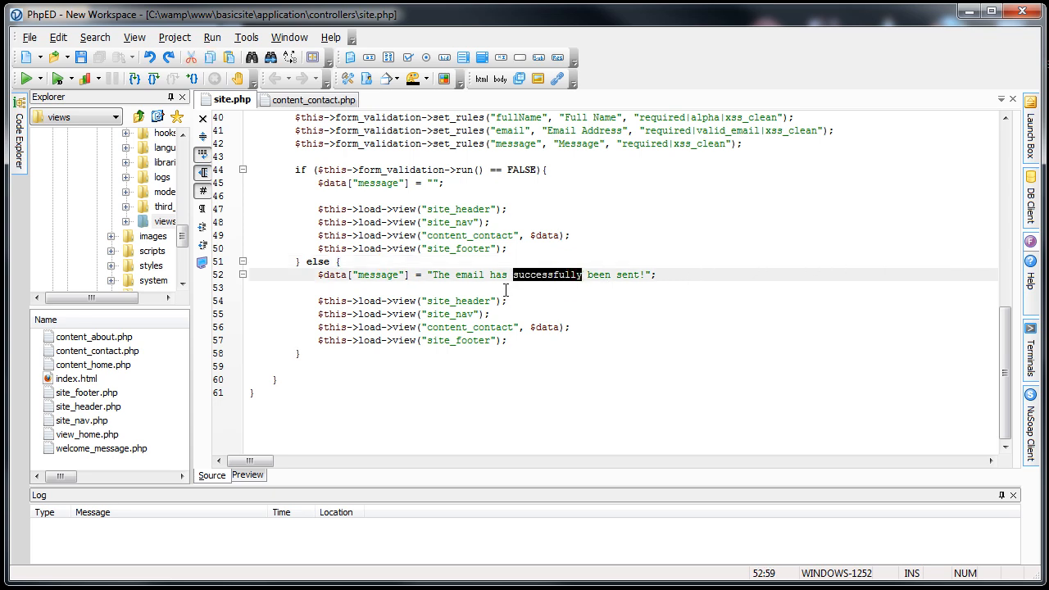